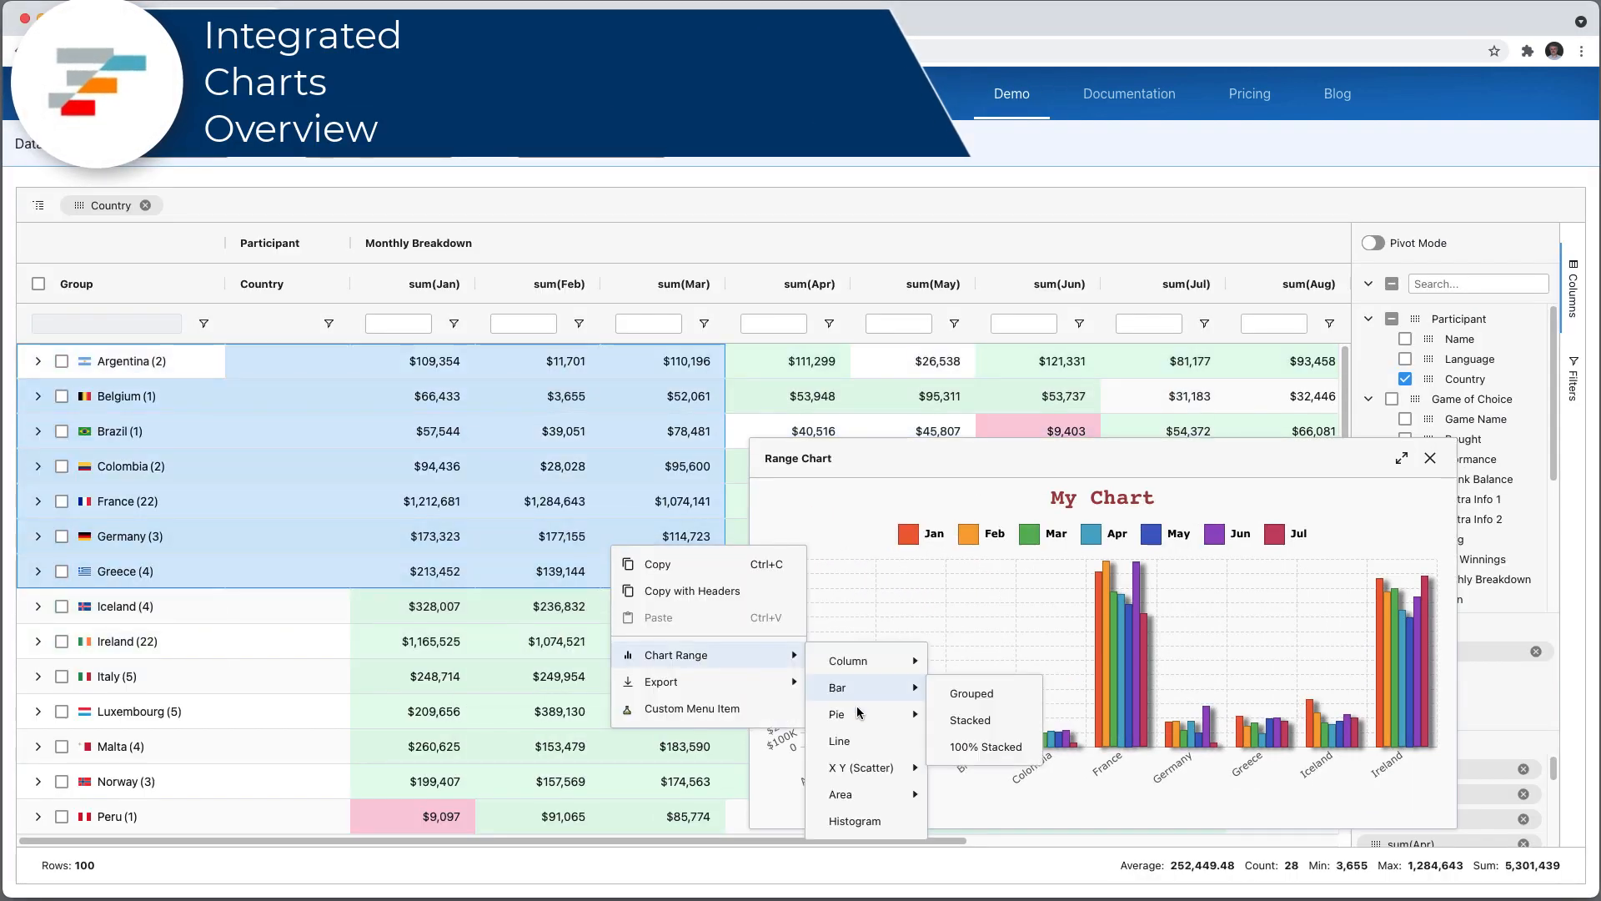
# Create a grouped column range chart of Jan–Mar totals for Argentina through Germany
pyautogui.click(838, 714)
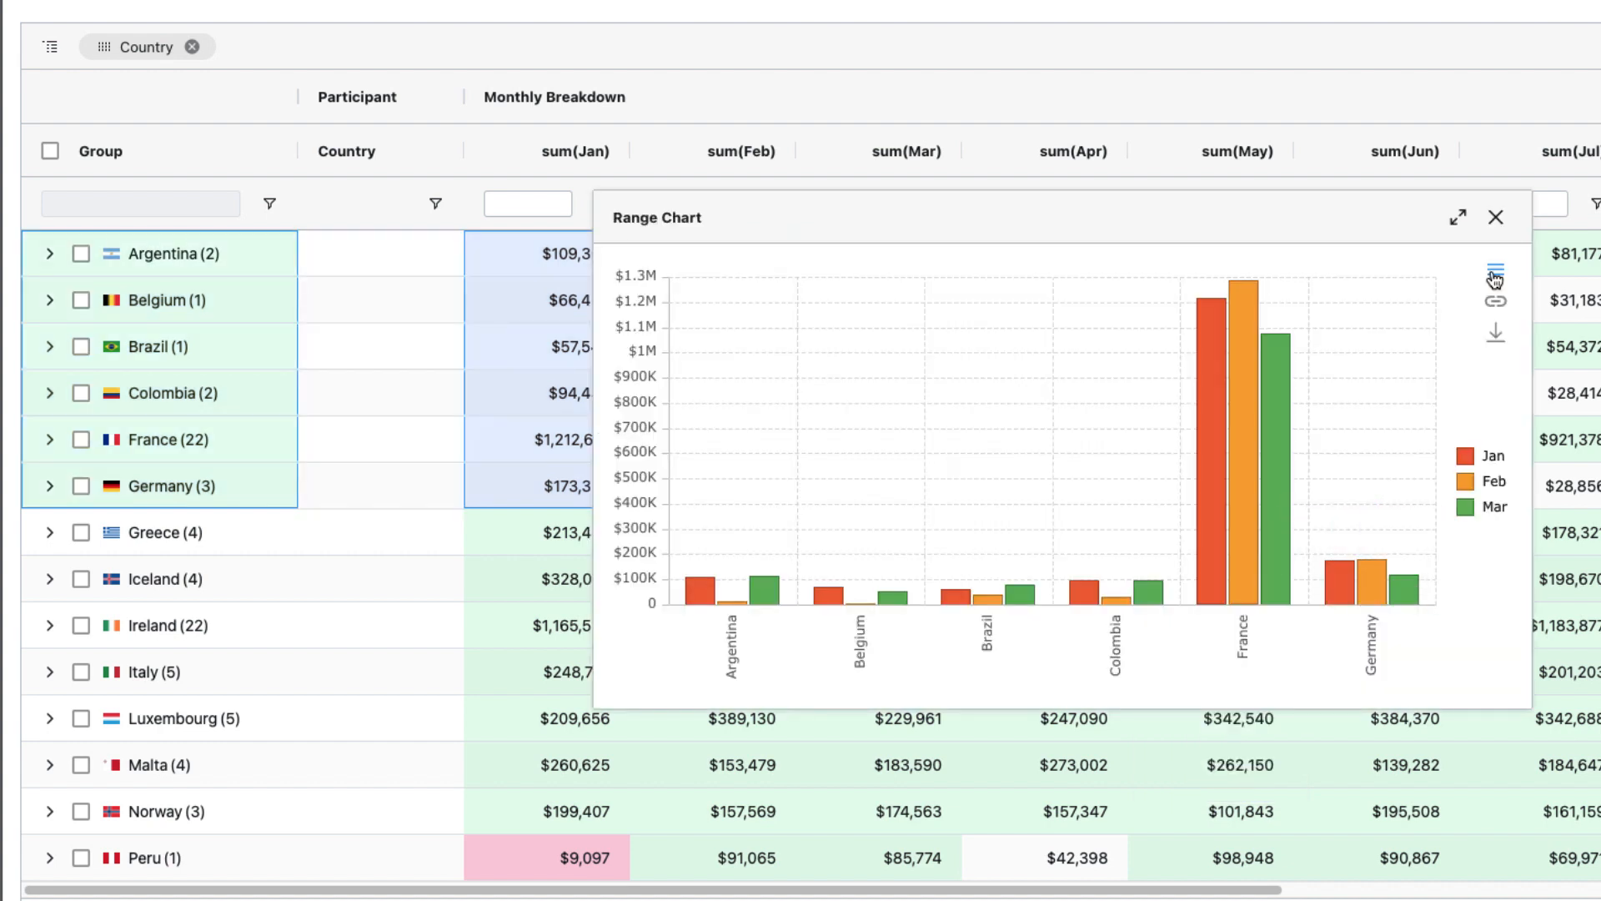
# Maximise the chart with Settings, preview stacked, bar, pie, area and histogram types, then return to Grouped Column
pyautogui.click(1494, 273)
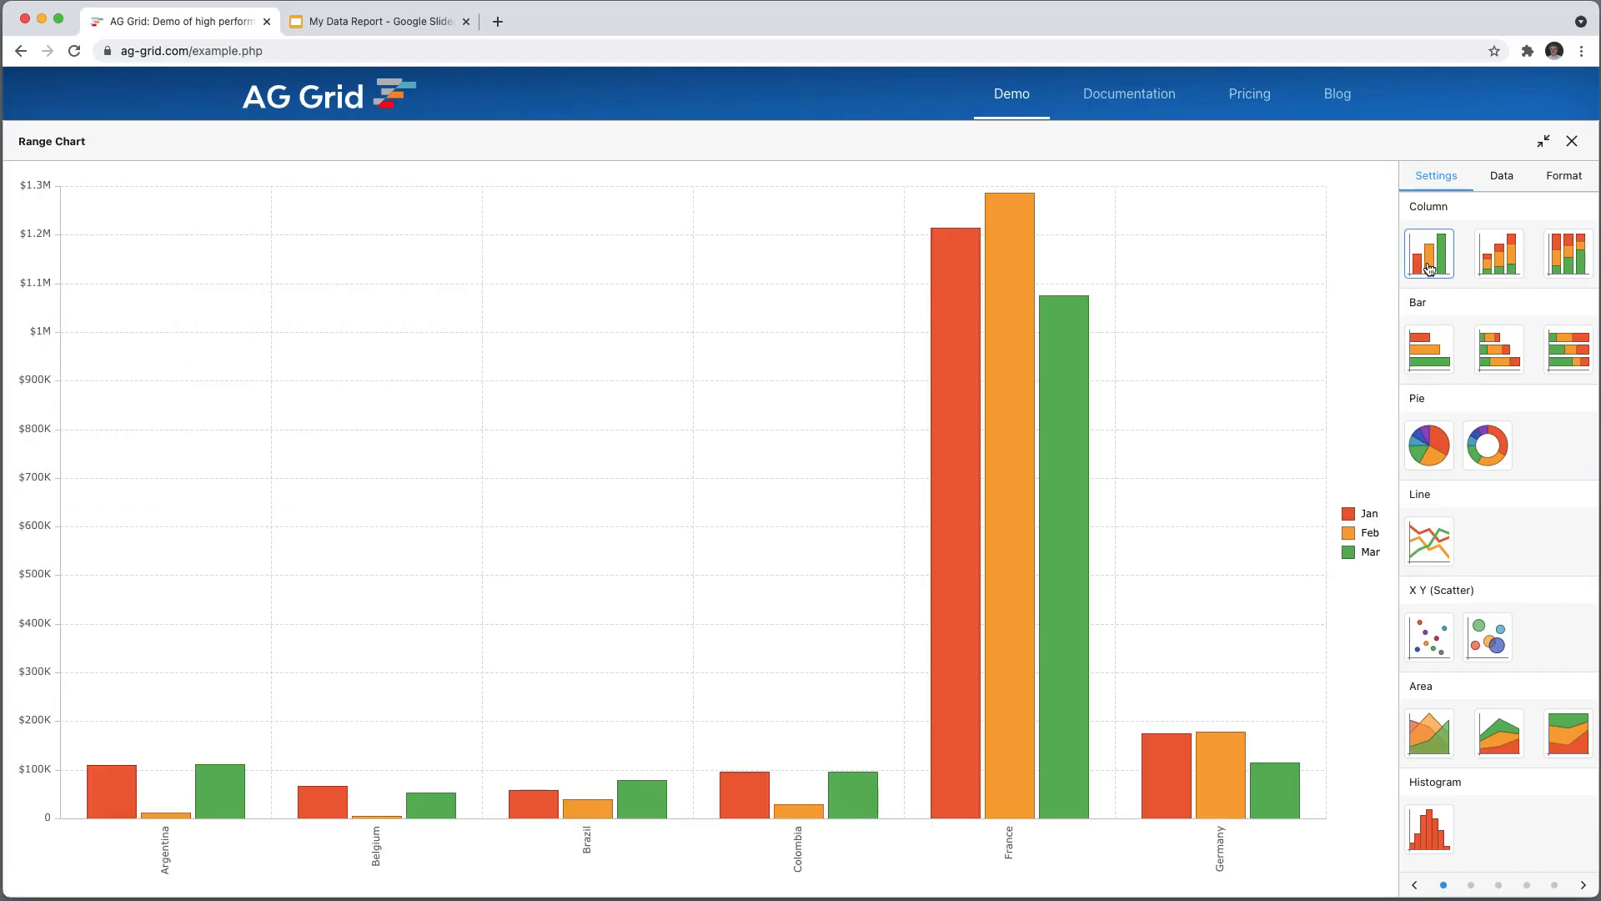
pyautogui.moveTo(1498, 254)
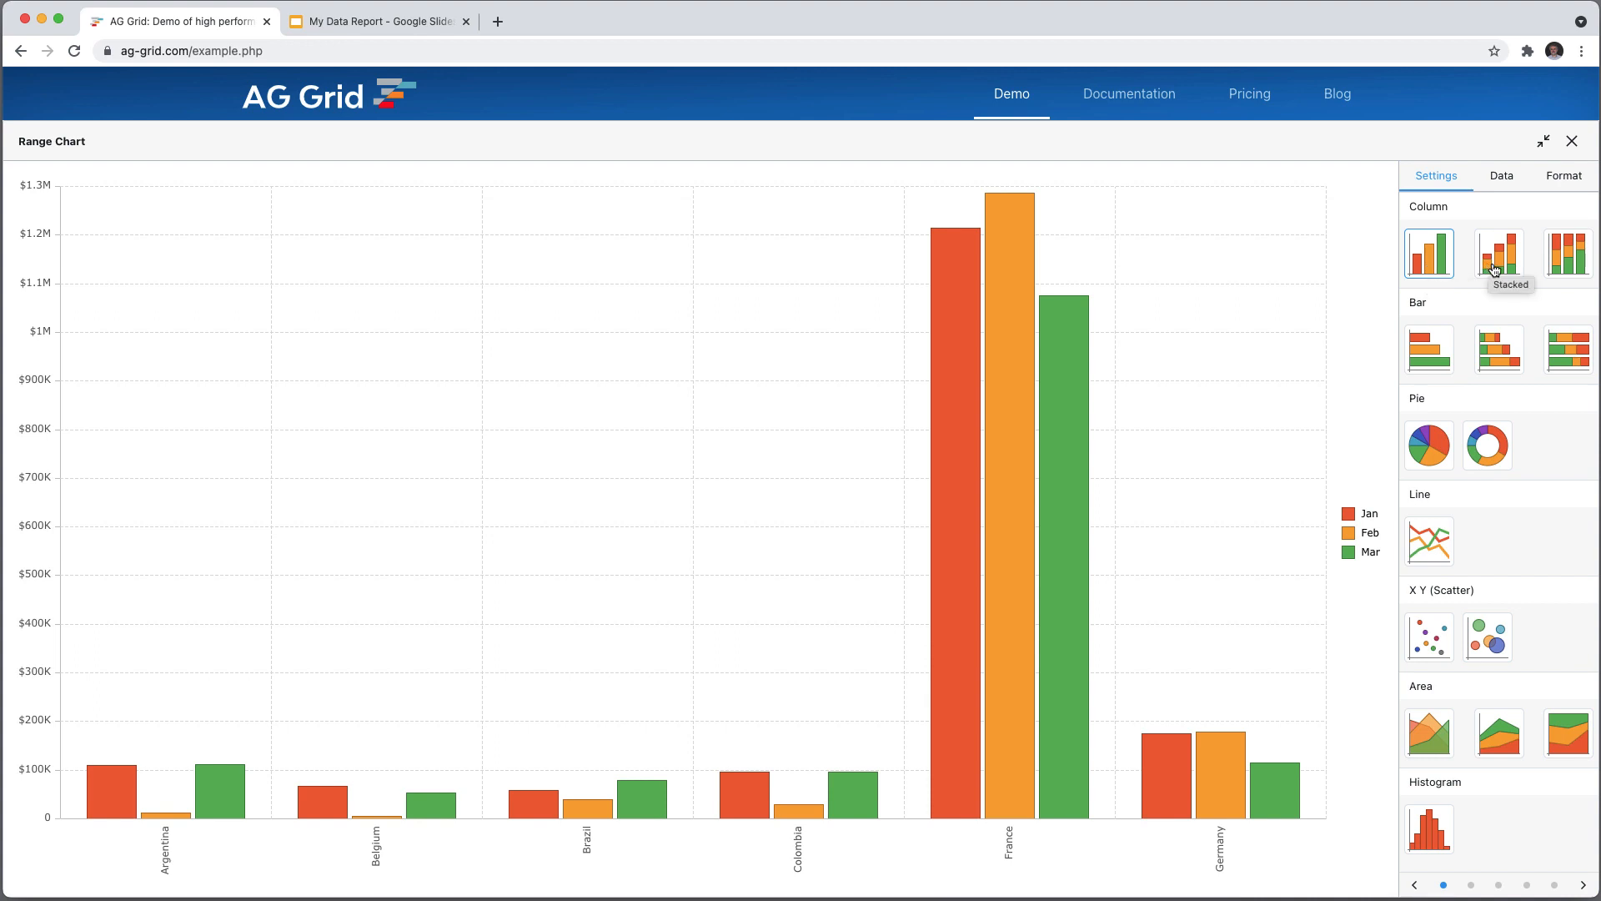
pyautogui.click(1497, 252)
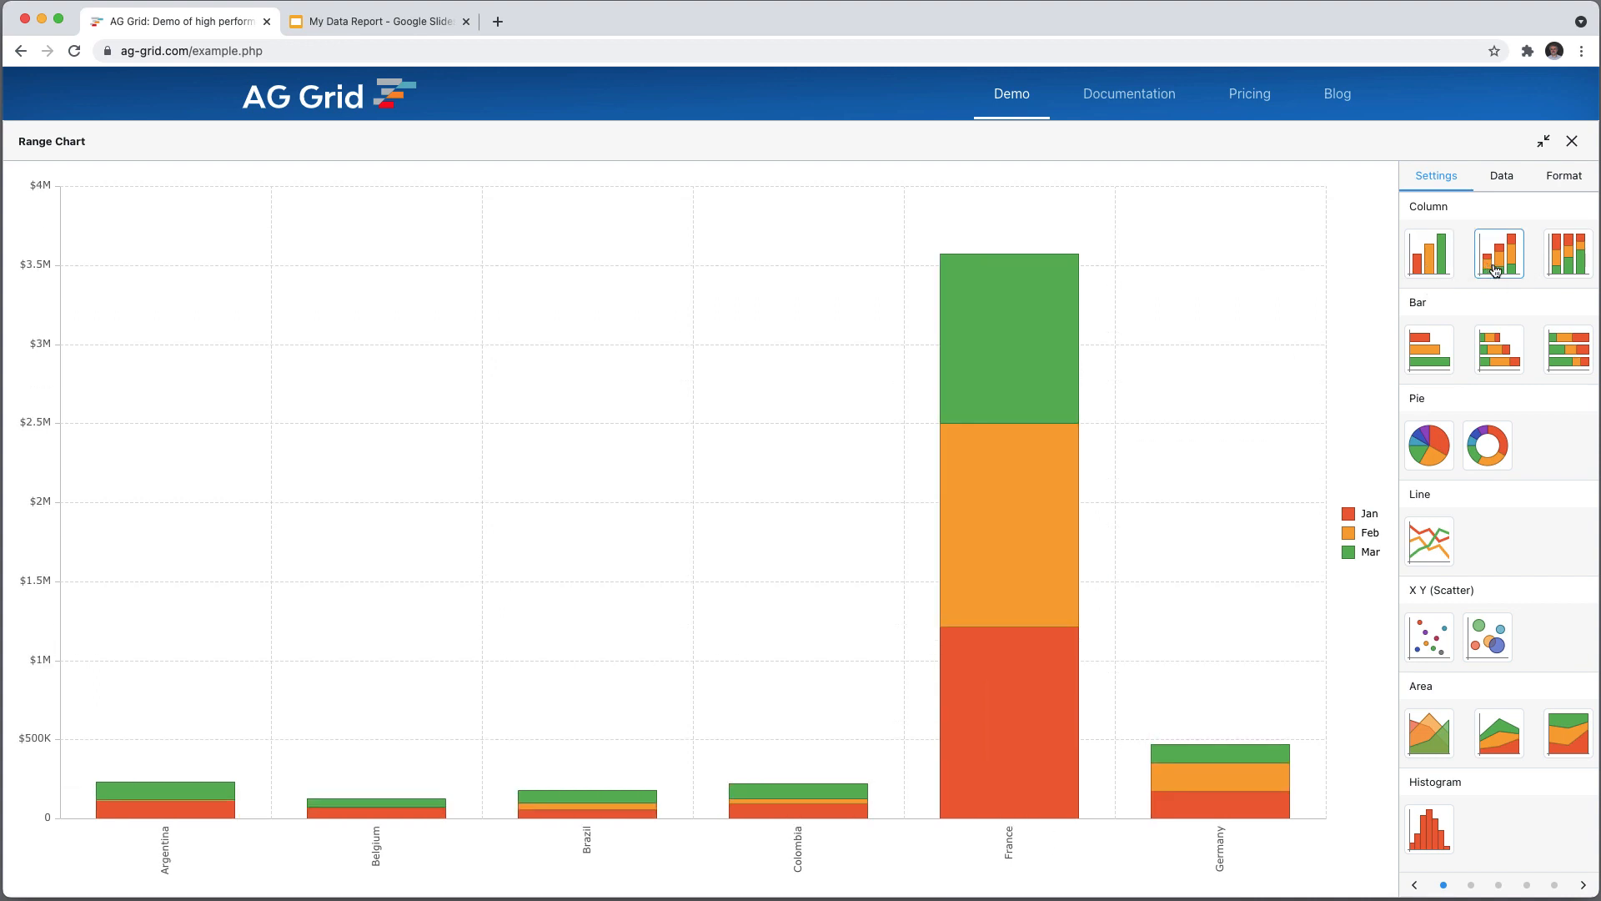
pyautogui.click(1429, 350)
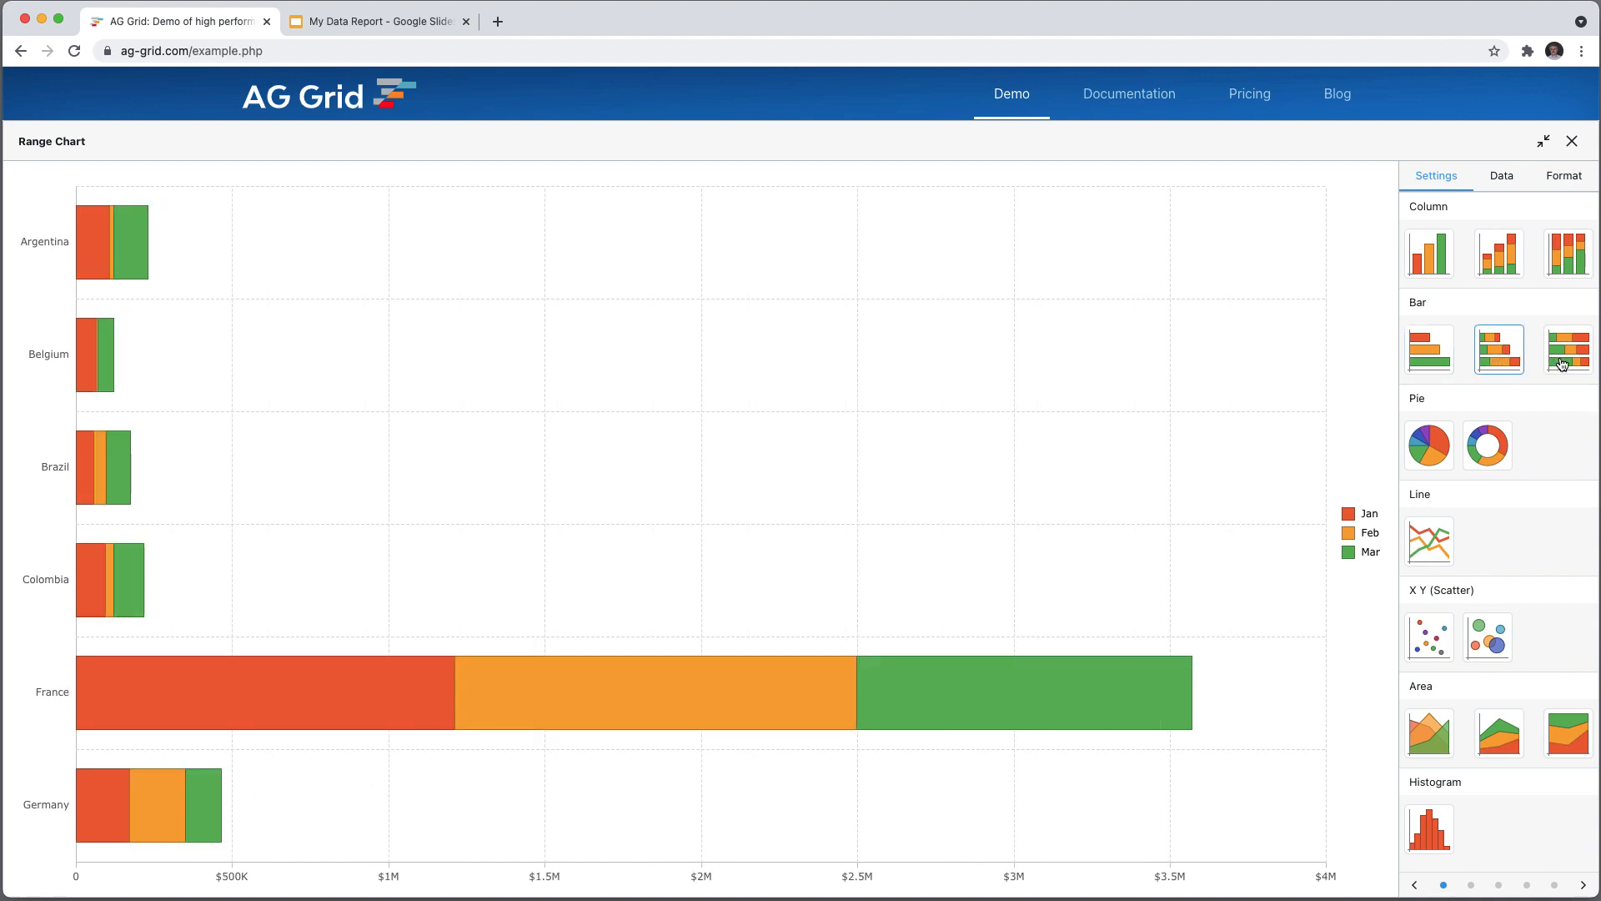
pyautogui.click(1429, 444)
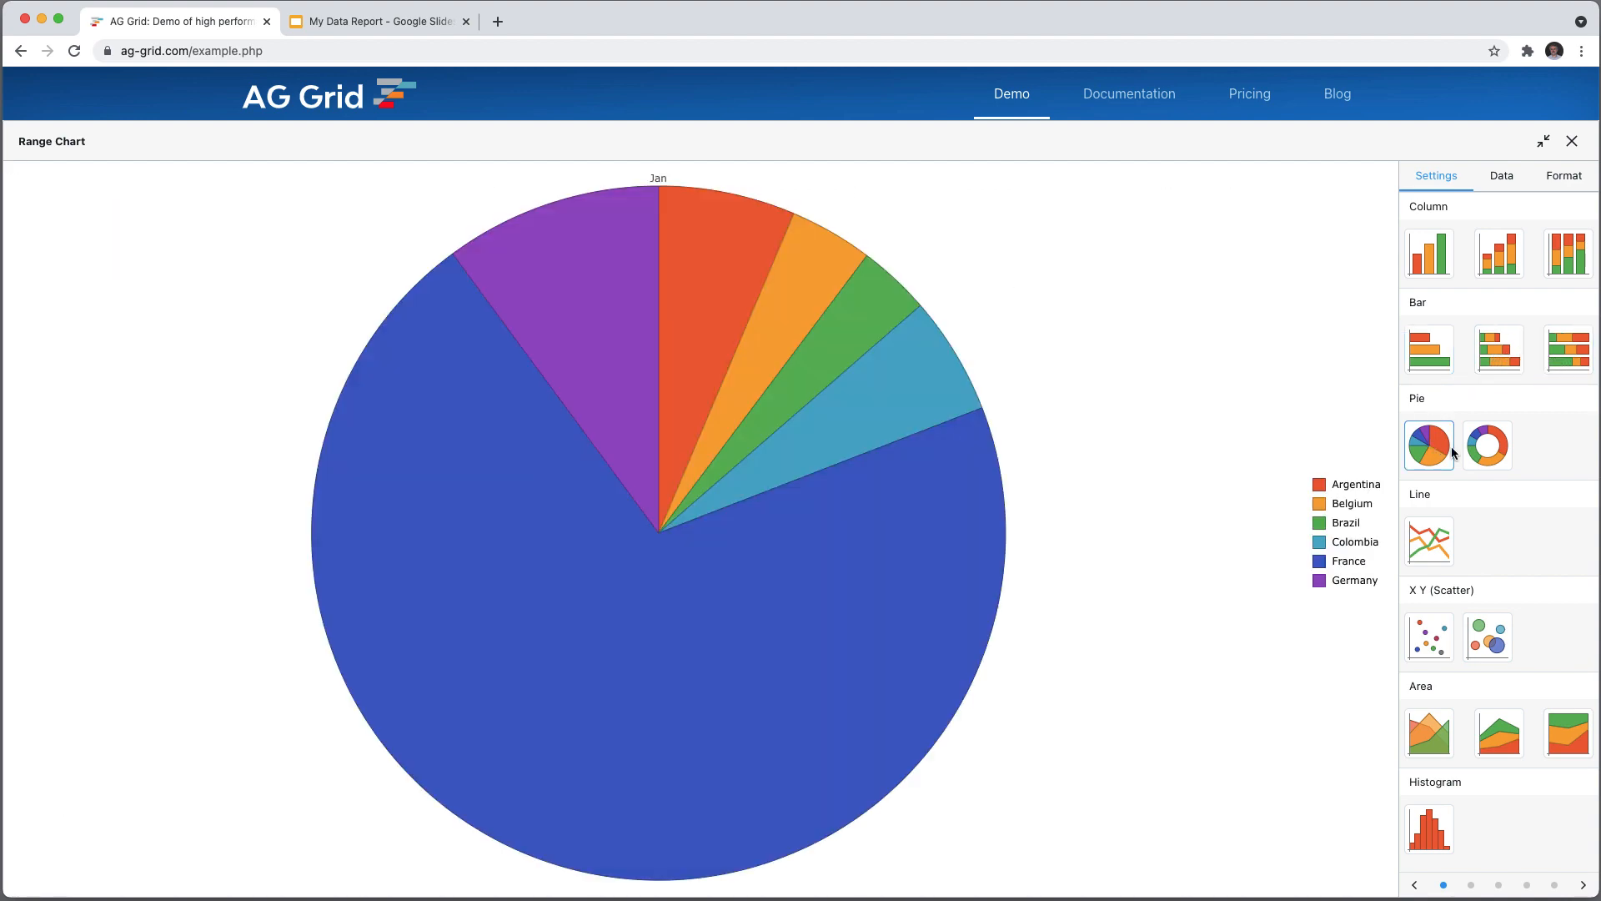
pyautogui.click(1488, 446)
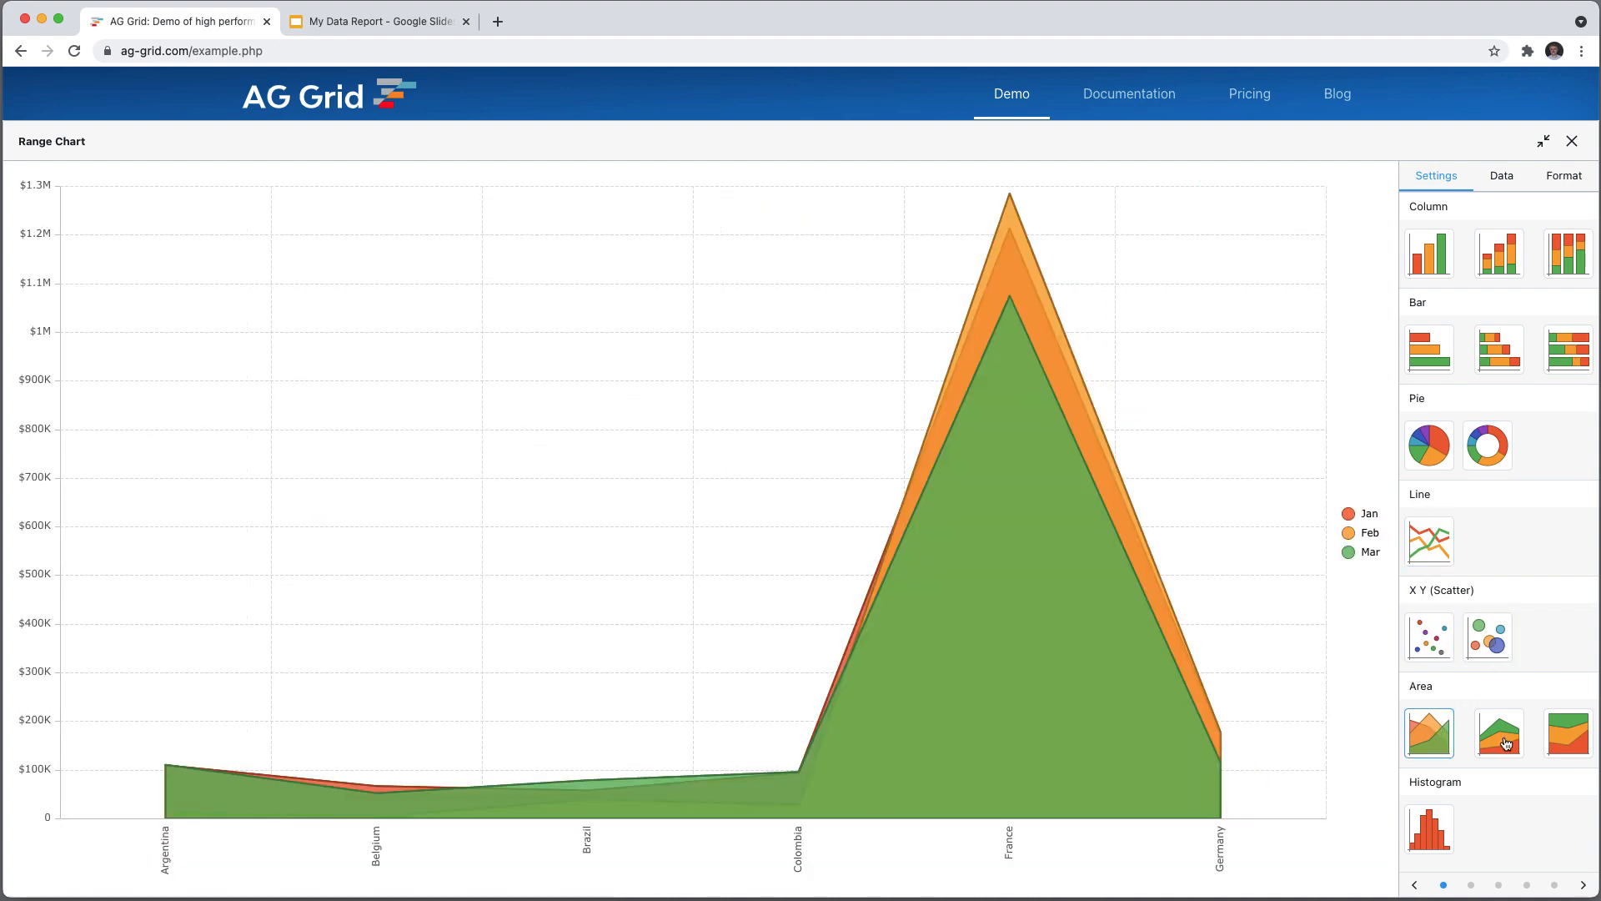
pyautogui.click(1566, 733)
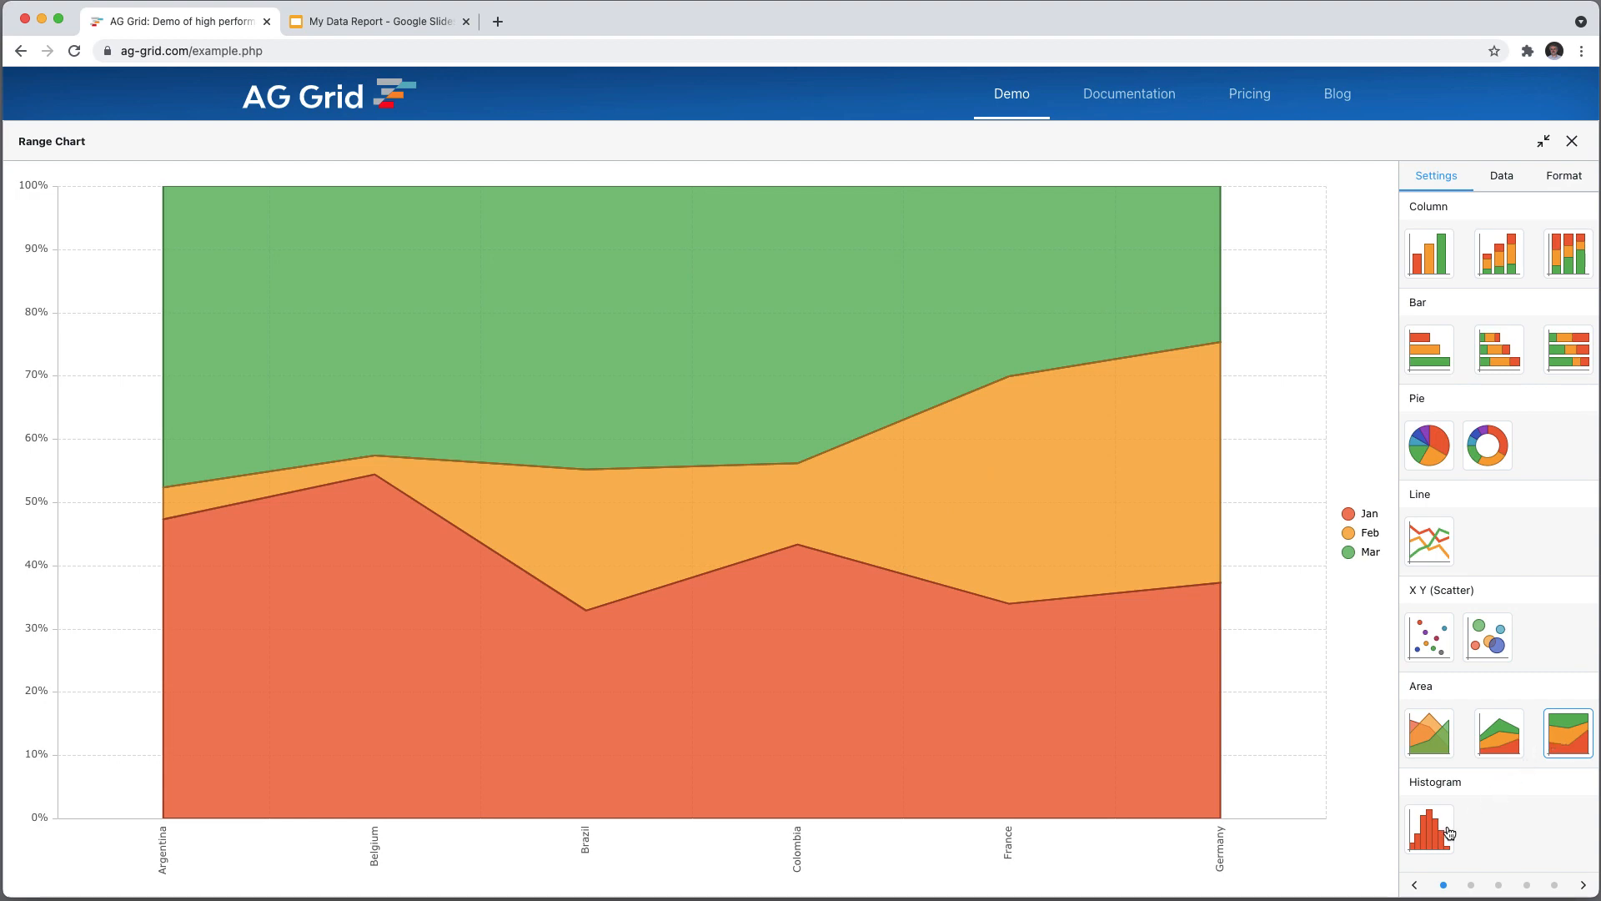
pyautogui.click(1428, 828)
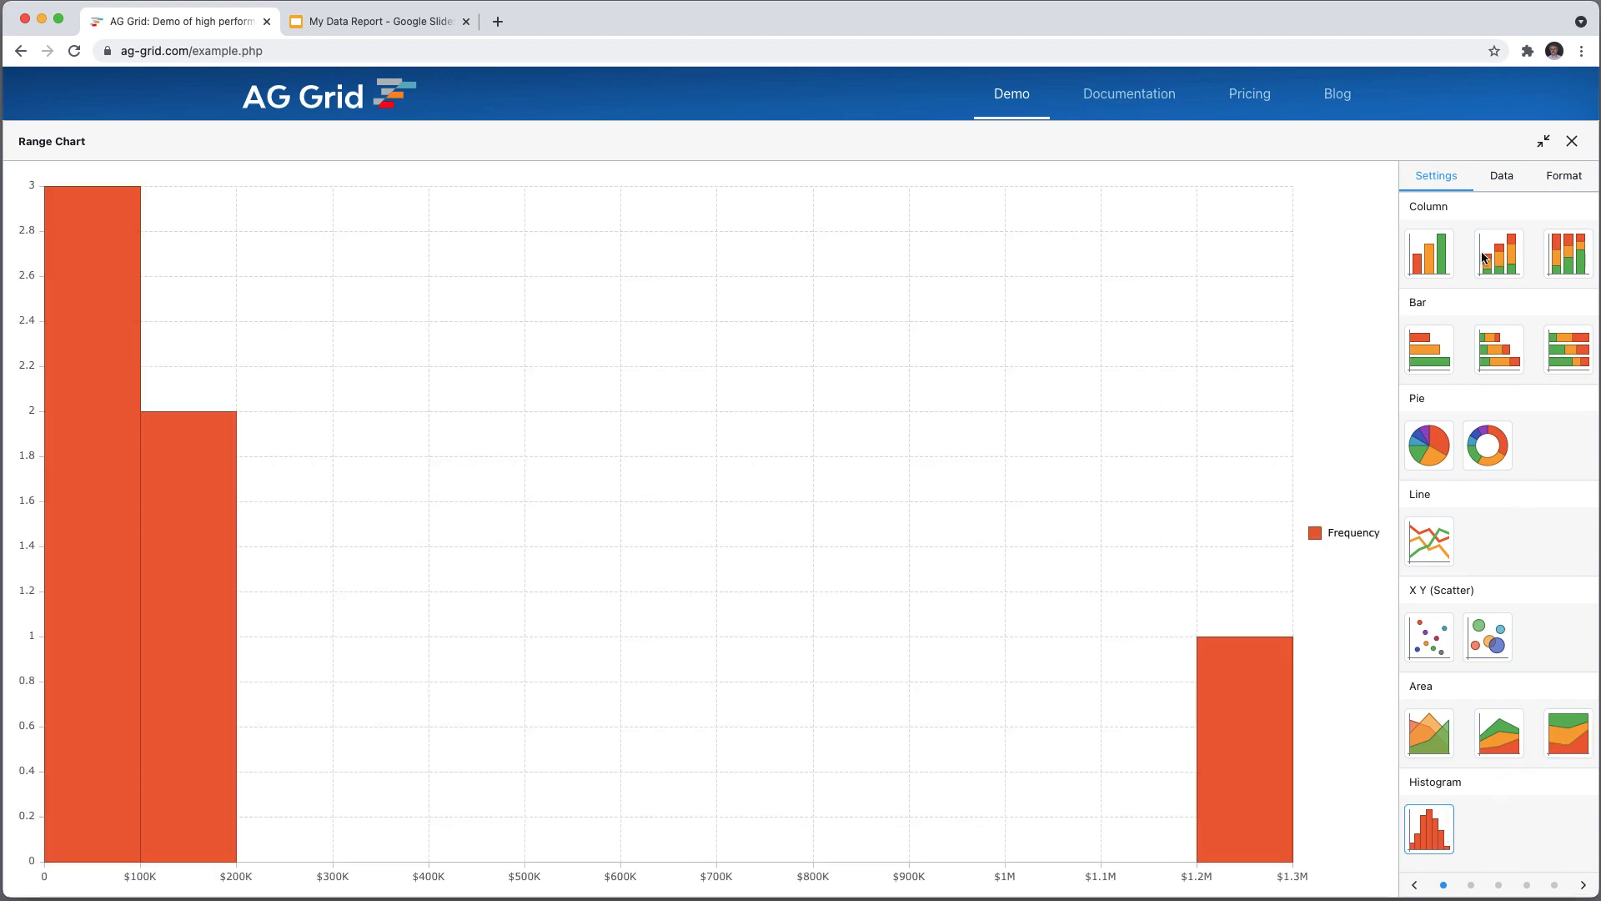
pyautogui.click(1428, 252)
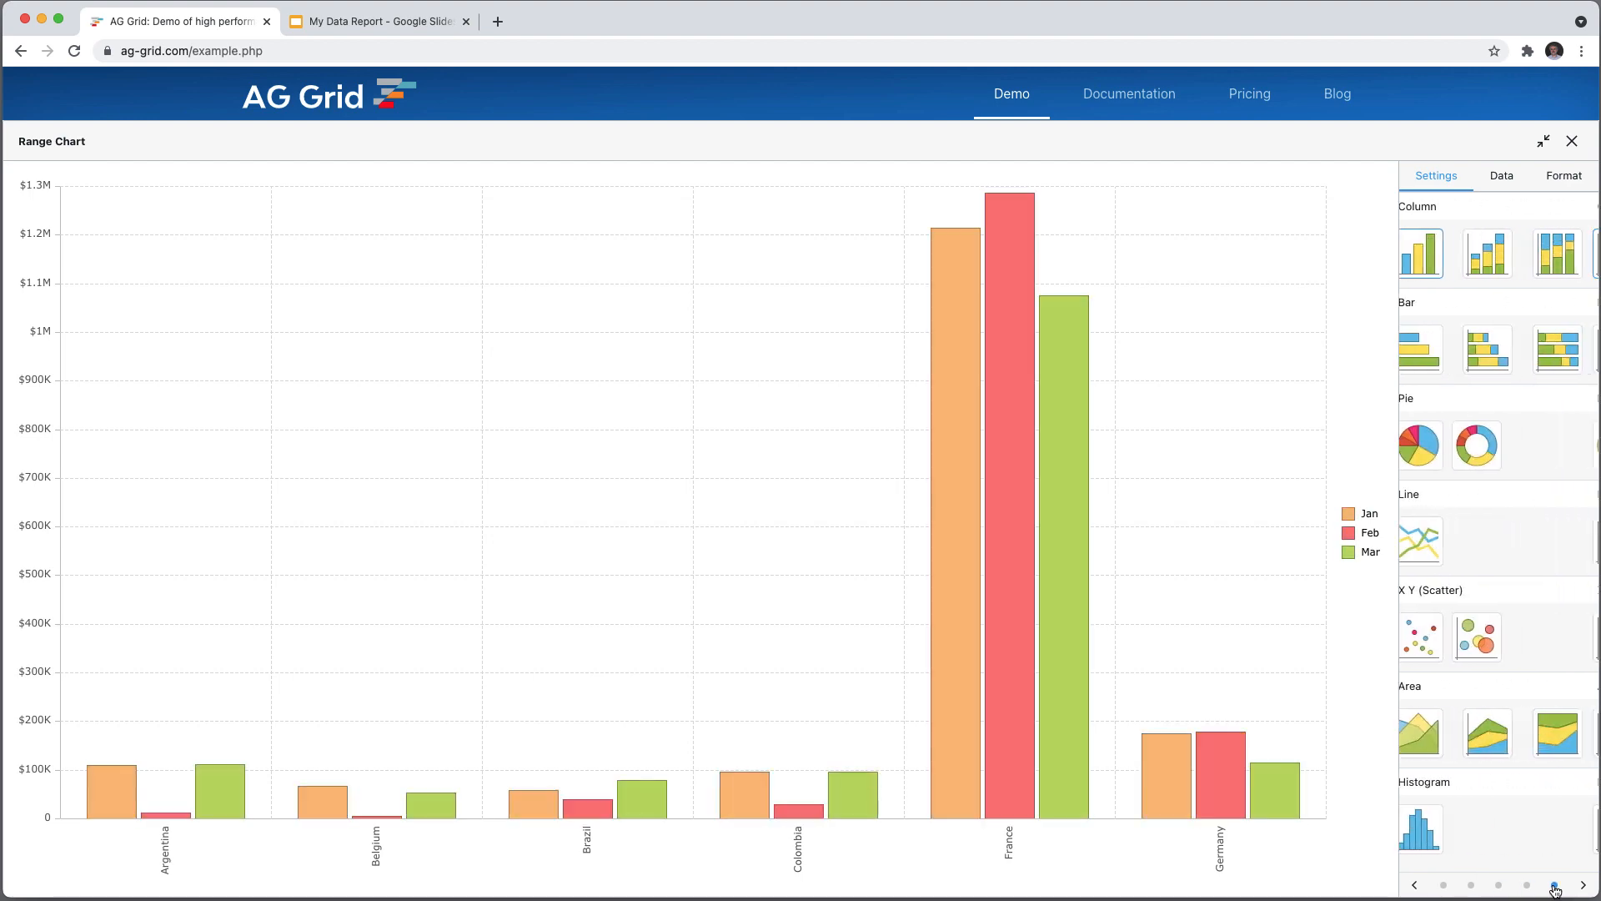
pyautogui.click(1443, 884)
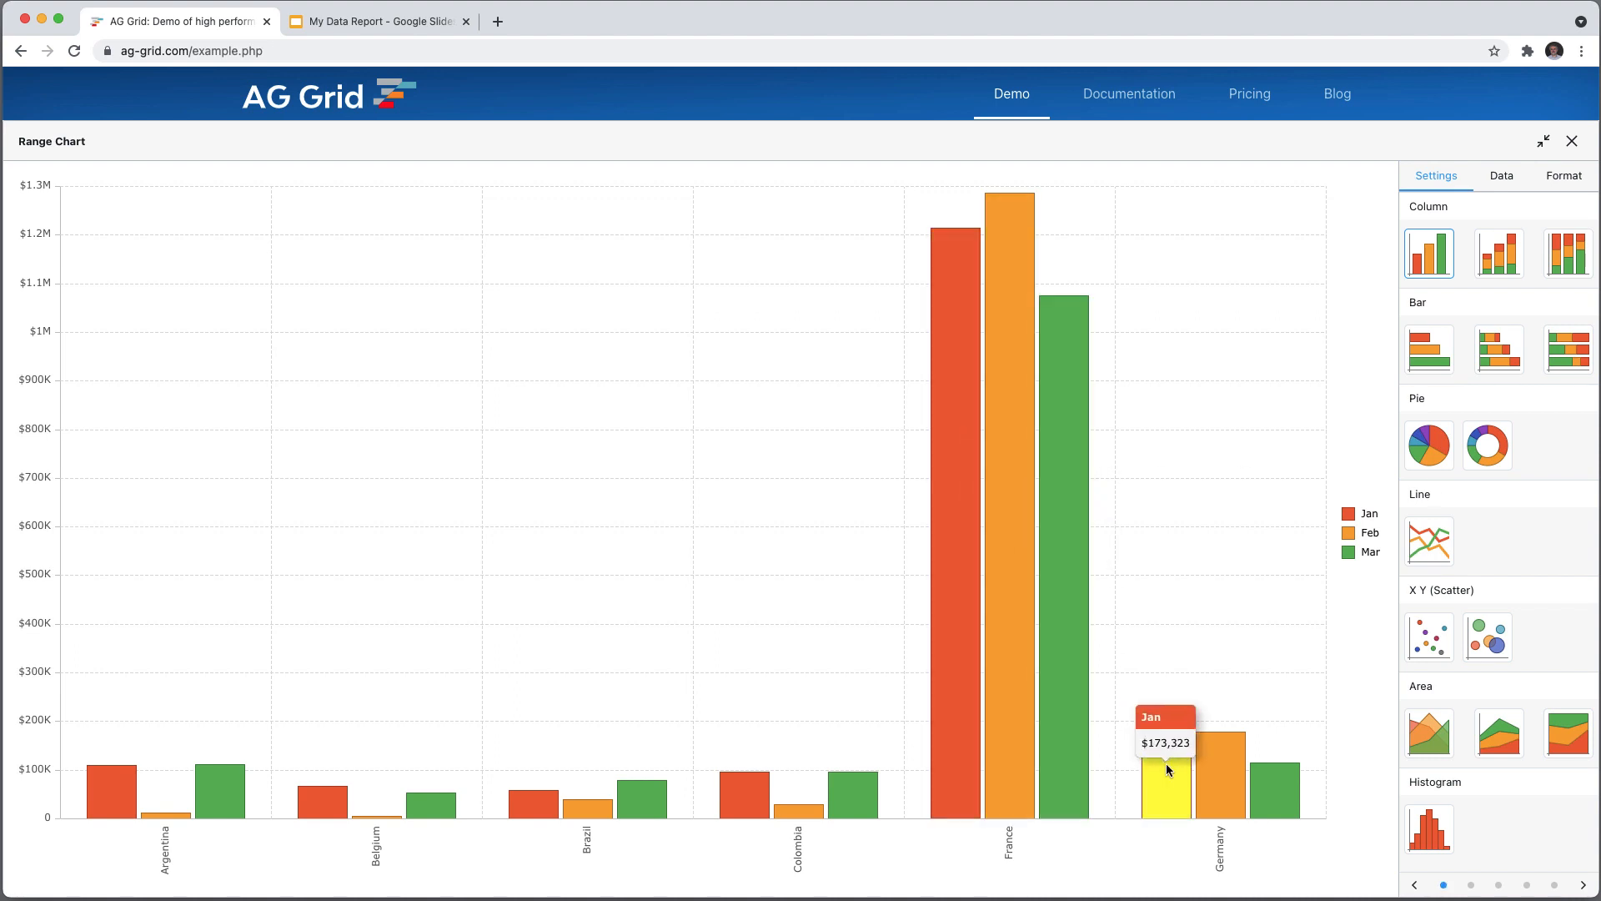
pyautogui.moveTo(1260, 792)
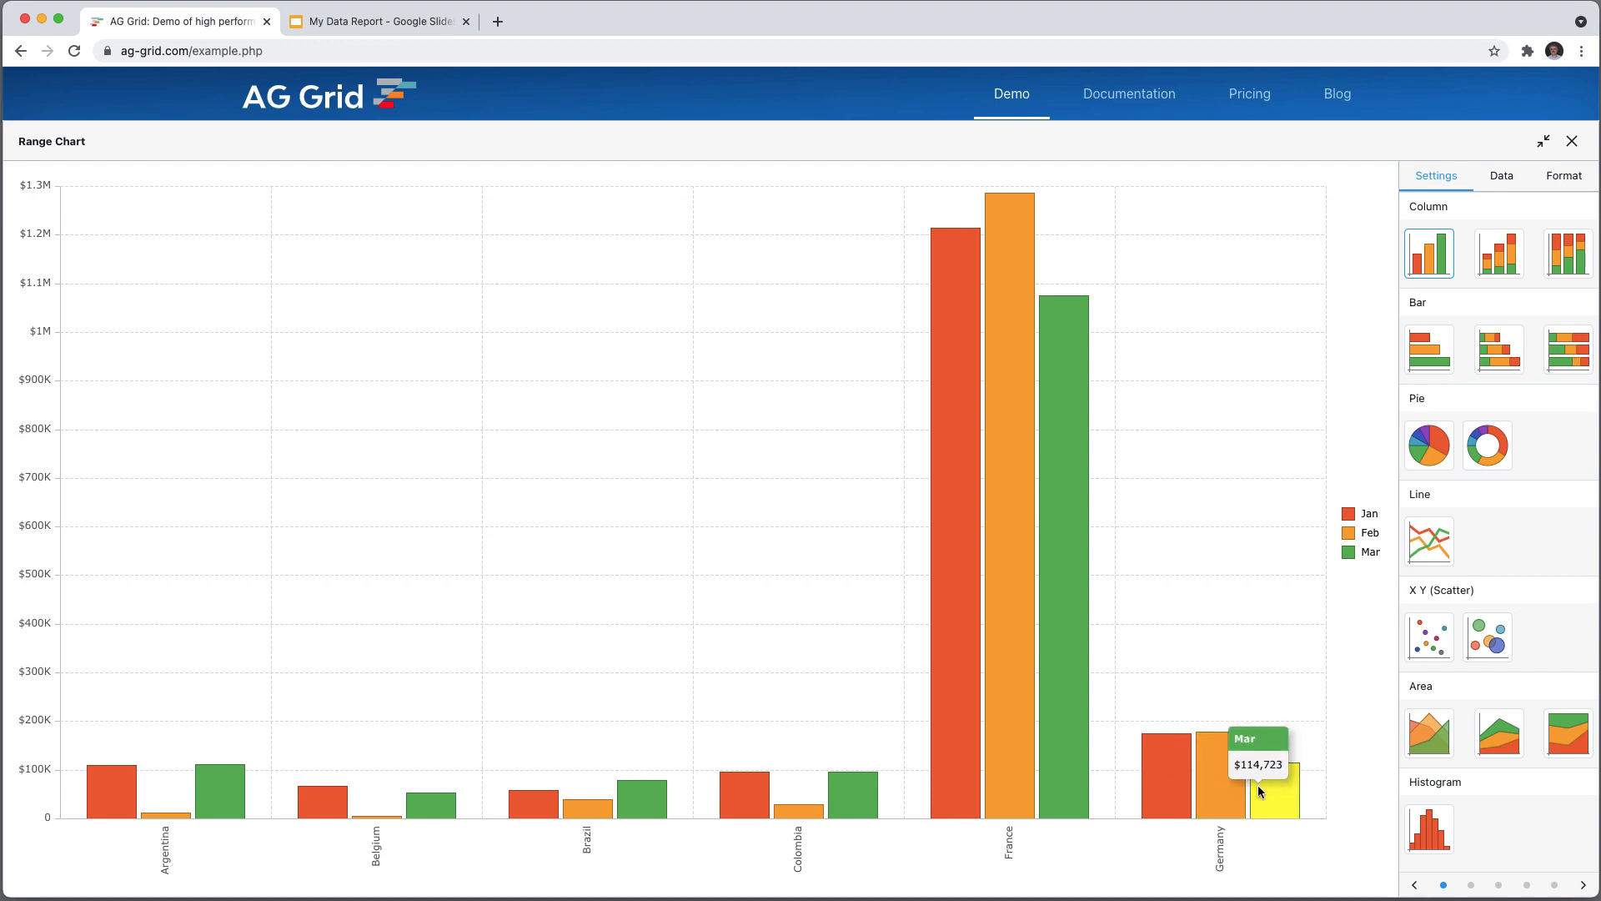
pyautogui.moveTo(1415, 238)
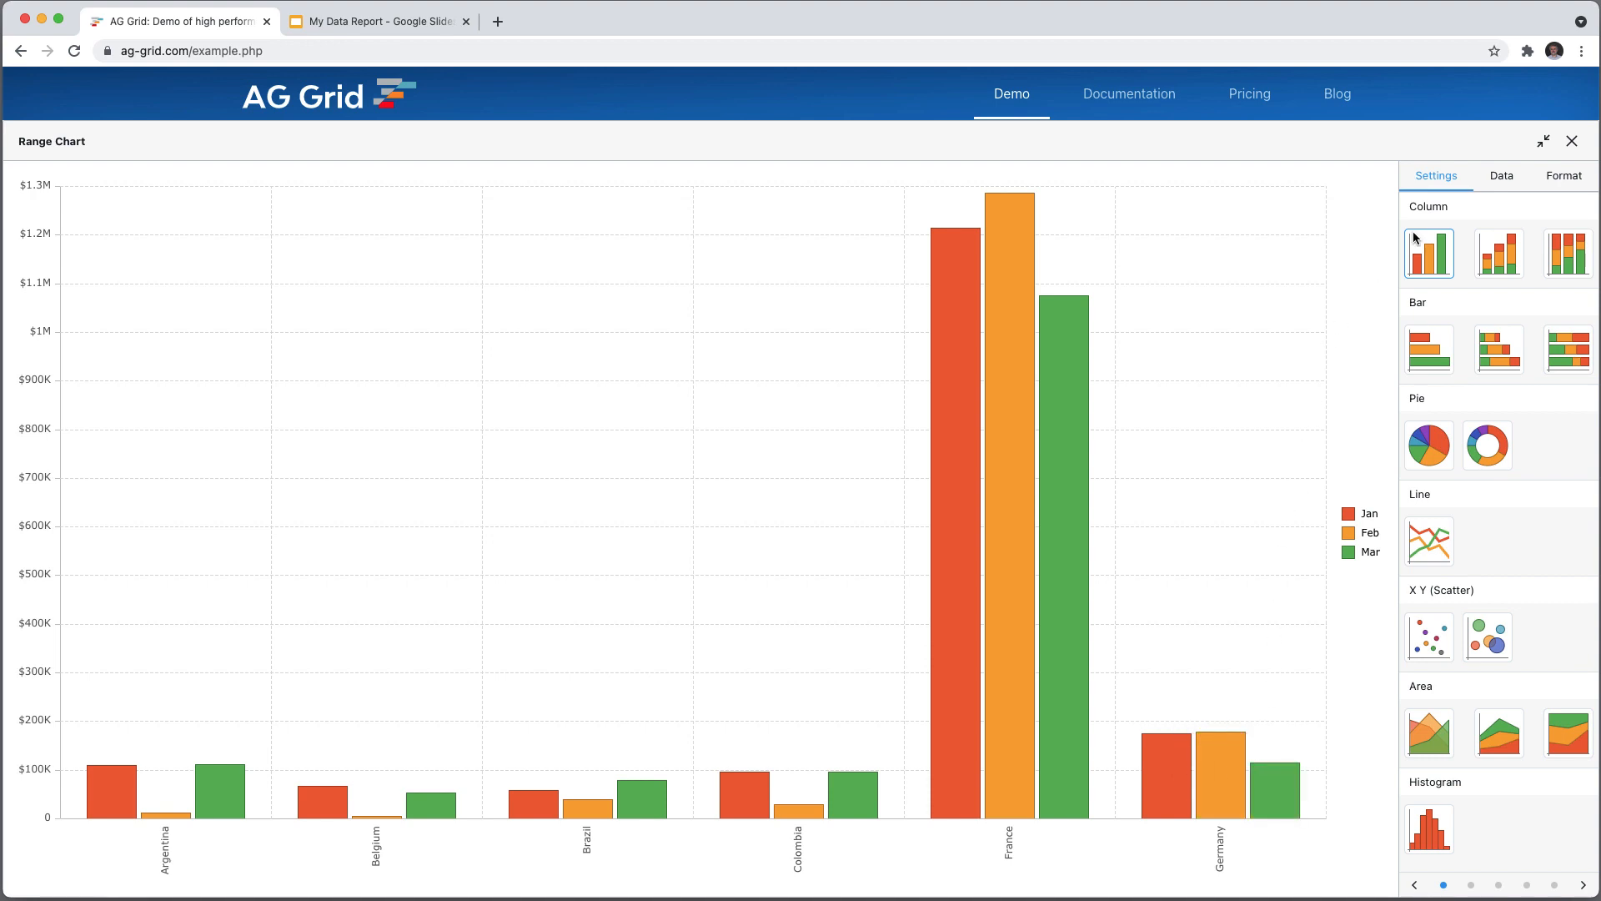
# In the chart's Data options, plot only the January–July series
pyautogui.click(1501, 174)
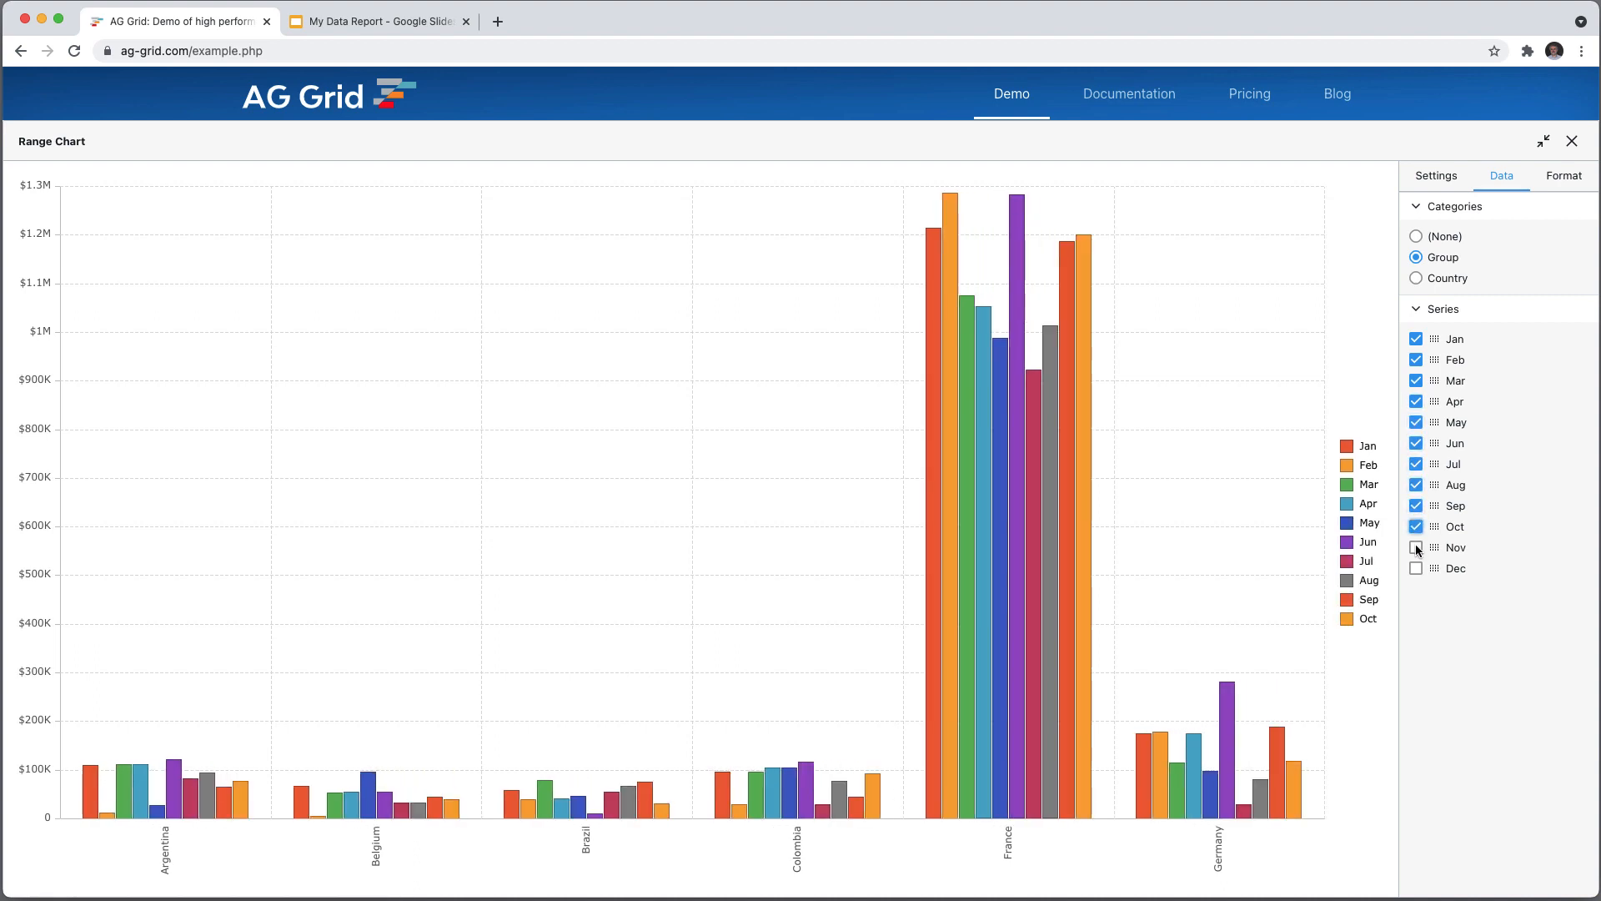
pyautogui.click(1416, 547)
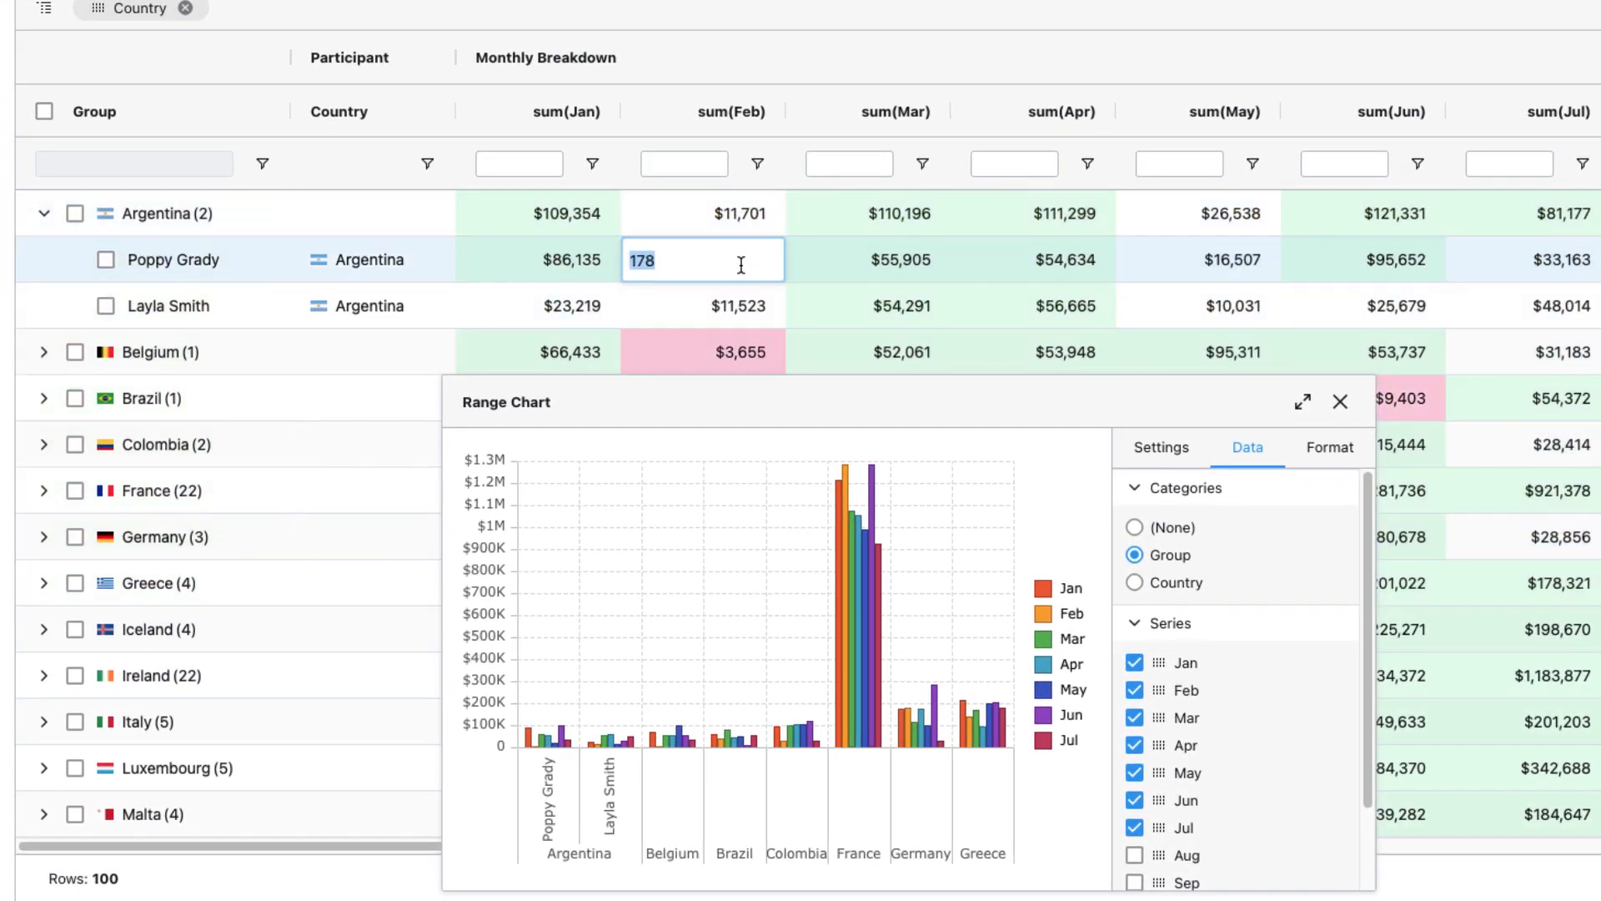
# Retype and undo a February value, relink the chart, and reselect the range through Ireland
pyautogui.write('178000000')
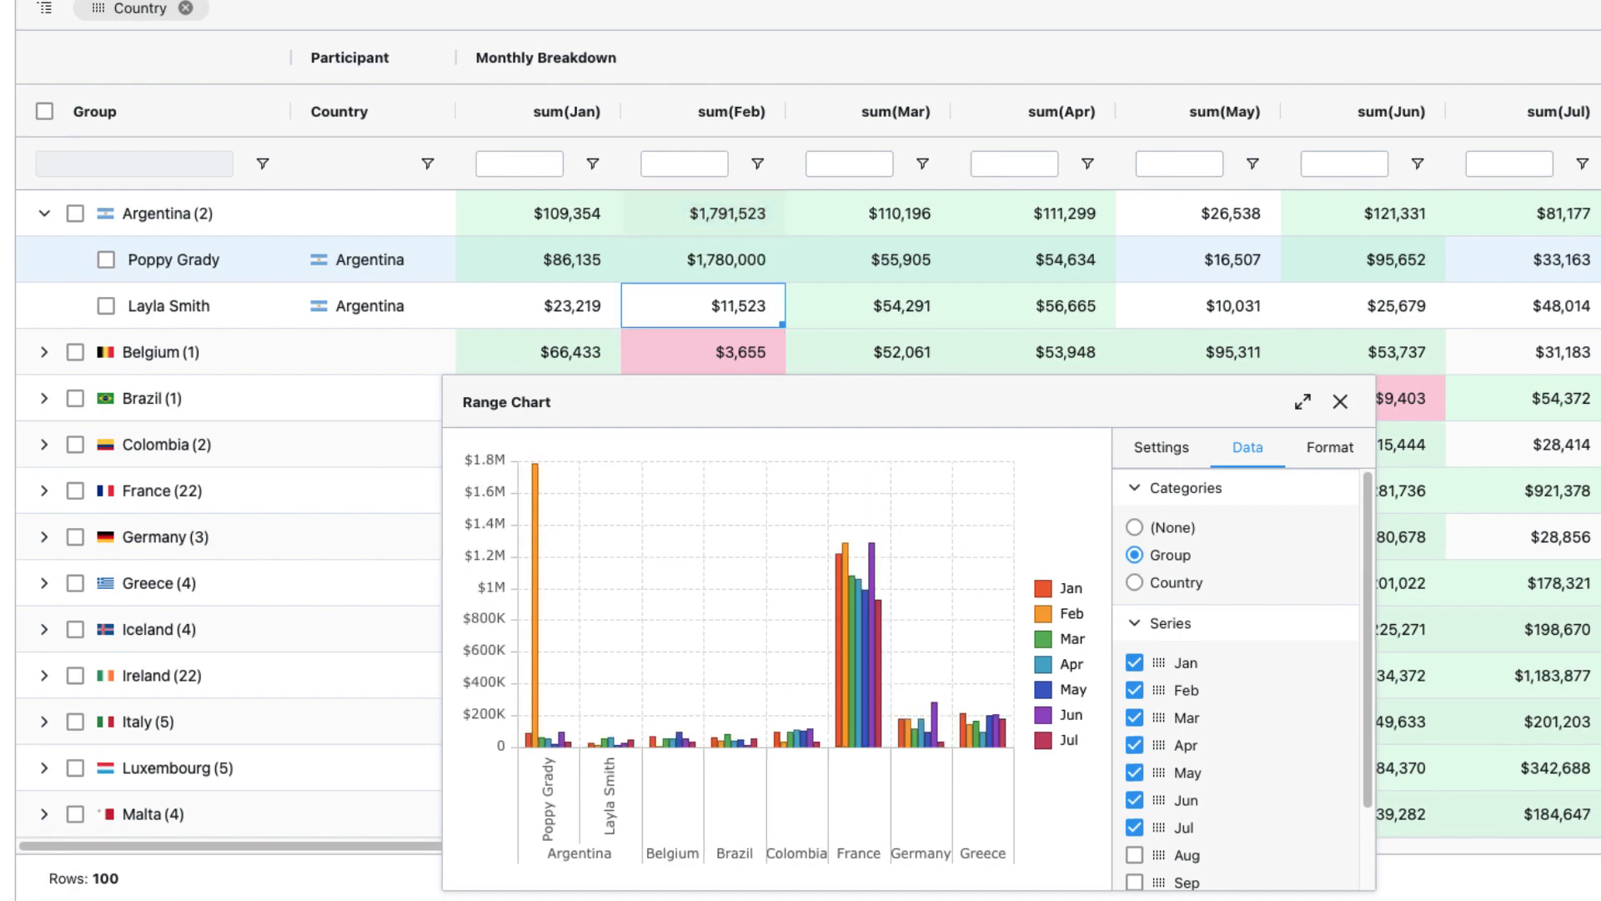
pyautogui.moveTo(749, 267)
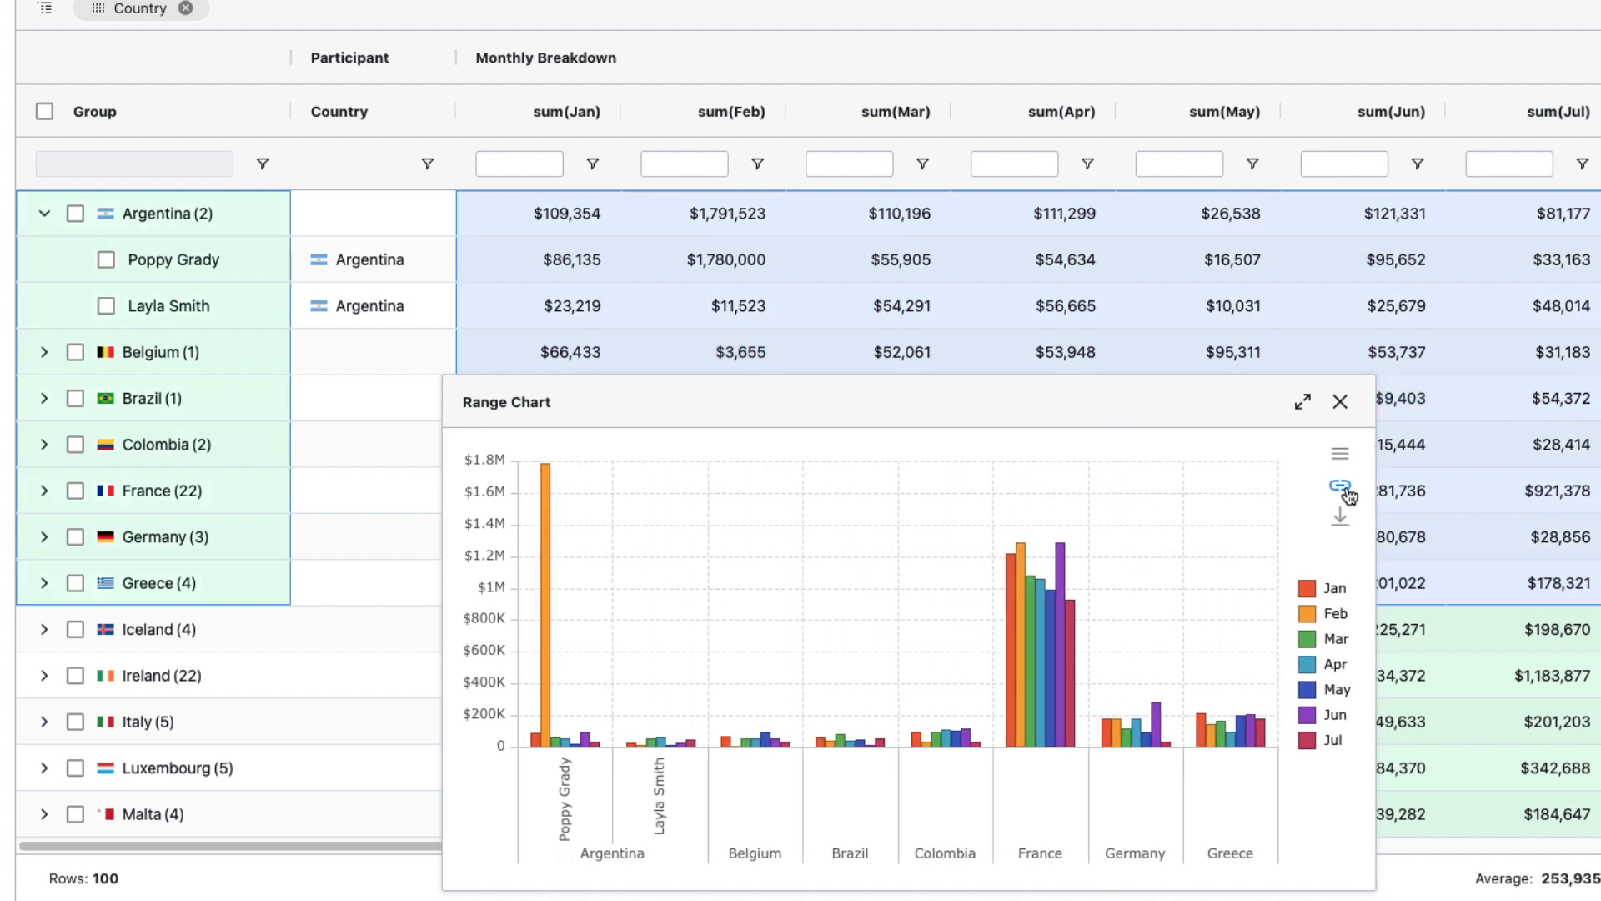
pyautogui.doubleClick(702, 259)
pyautogui.write('$178')
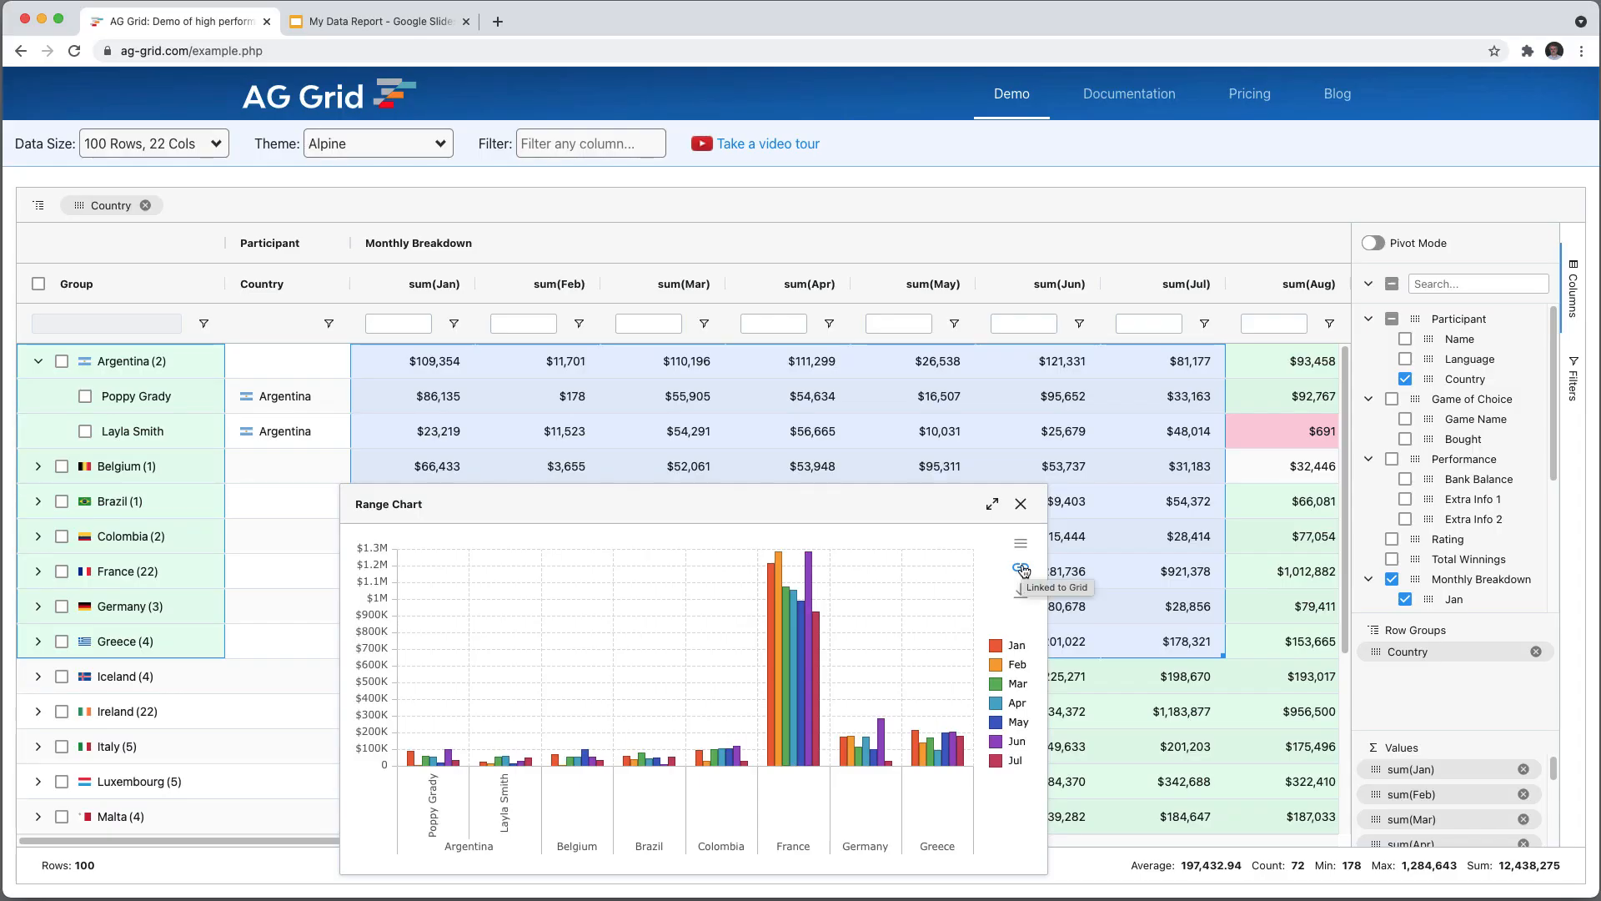
pyautogui.click(38, 361)
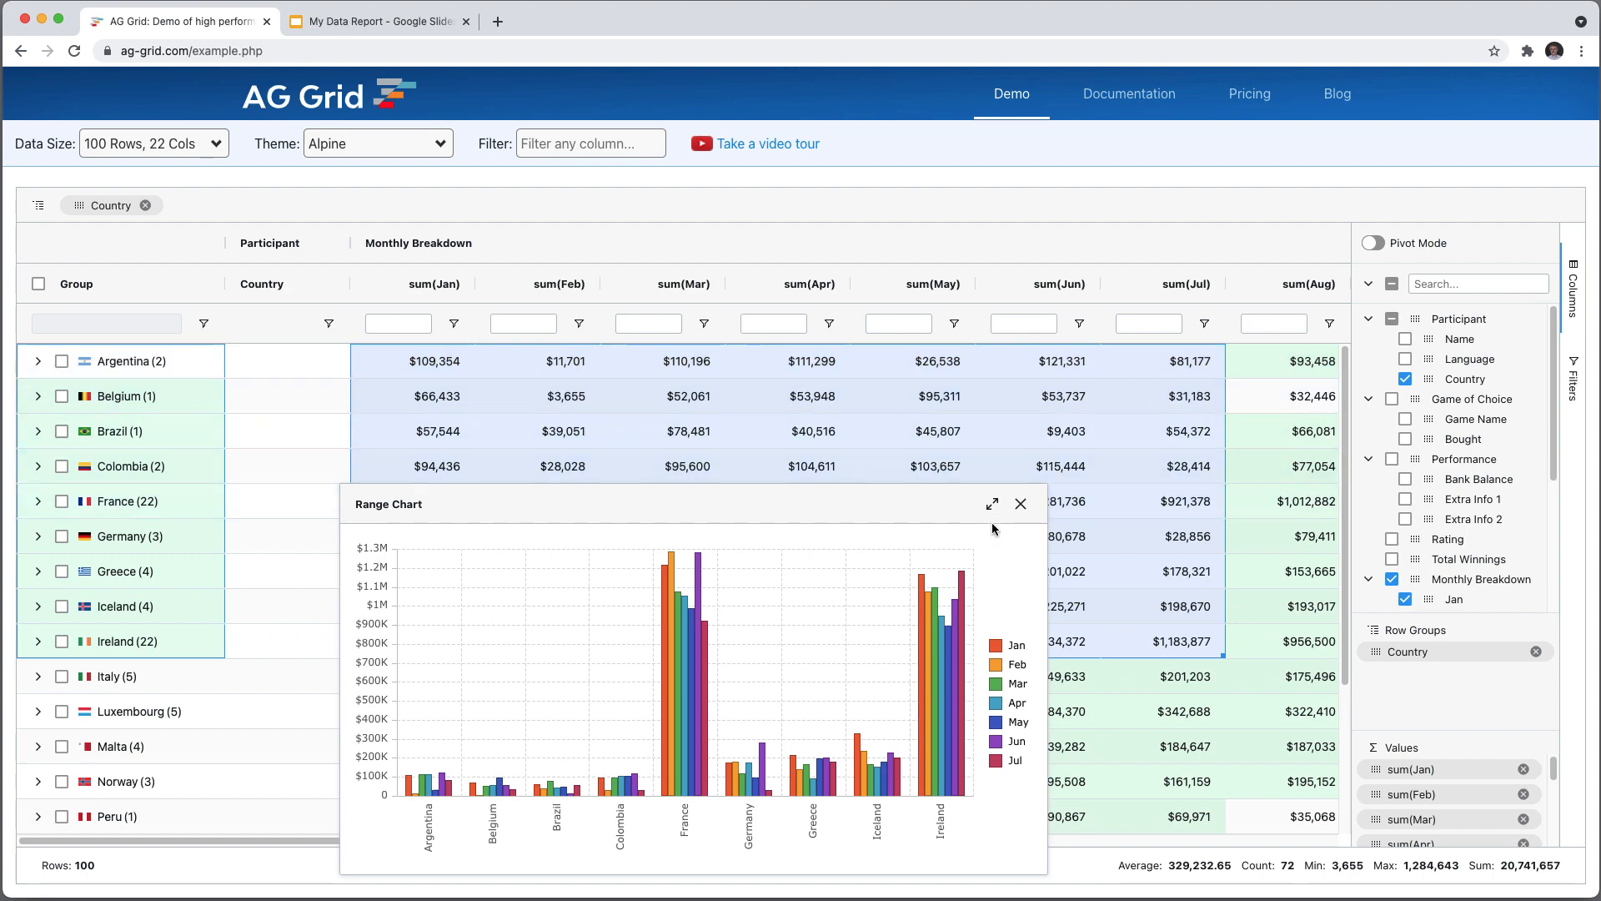
# In the maximised chart's Format panel, make the title red in Lucida Console
pyautogui.click(991, 504)
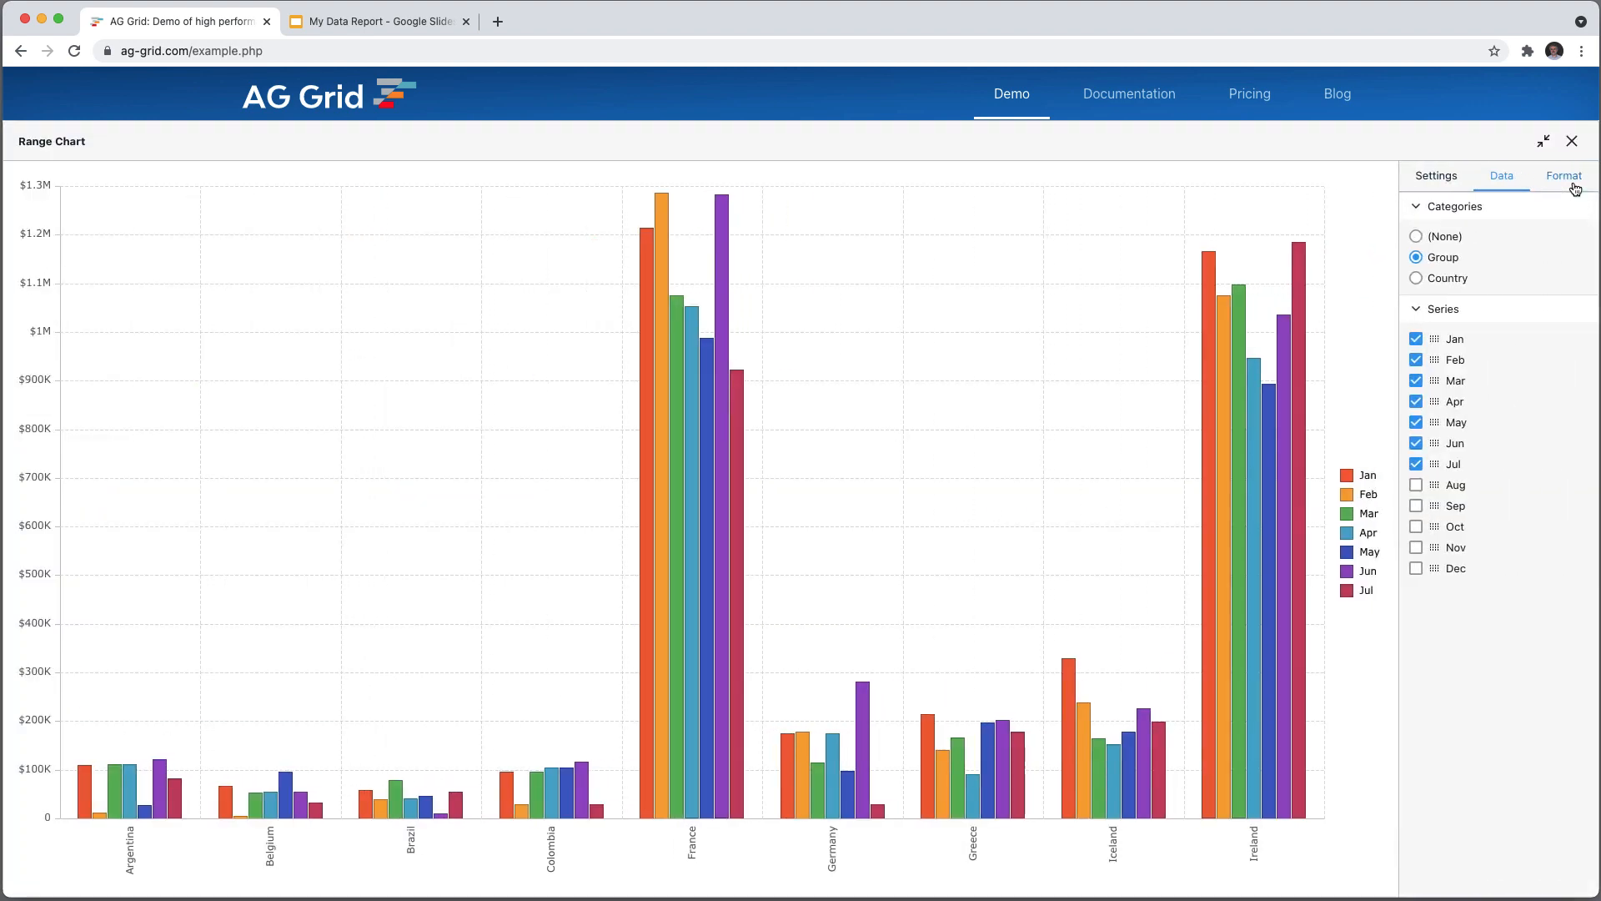
pyautogui.click(1564, 175)
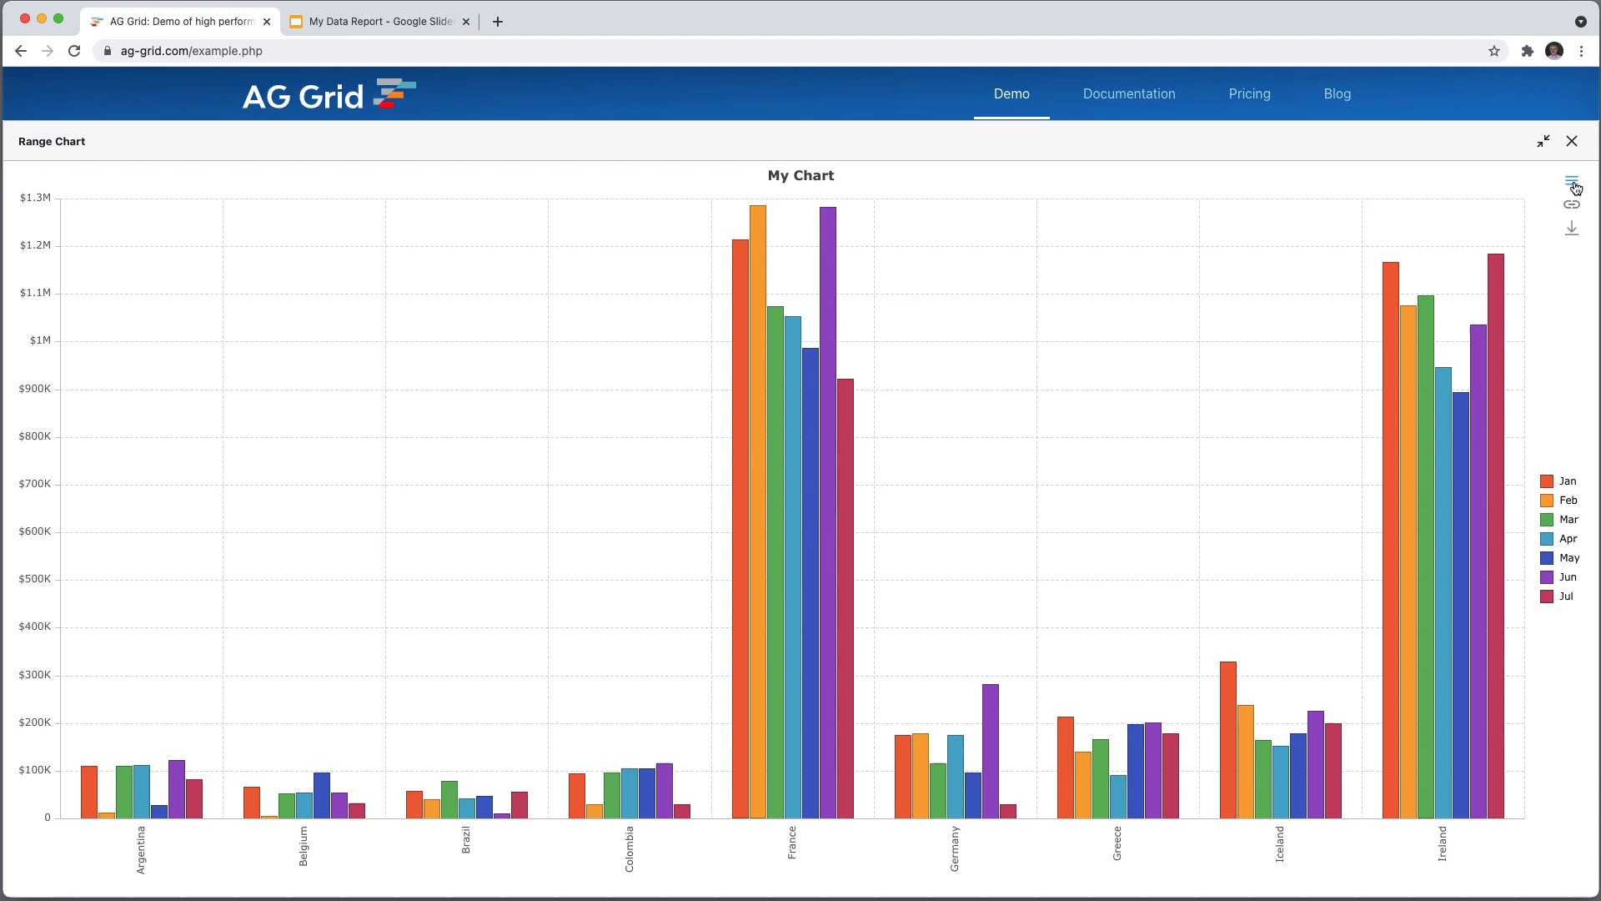
pyautogui.click(1572, 182)
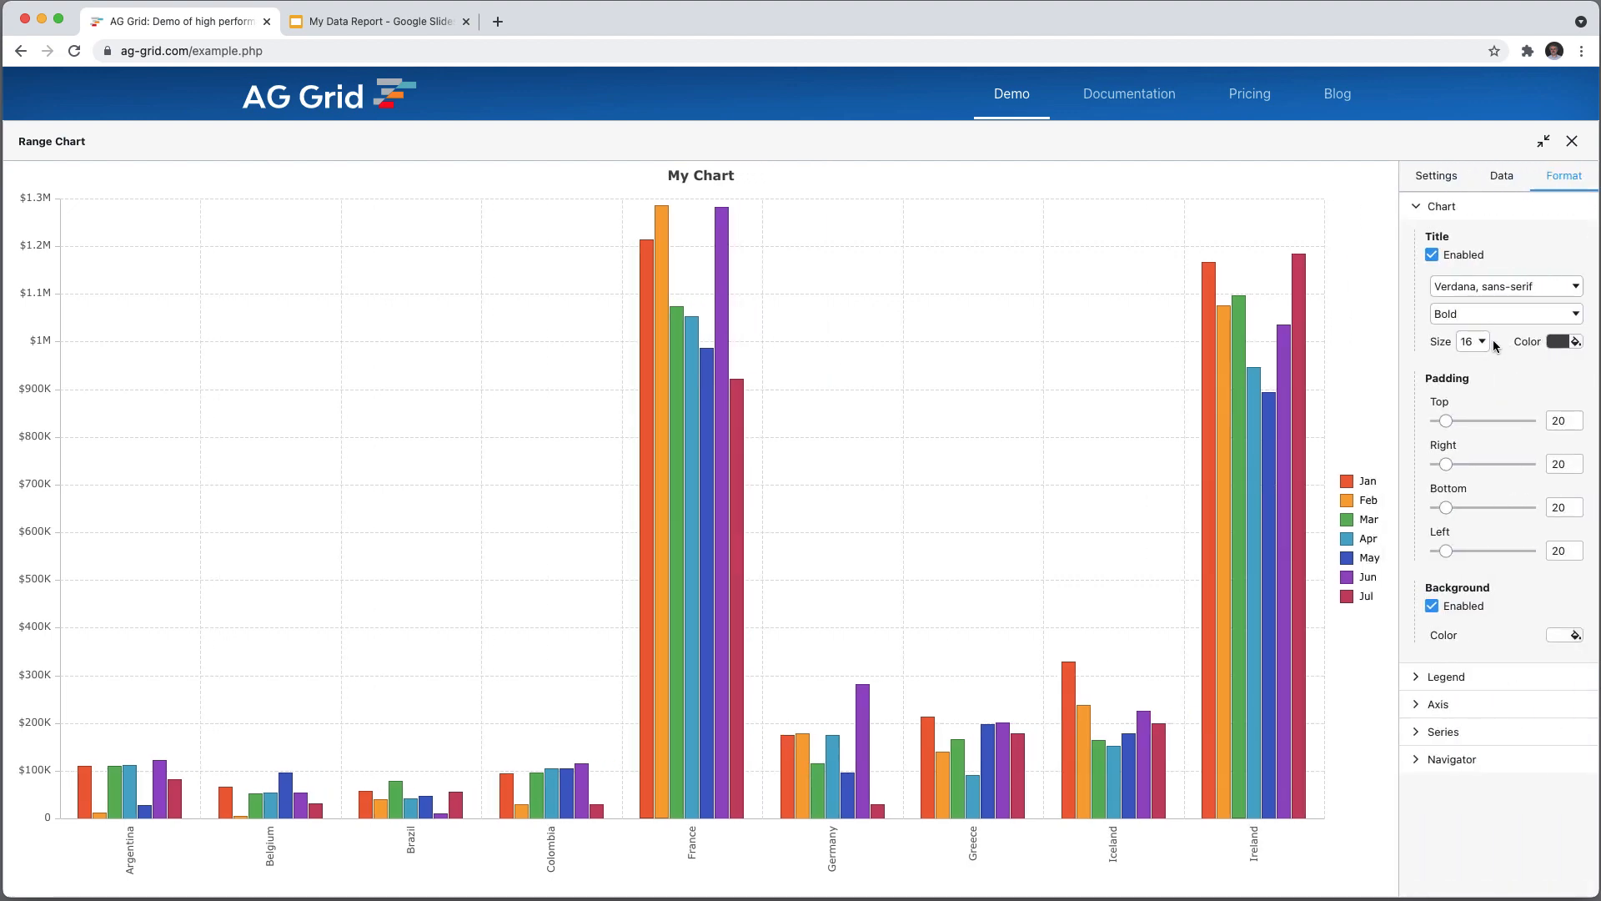
pyautogui.click(1559, 342)
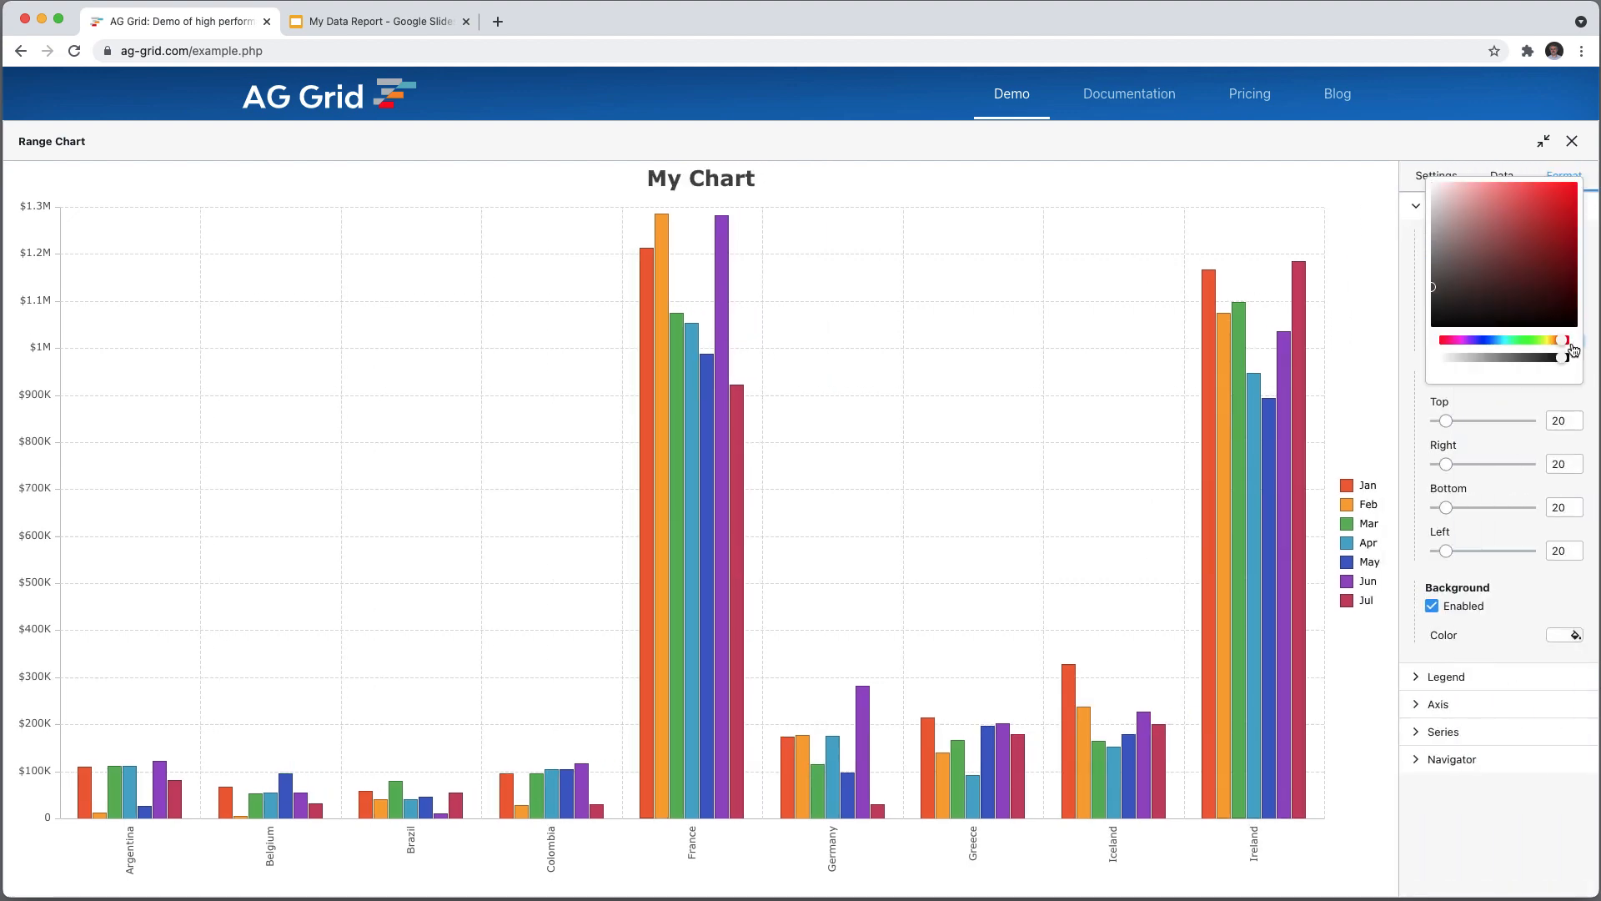
pyautogui.click(1502, 285)
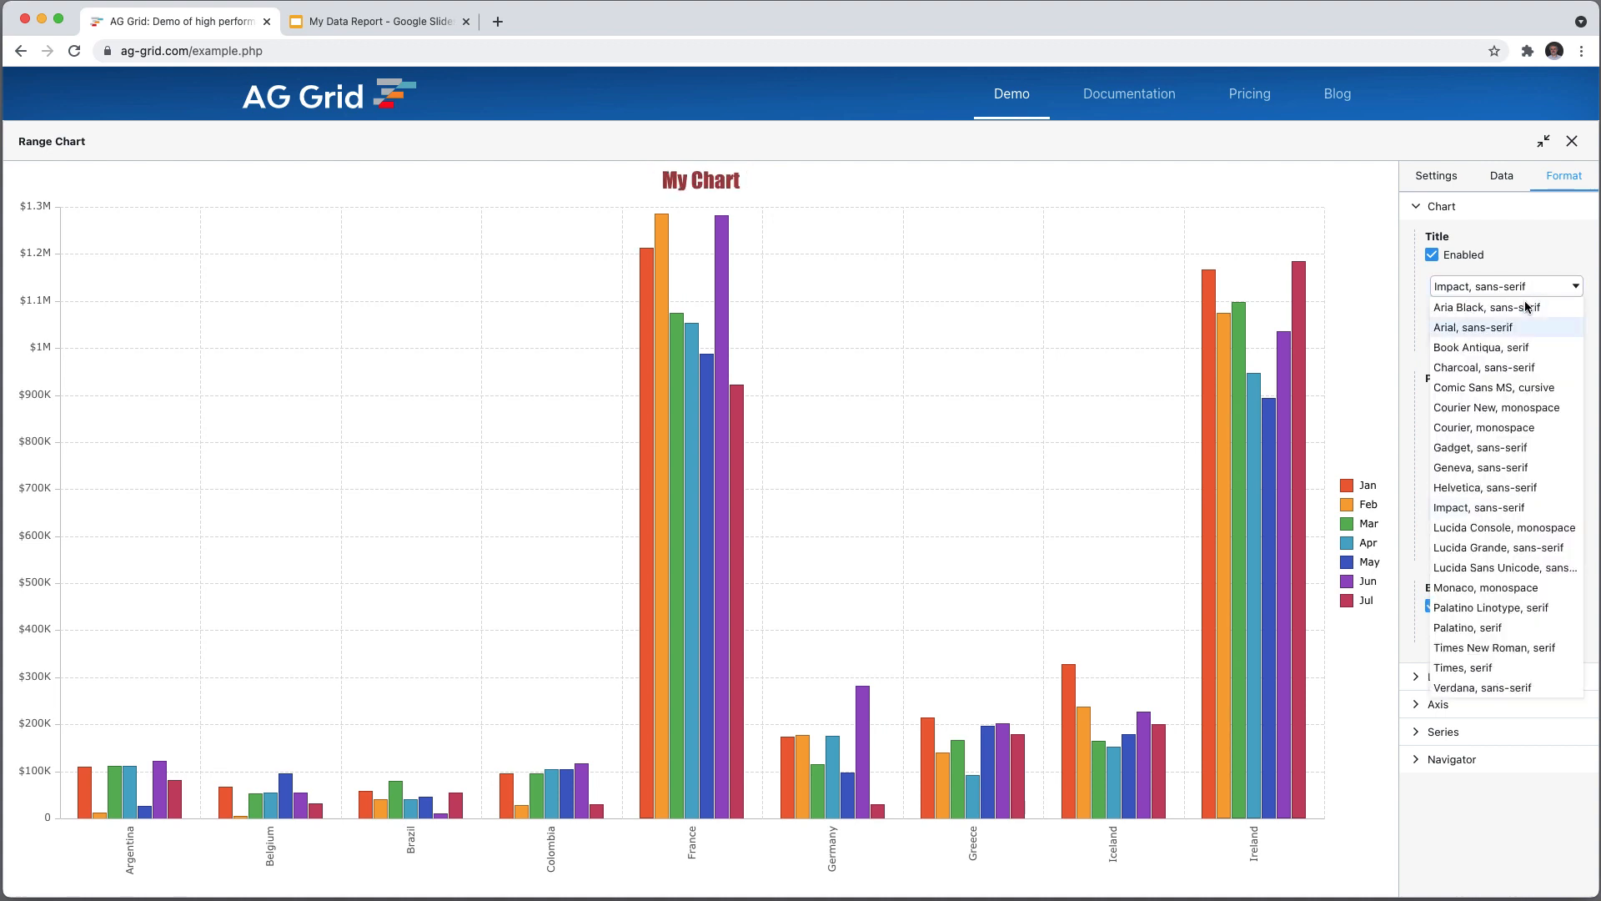
pyautogui.click(1503, 527)
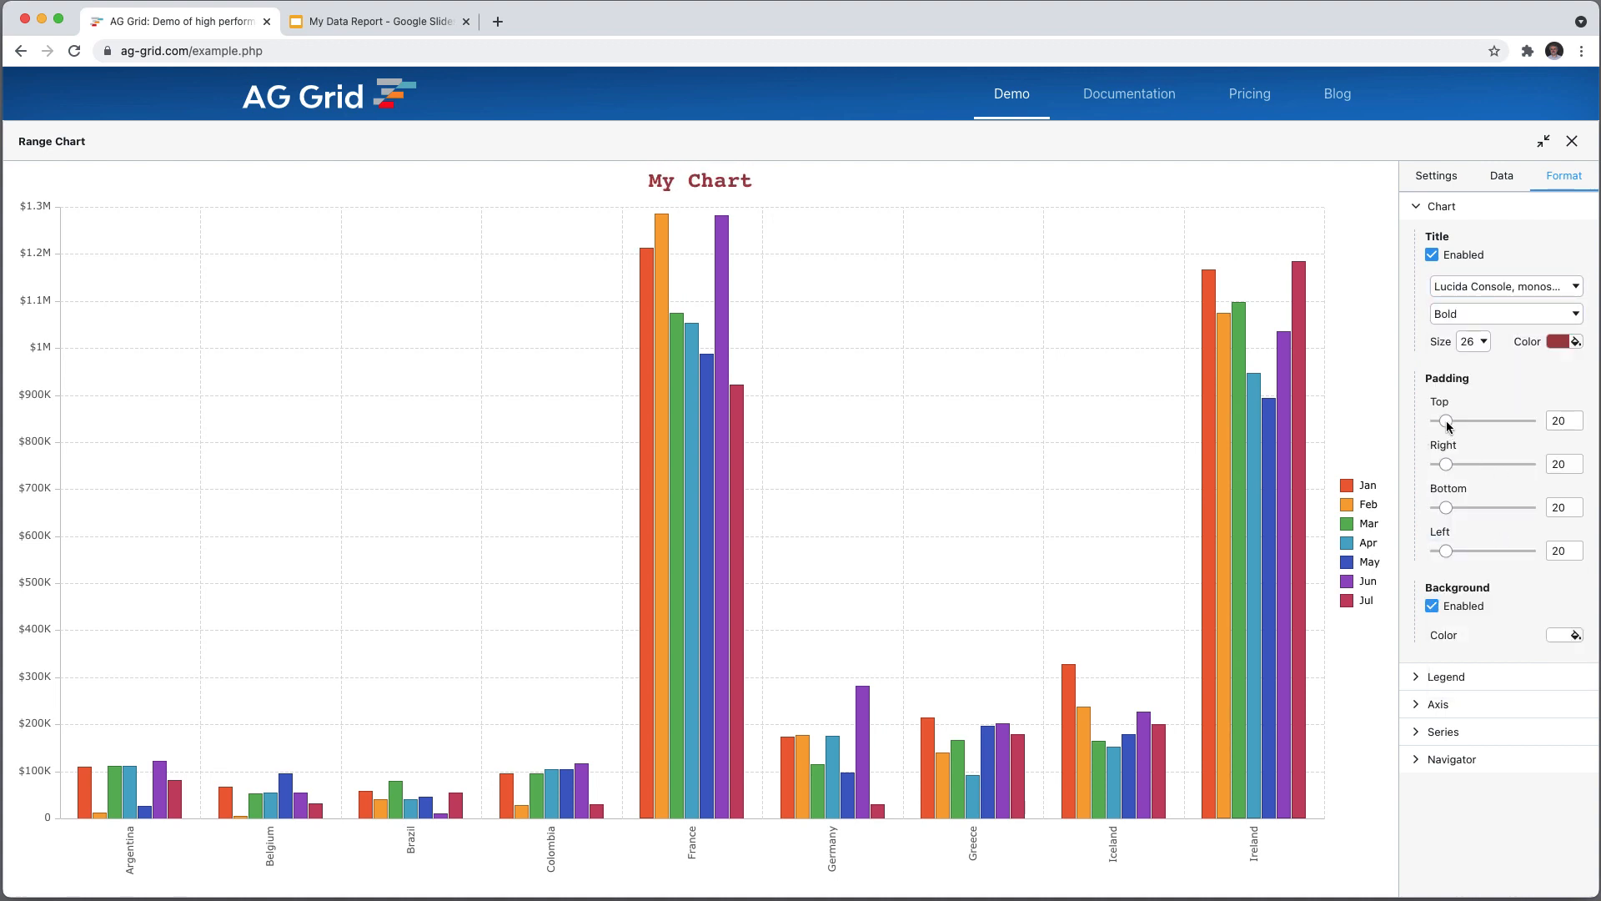
# Adjust the chart padding, top to 18 and right to around 47
pyautogui.moveTo(1448, 419); pyautogui.dragTo(1446, 419)
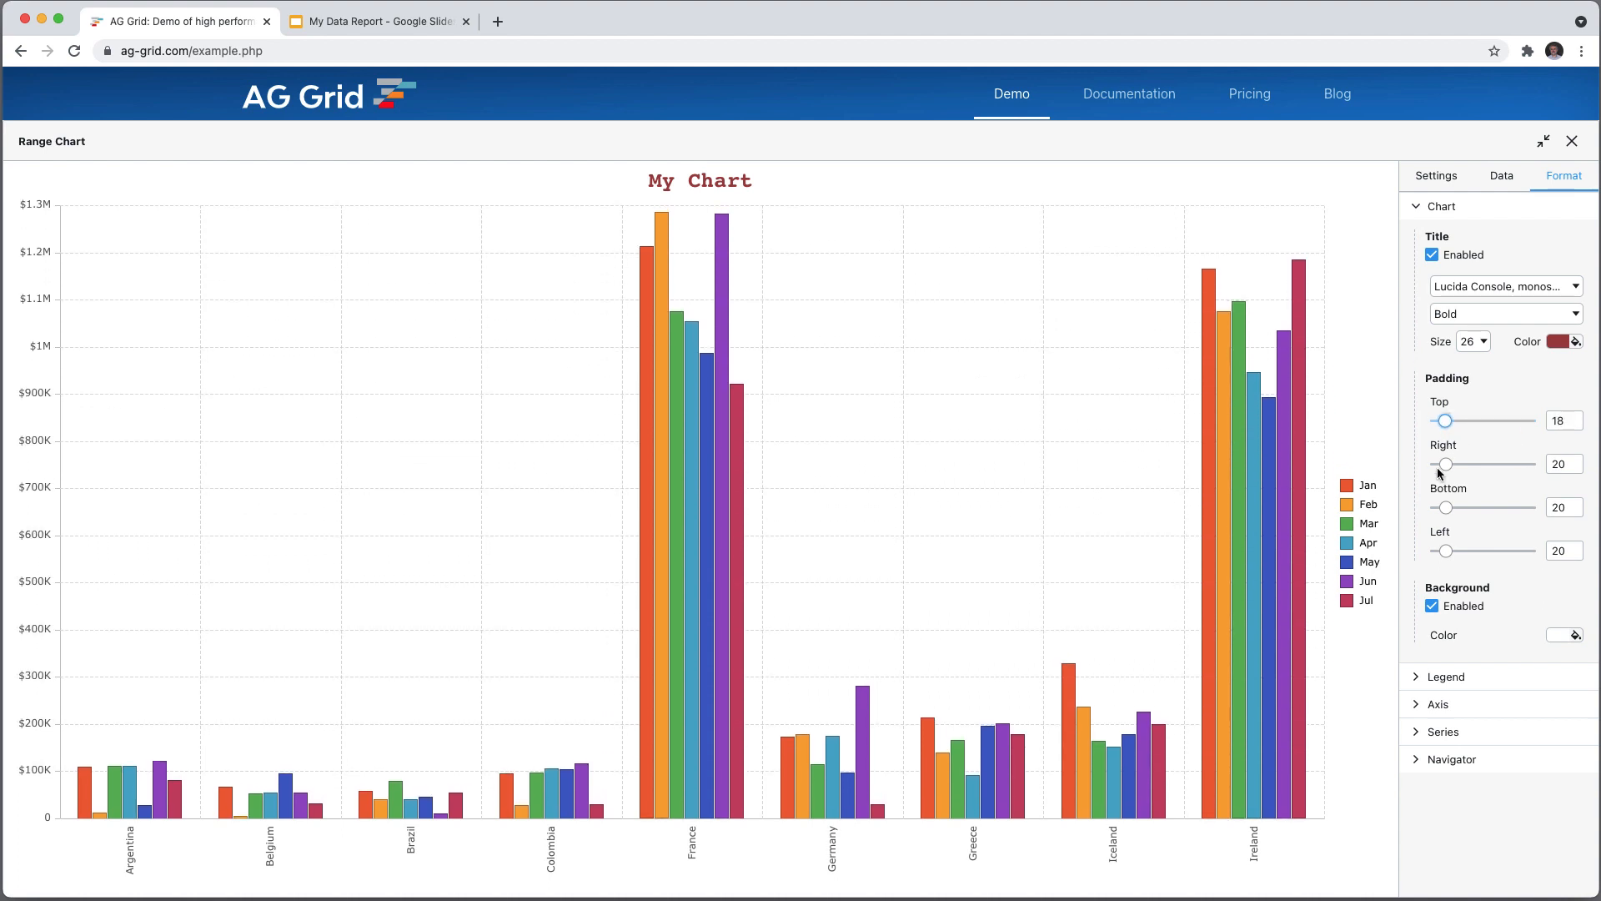
pyautogui.moveTo(1447, 464); pyautogui.dragTo(1473, 464)
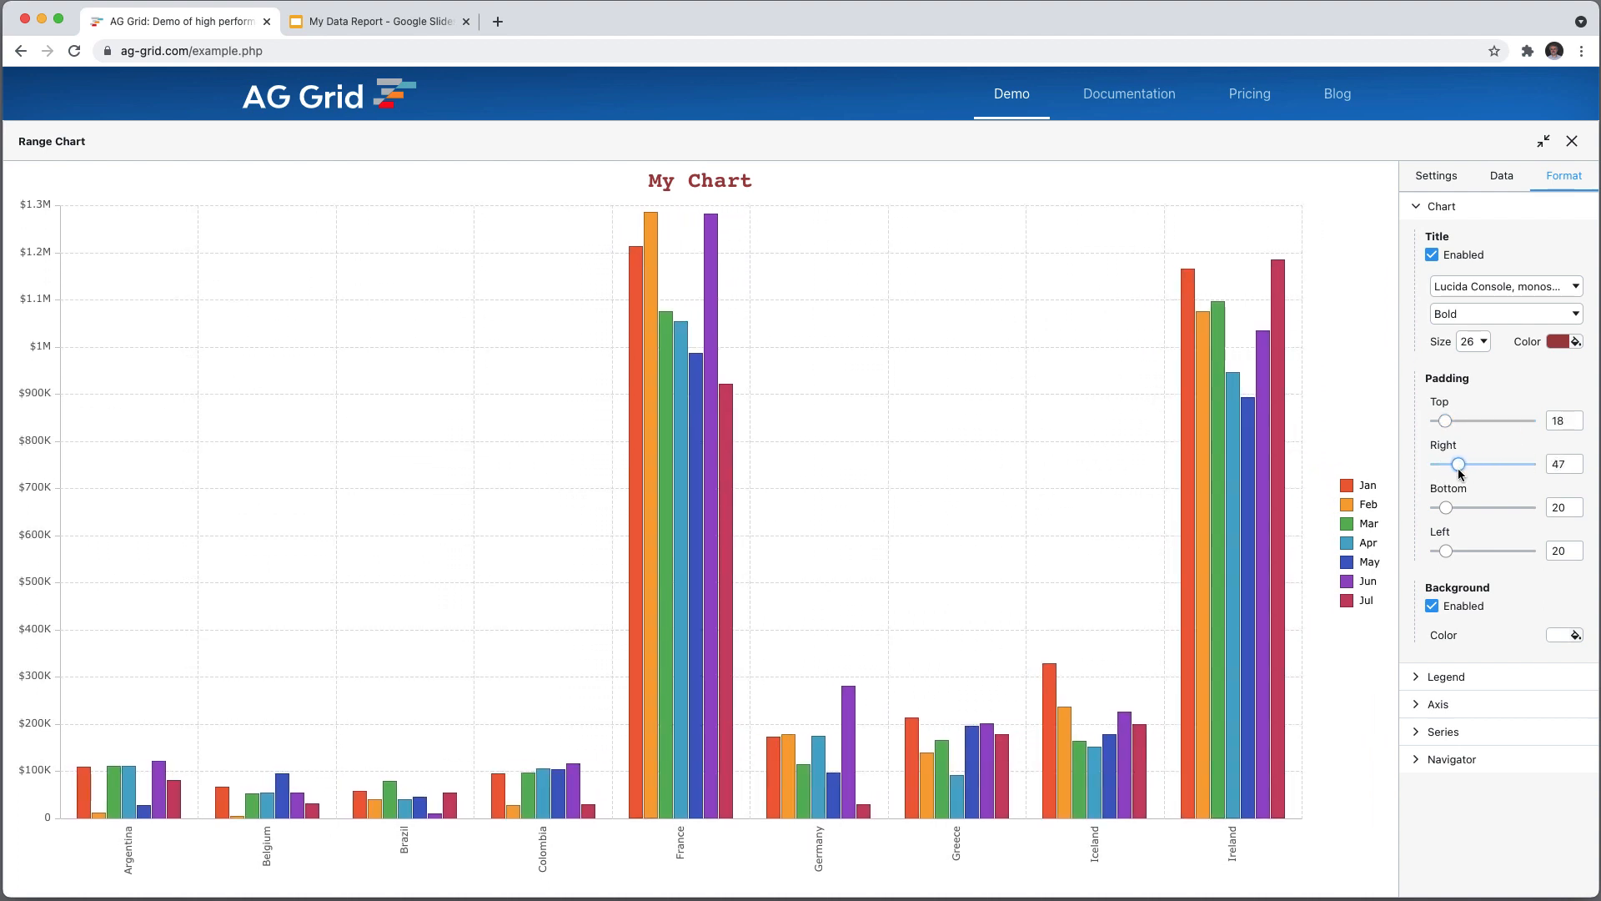
pyautogui.moveTo(1460, 464); pyautogui.dragTo(1447, 463)
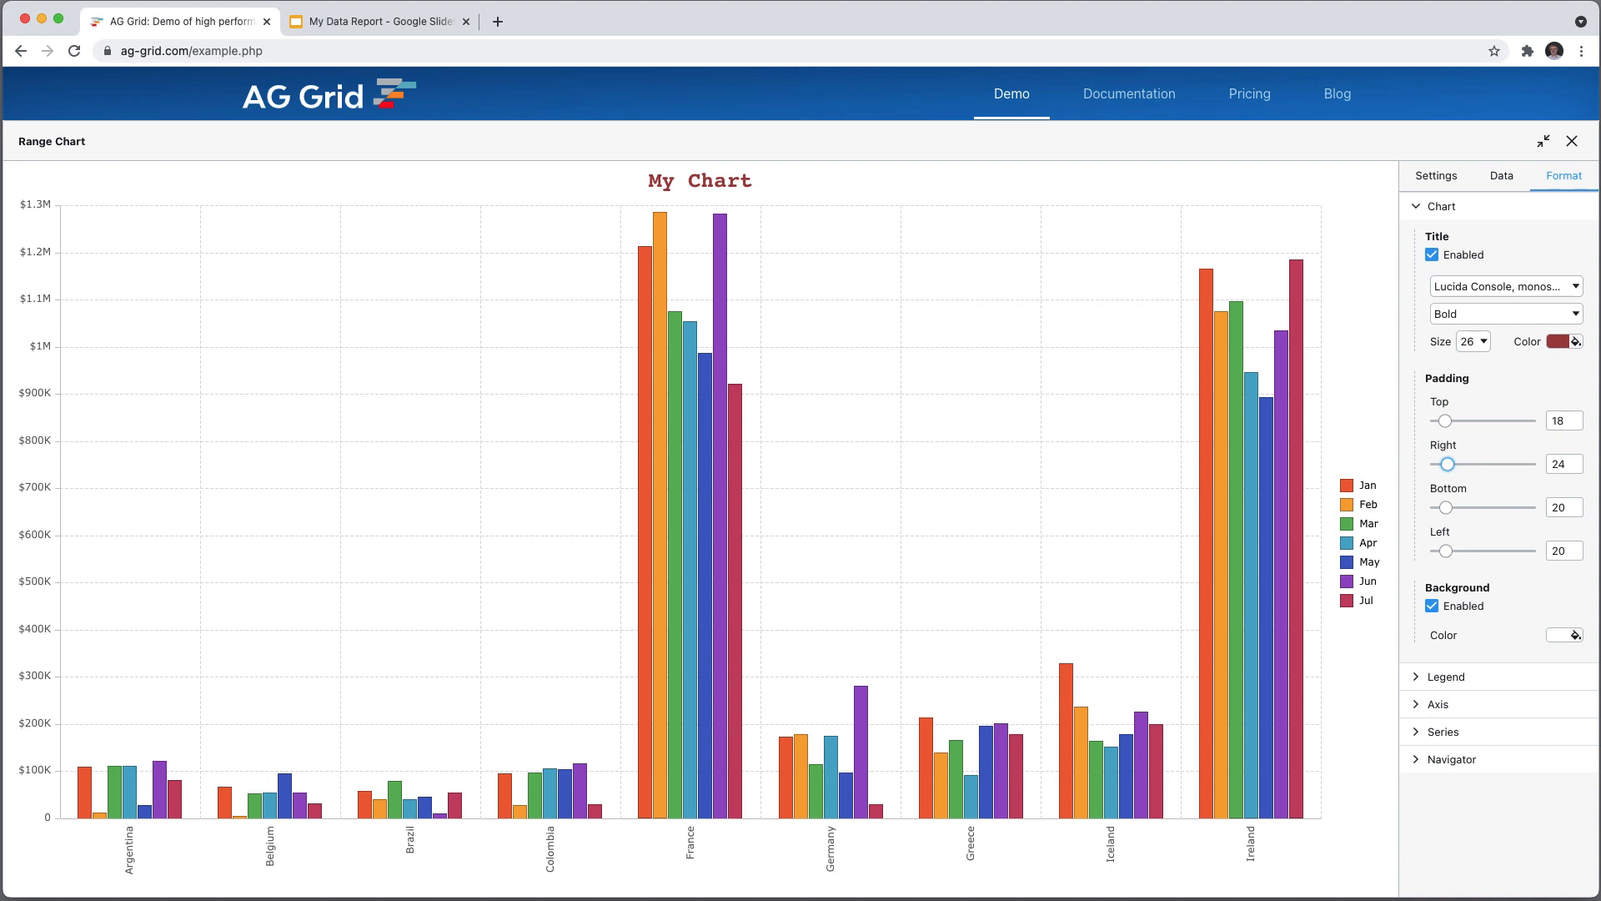
pyautogui.moveTo(1508, 640)
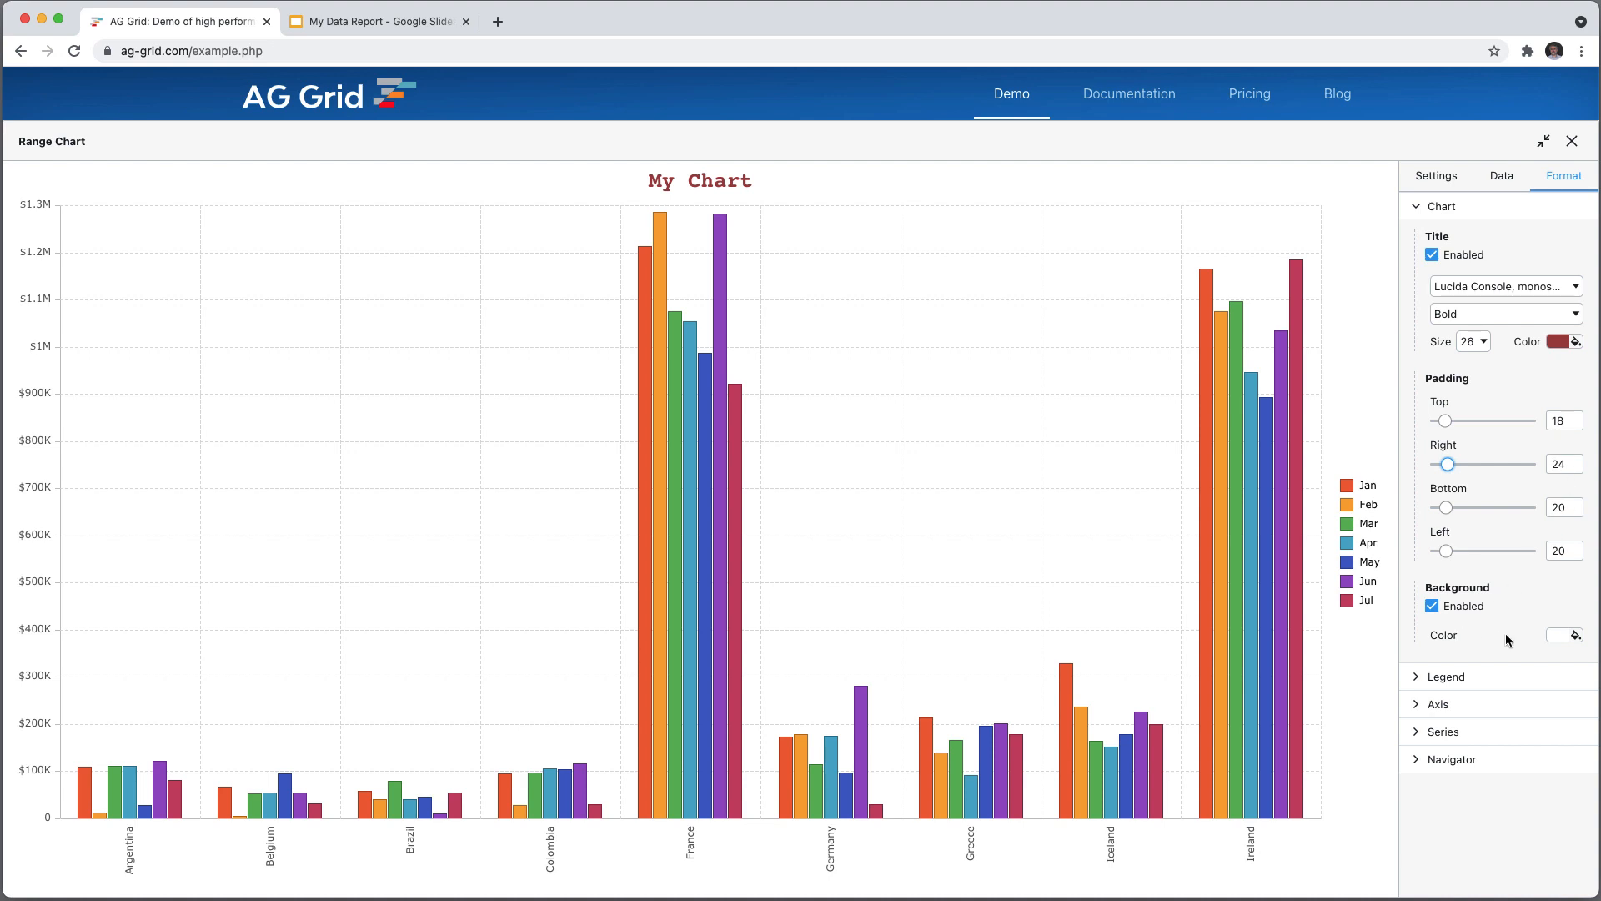
# Try a green chart background, then disable the background fill
pyautogui.click(1566, 634)
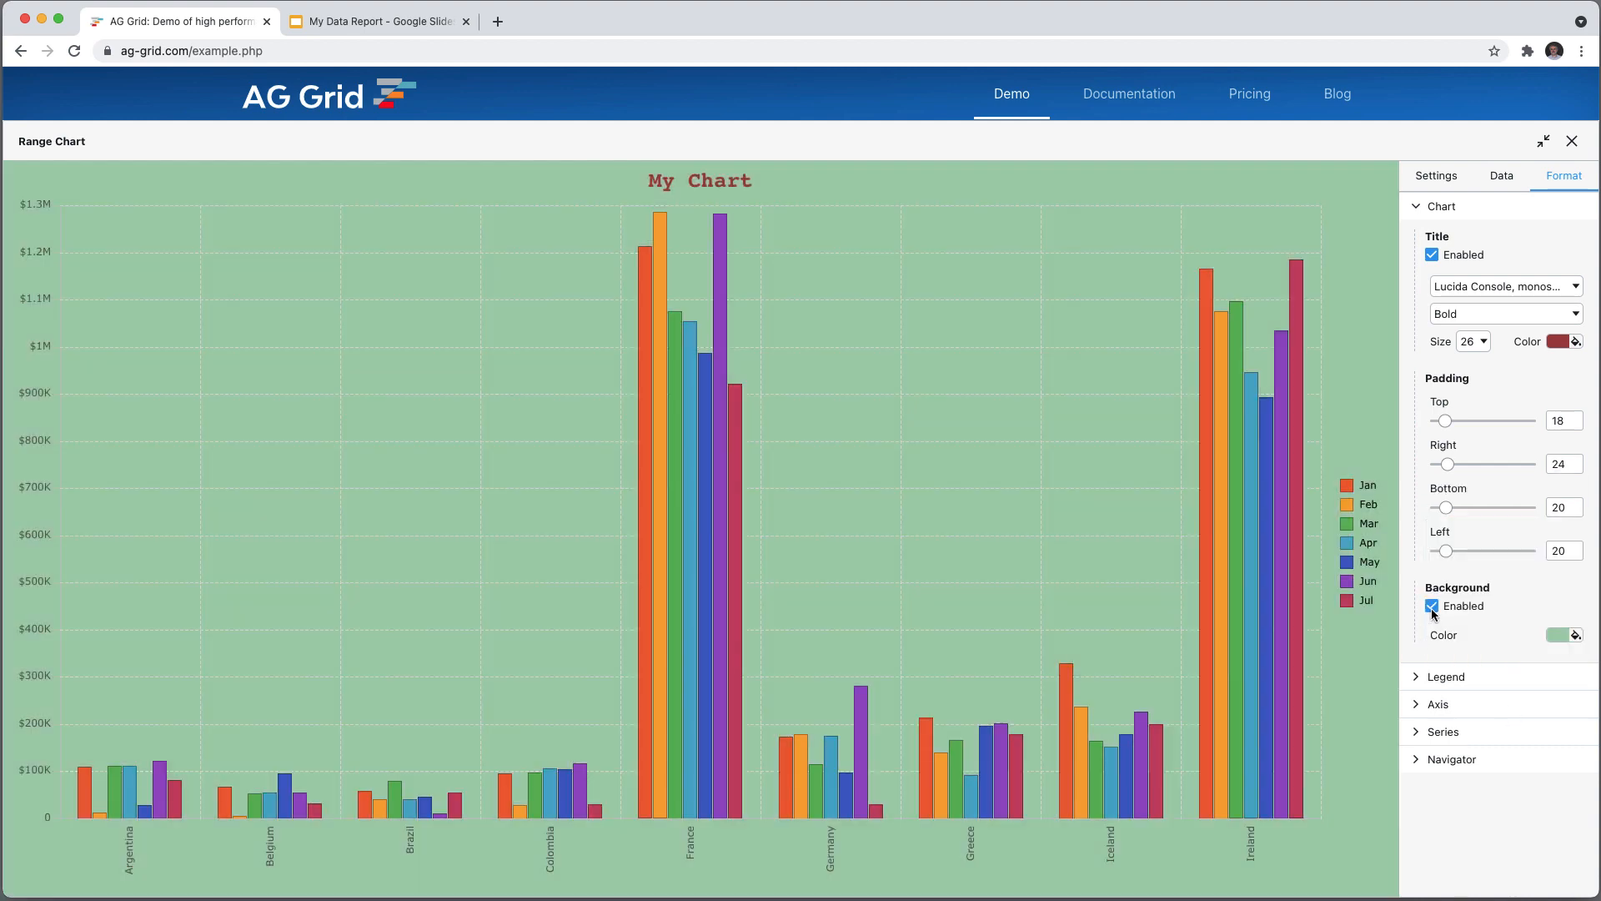
pyautogui.click(1432, 605)
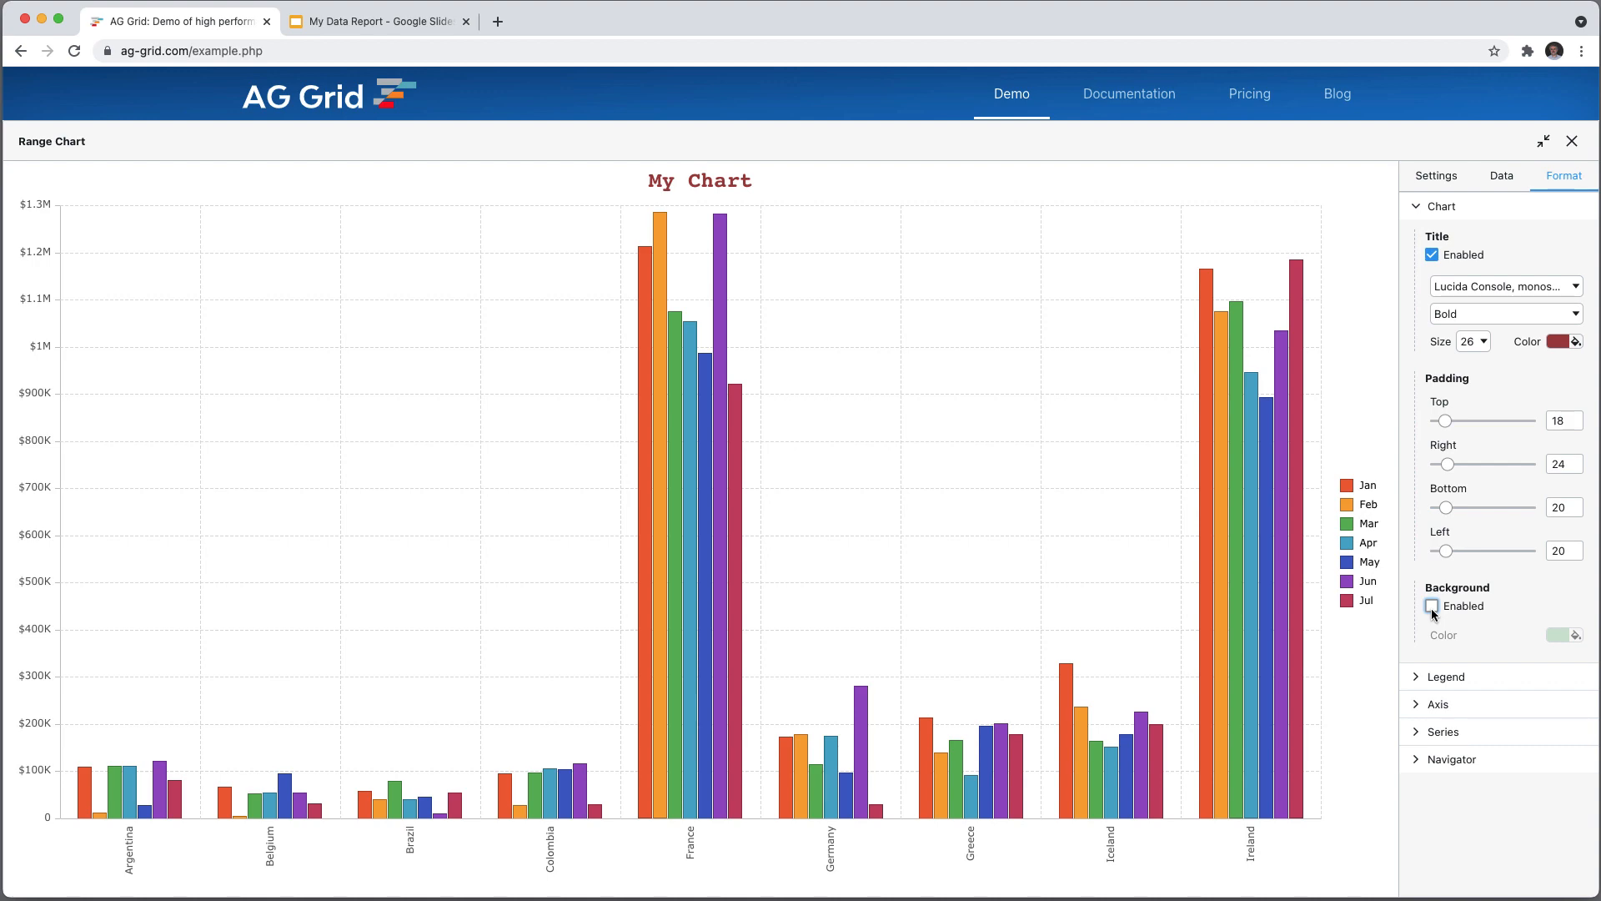
pyautogui.click(1431, 606)
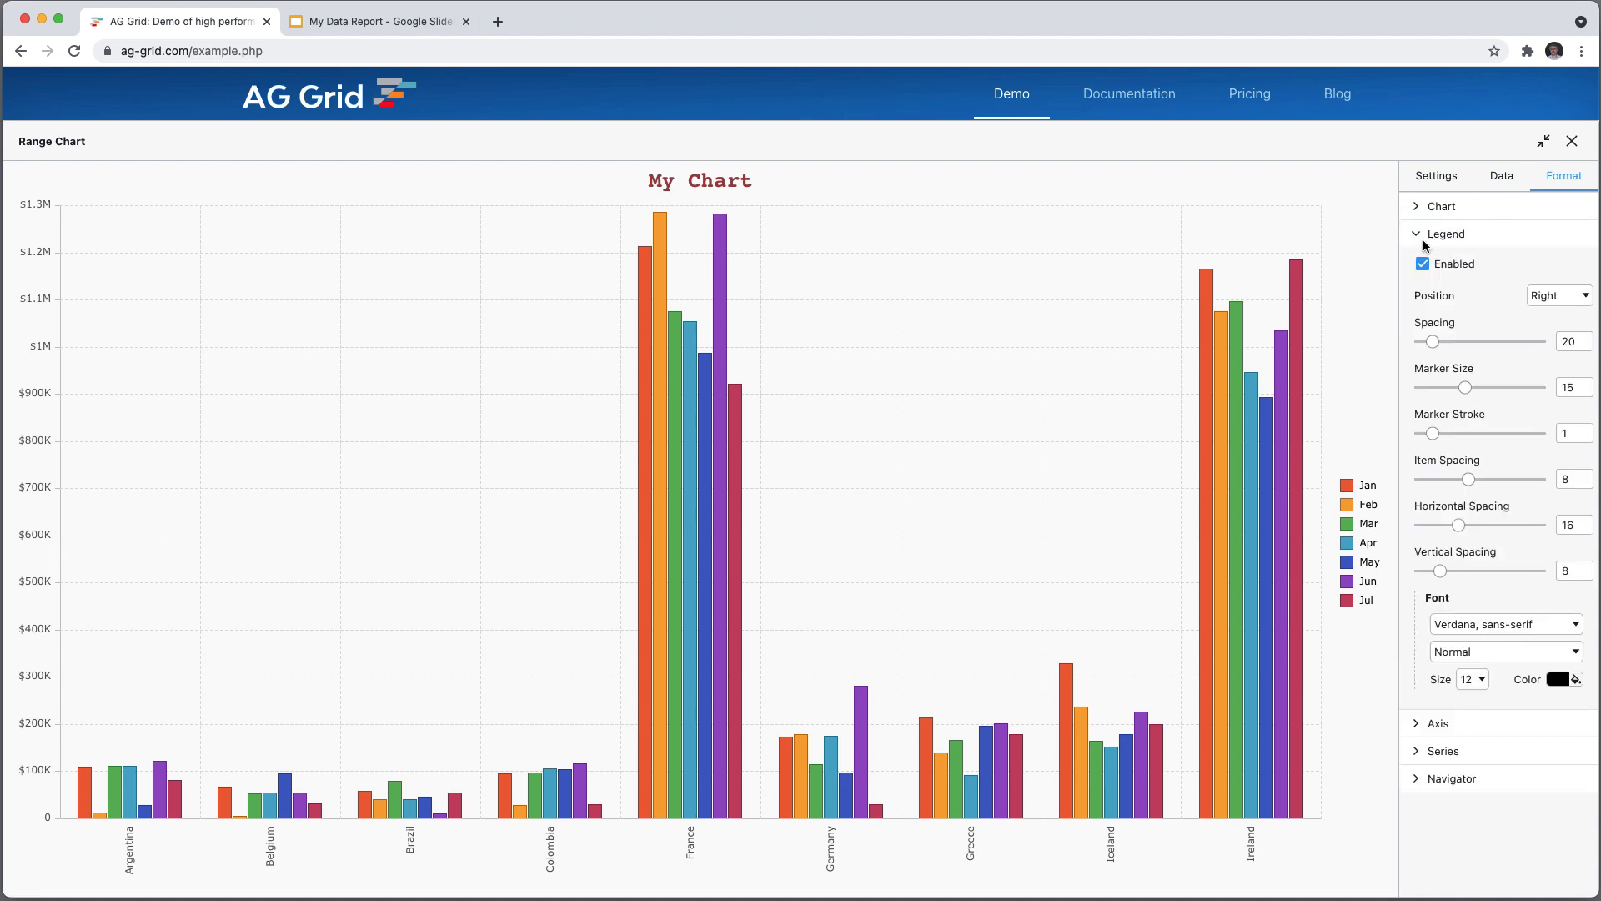
# Put a bold legend with size-24 markers on top; rotate axis labels X 53, Y 333
pyautogui.click(1553, 296)
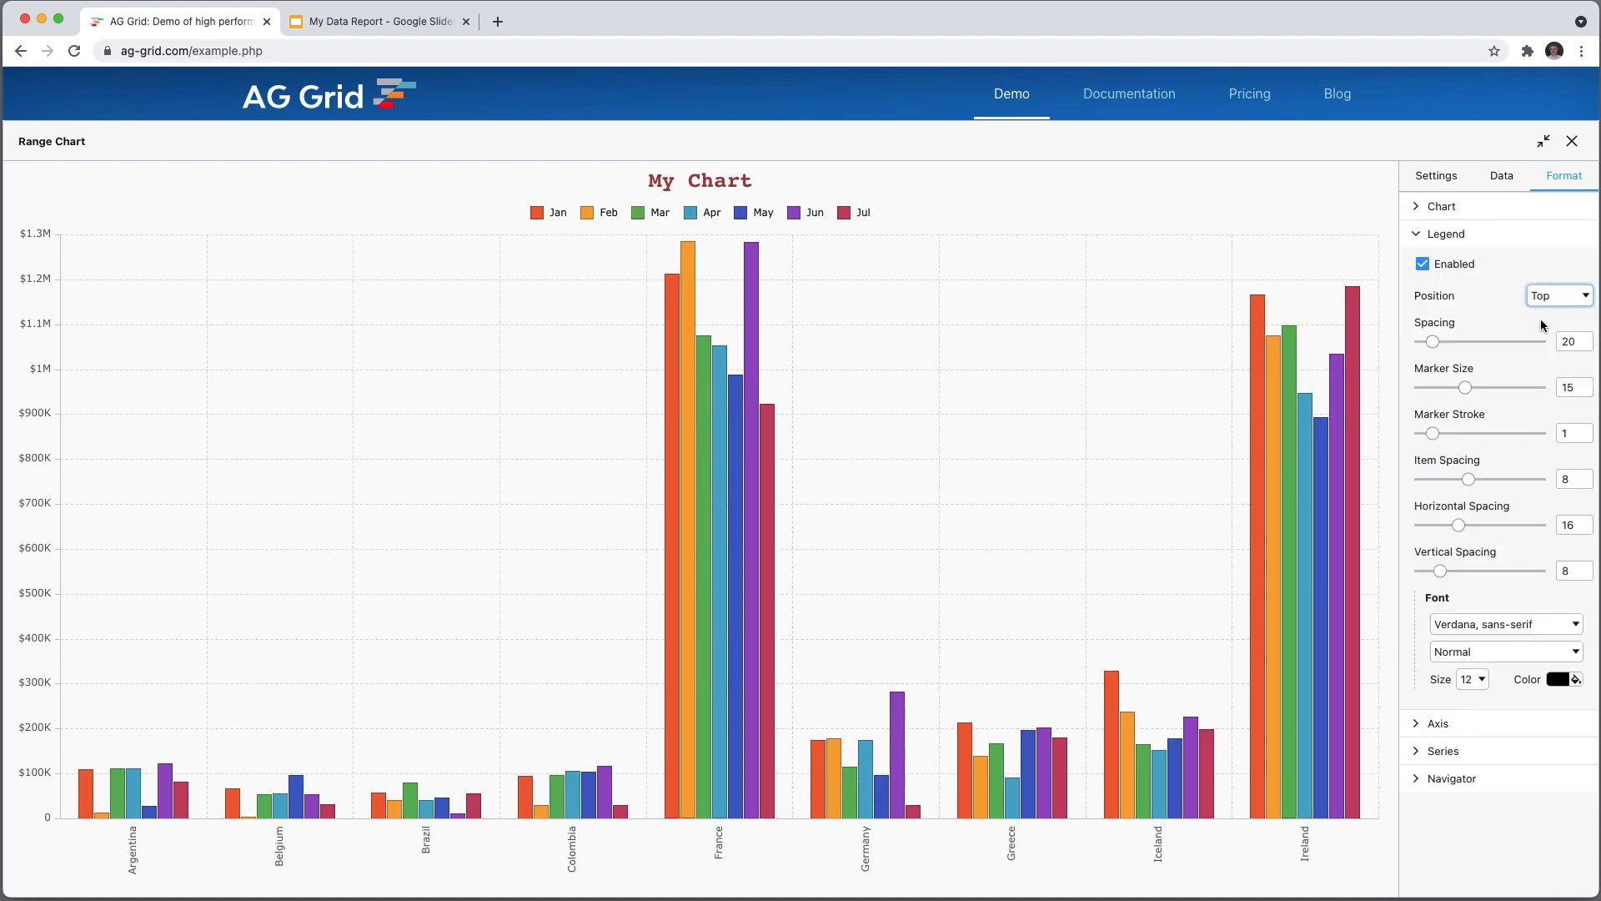
pyautogui.click(1503, 651)
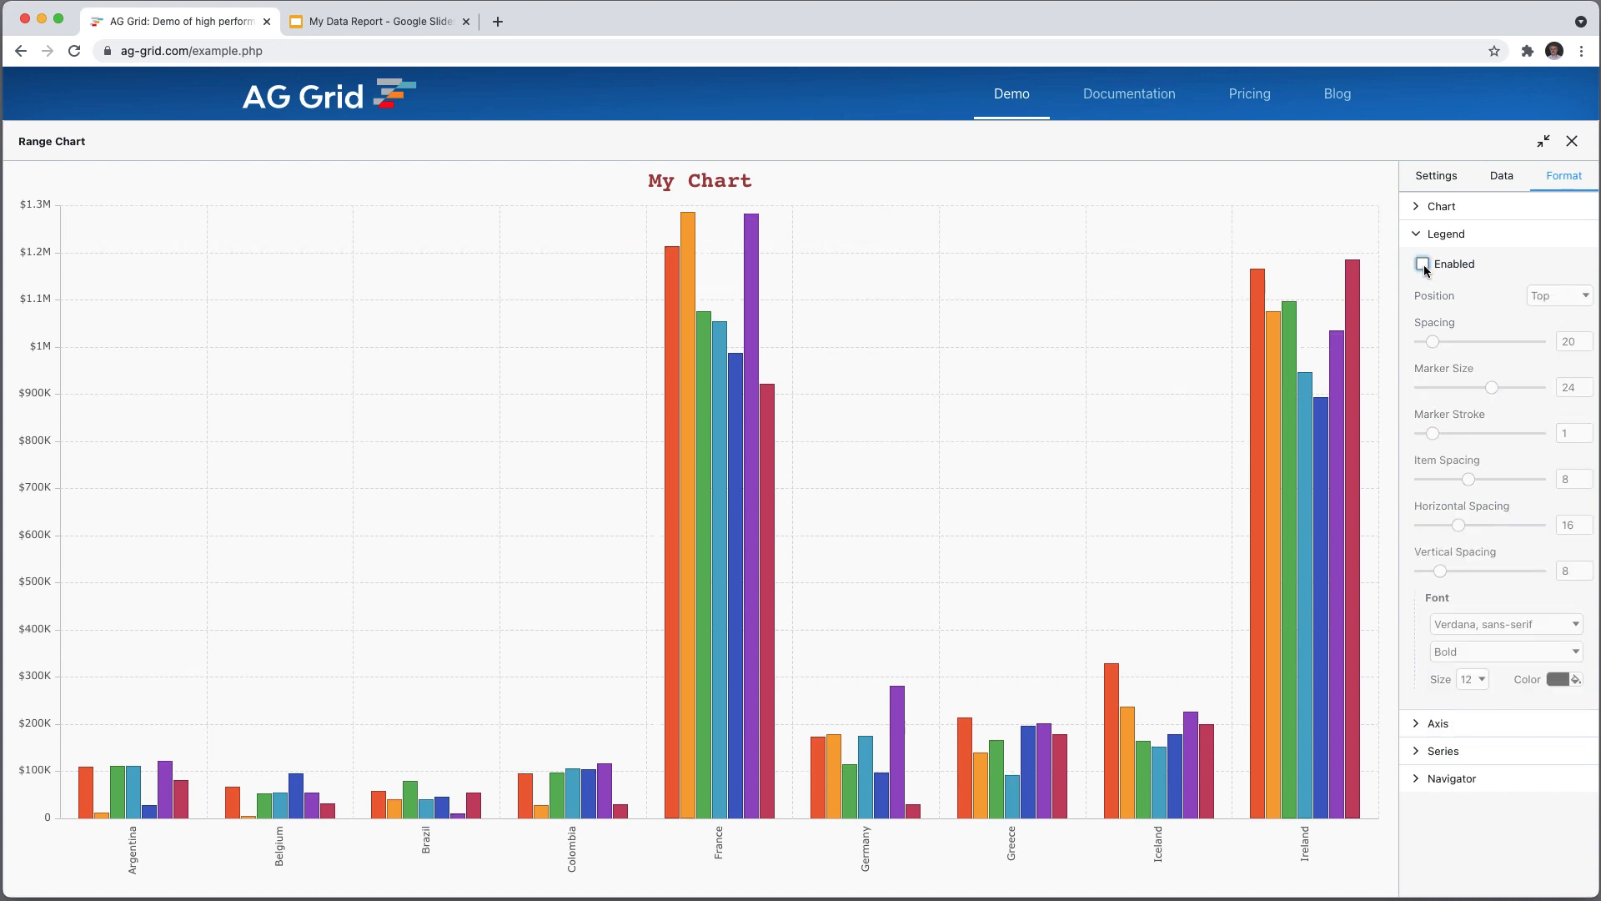
pyautogui.click(1421, 264)
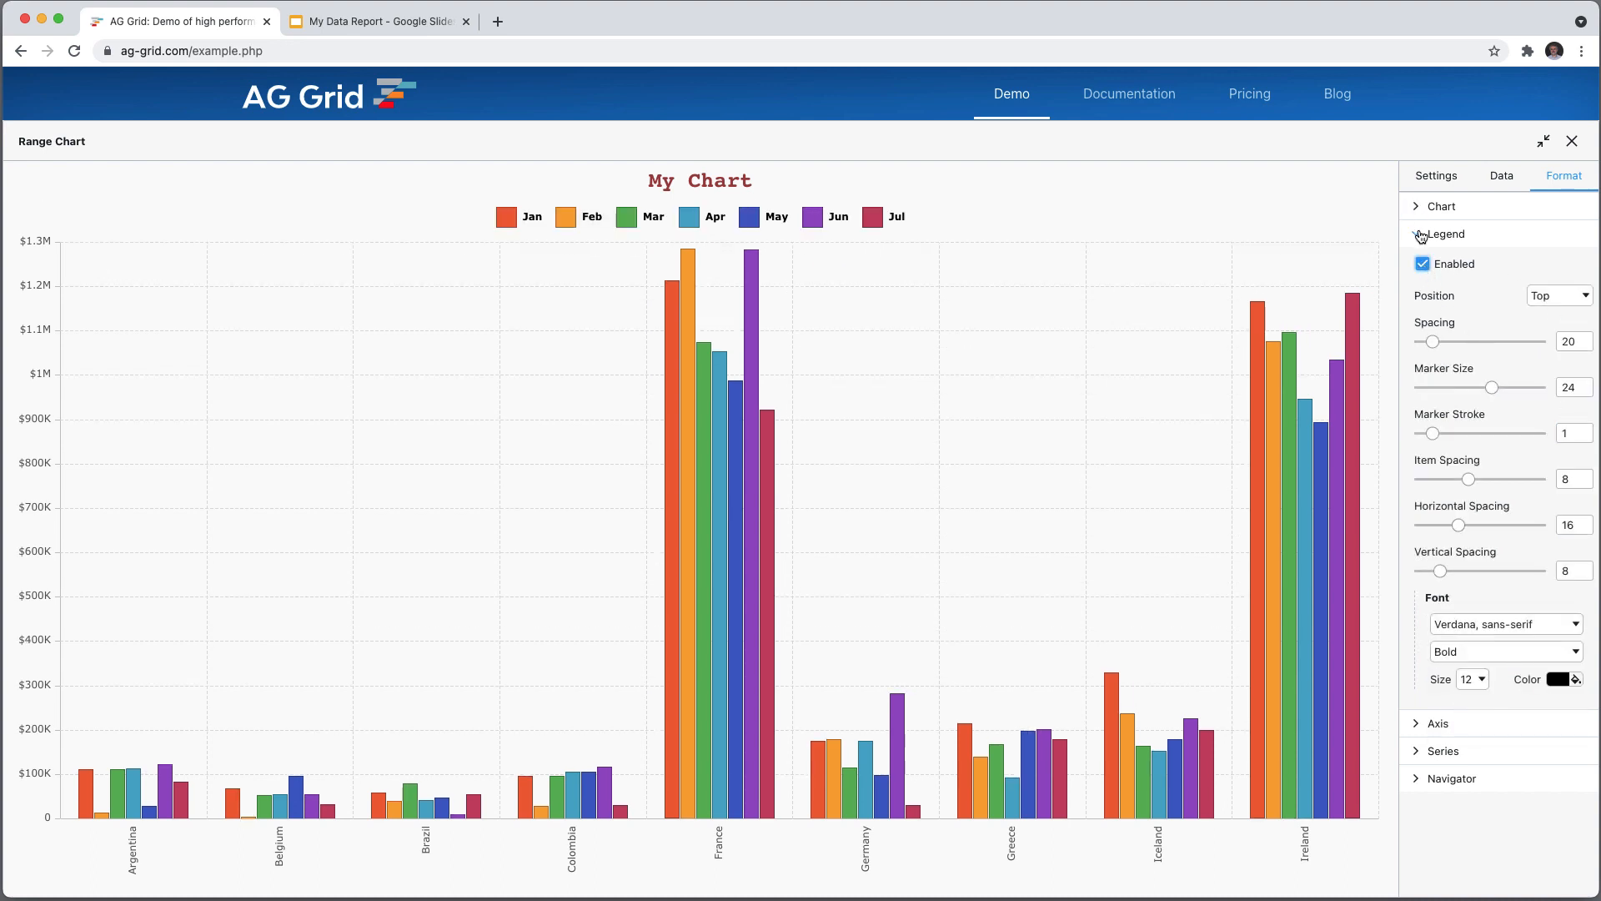
pyautogui.click(1438, 261)
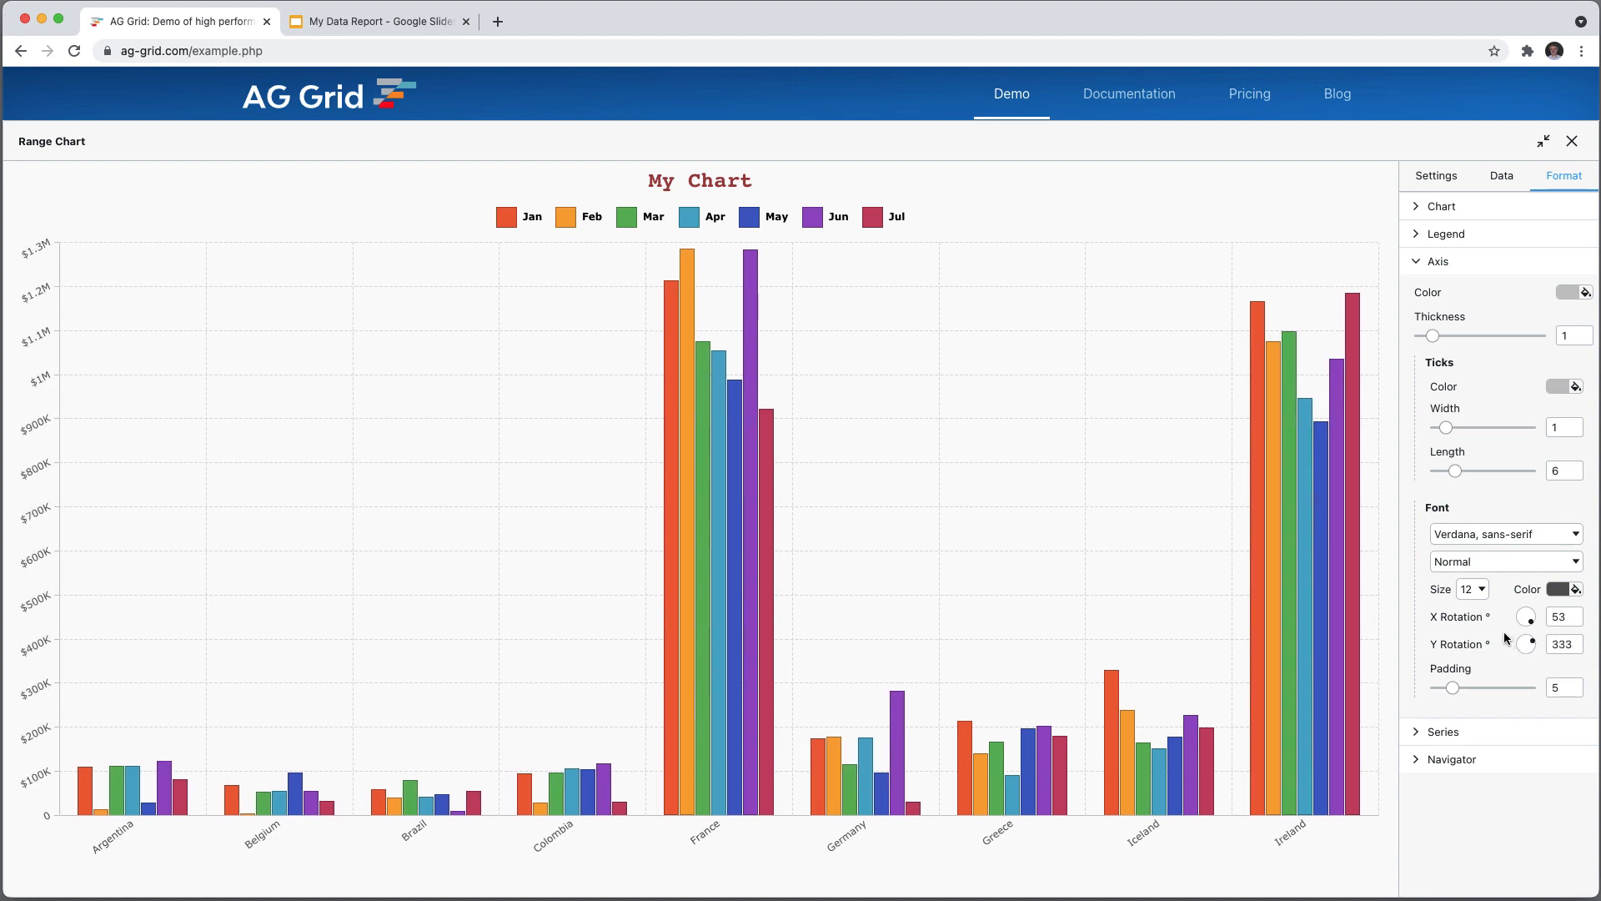
pyautogui.click(1438, 260)
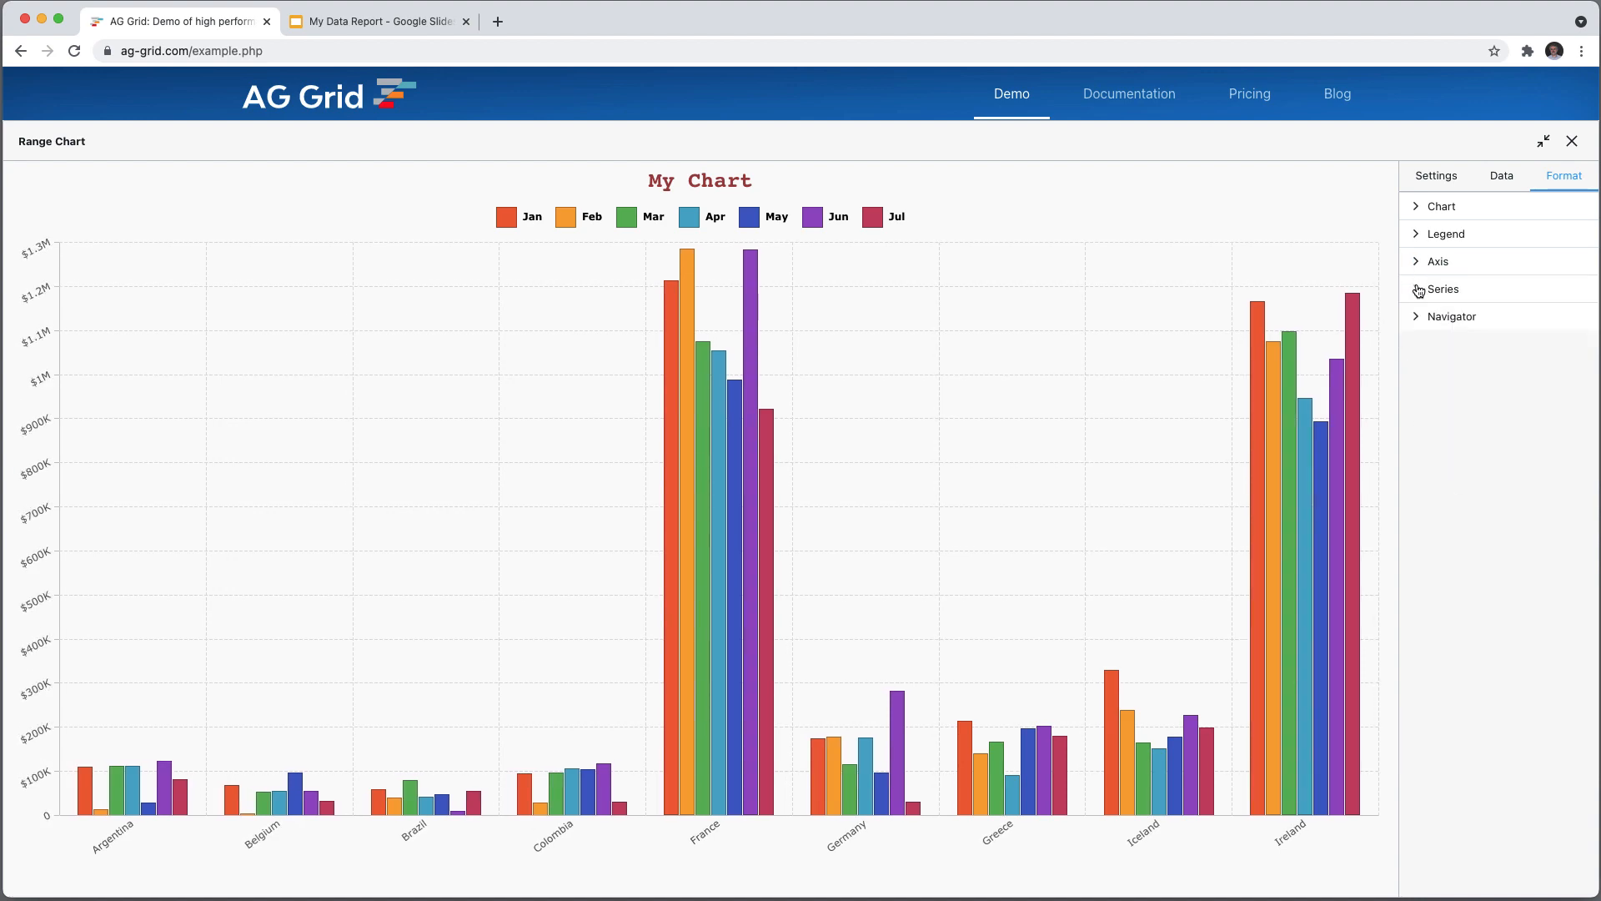
# Toggle series tooltips off and back on, and enable a bar shadow with X offset 7
pyautogui.click(1444, 290)
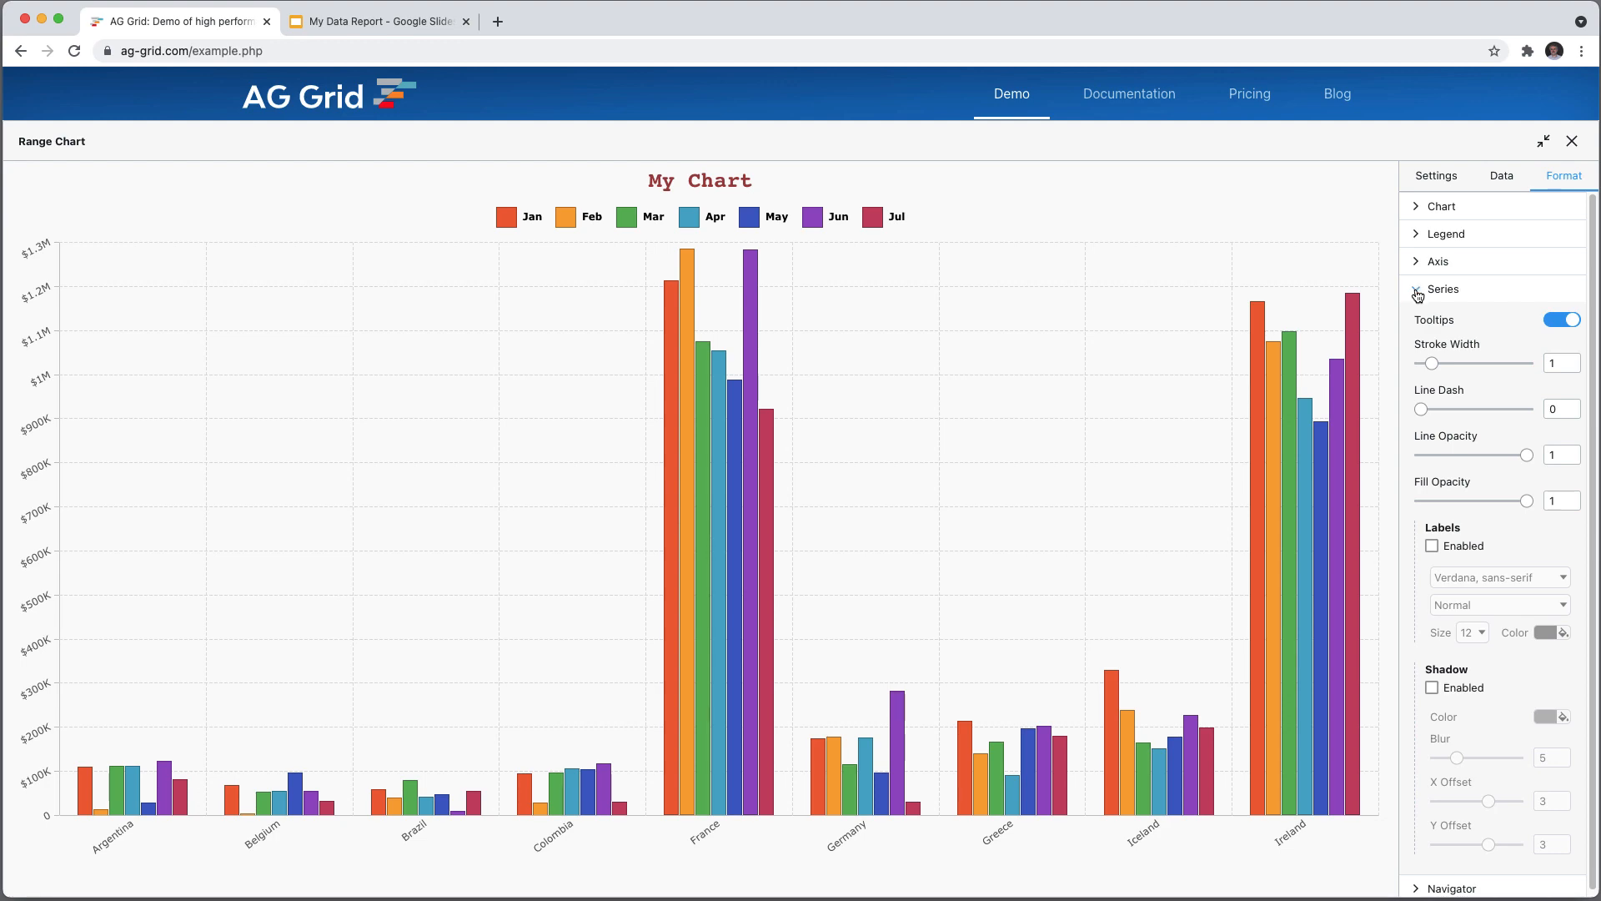
pyautogui.click(1561, 318)
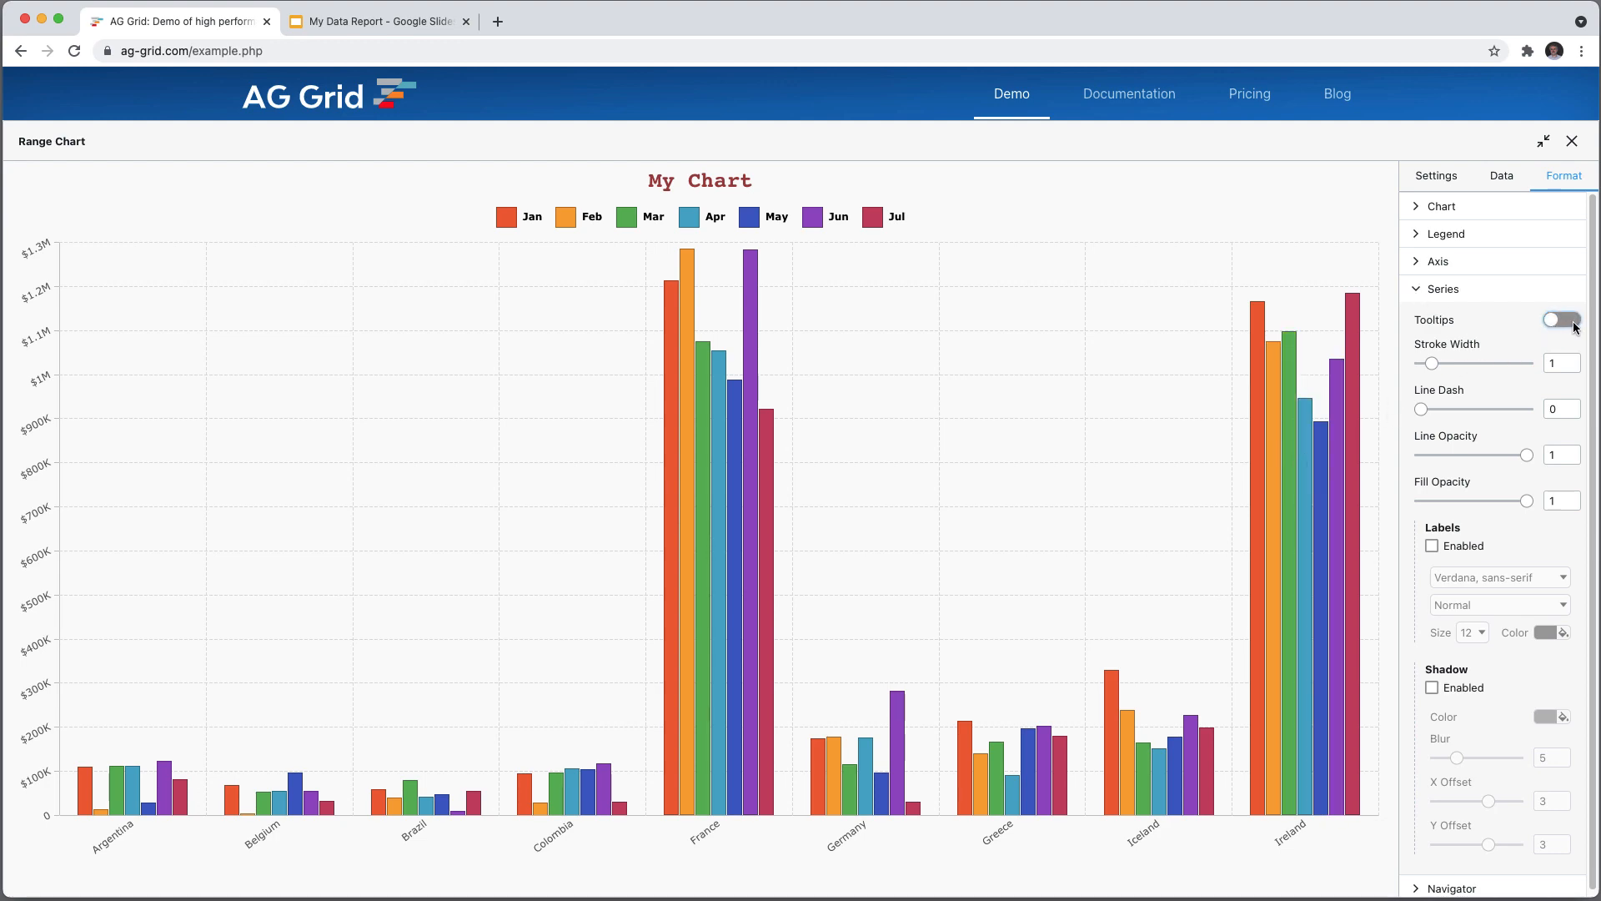
pyautogui.click(1561, 320)
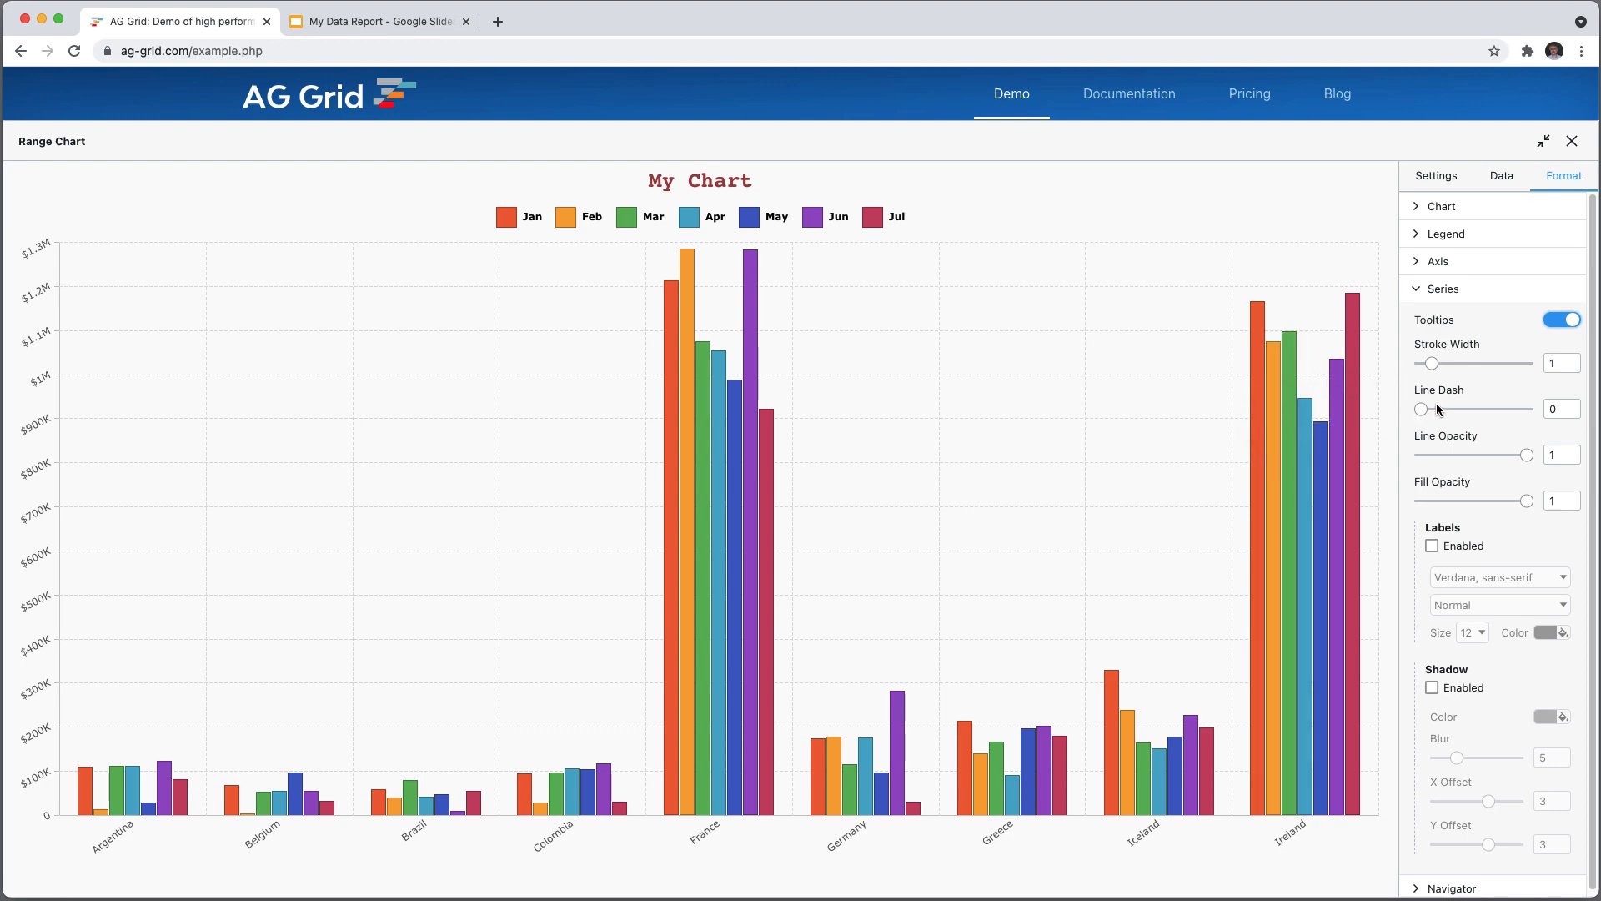
pyautogui.click(1432, 688)
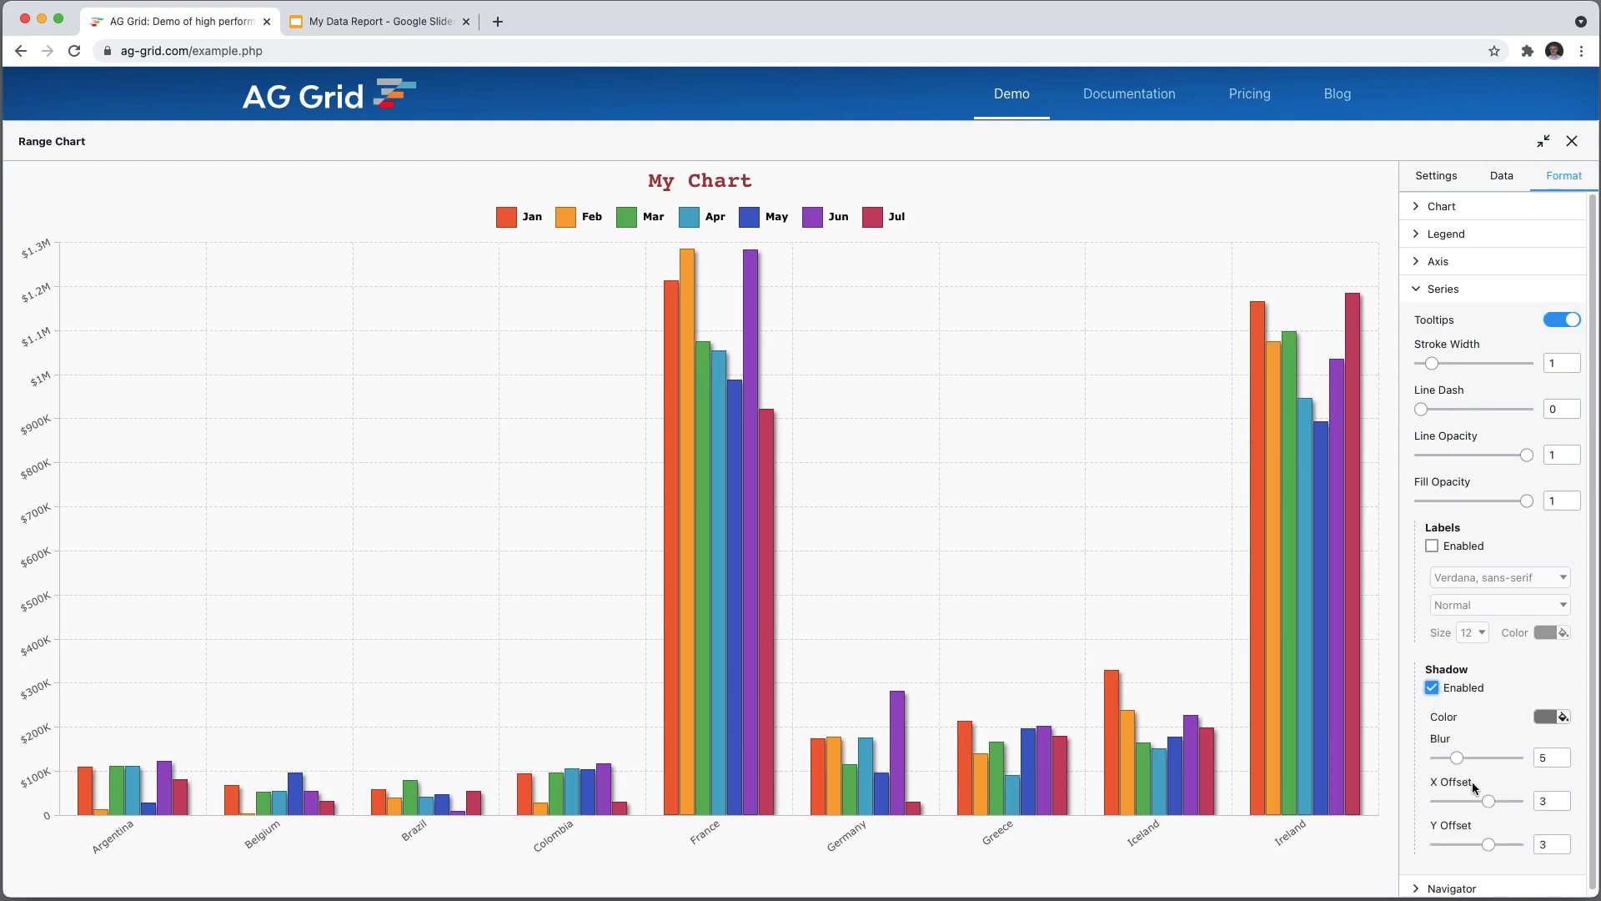
pyautogui.moveTo(1503, 801); pyautogui.dragTo(1486, 801)
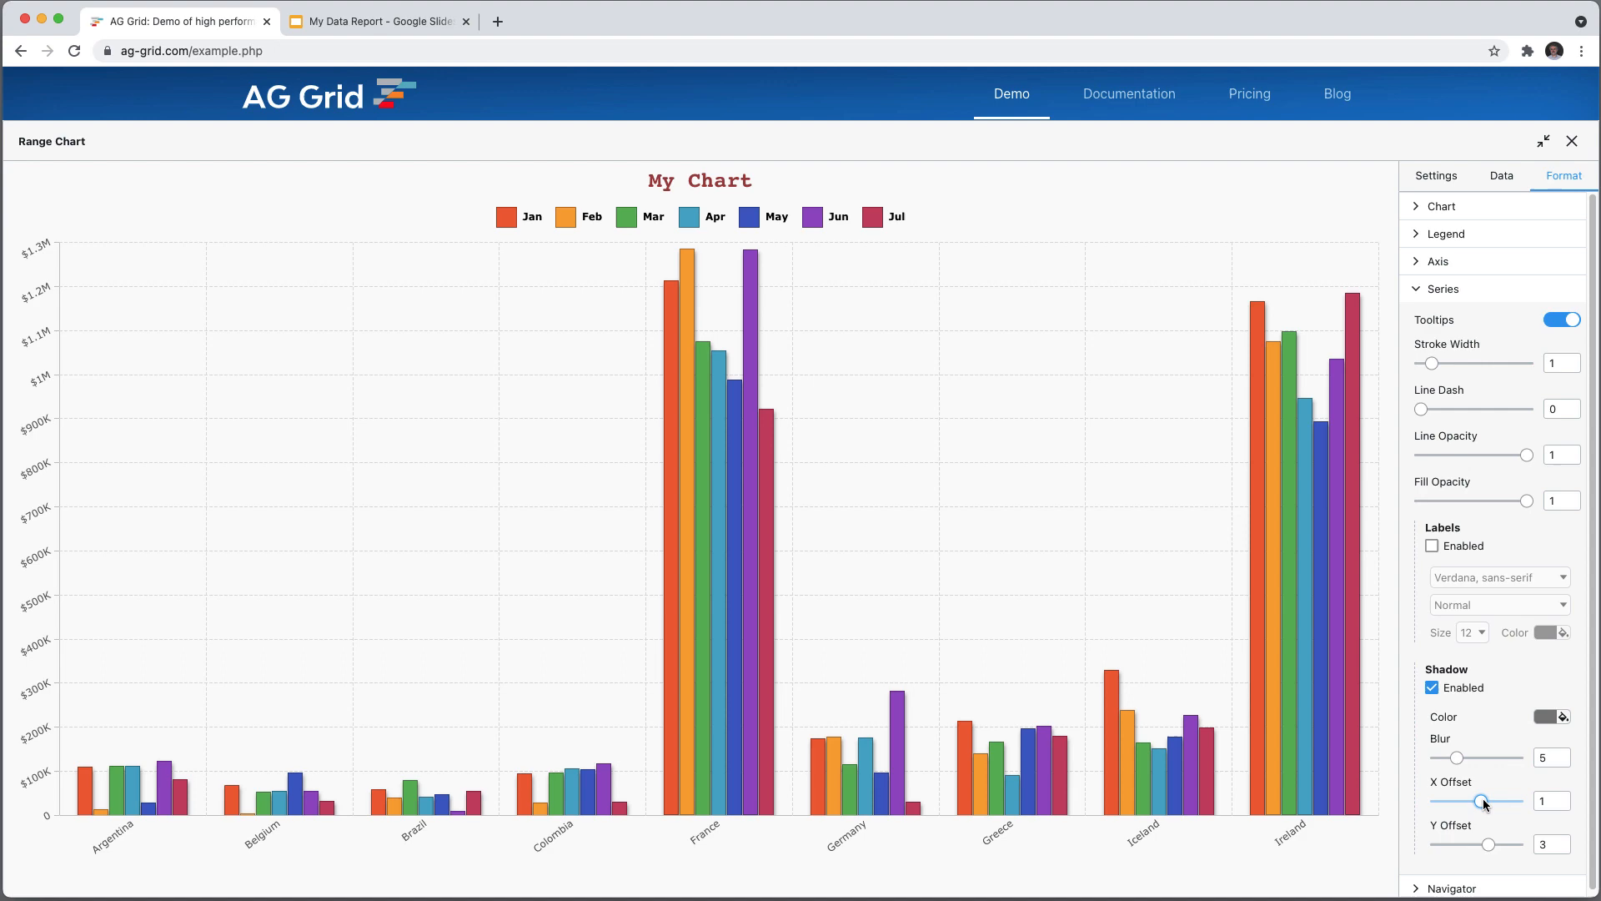
pyautogui.moveTo(1445, 800); pyautogui.dragTo(1496, 801)
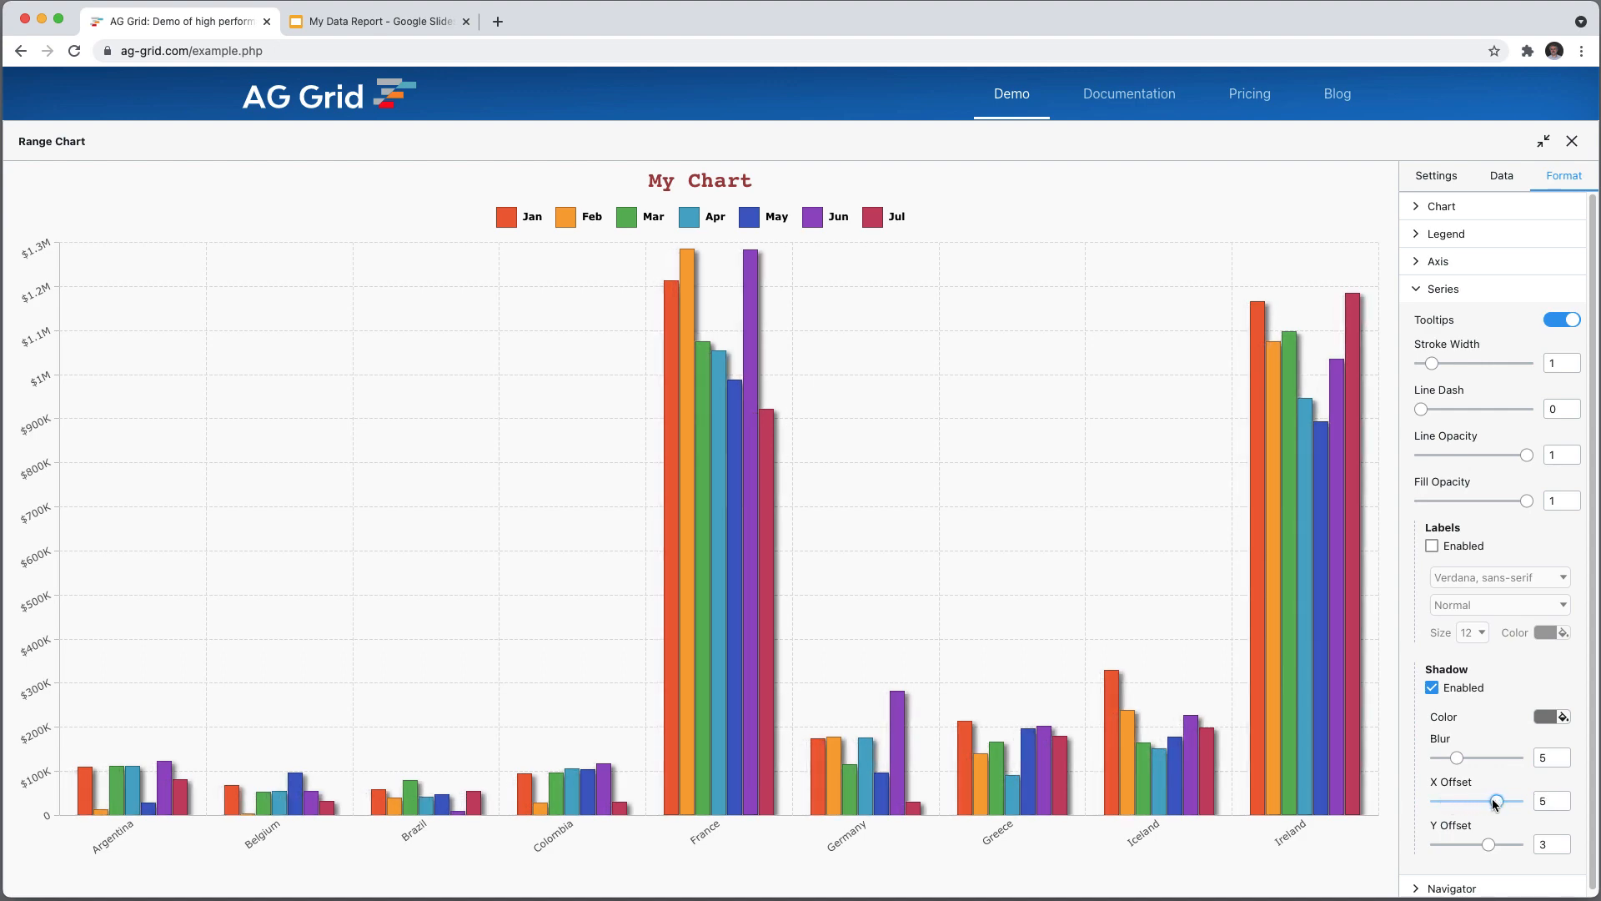
pyautogui.moveTo(1495, 801); pyautogui.dragTo(1505, 801)
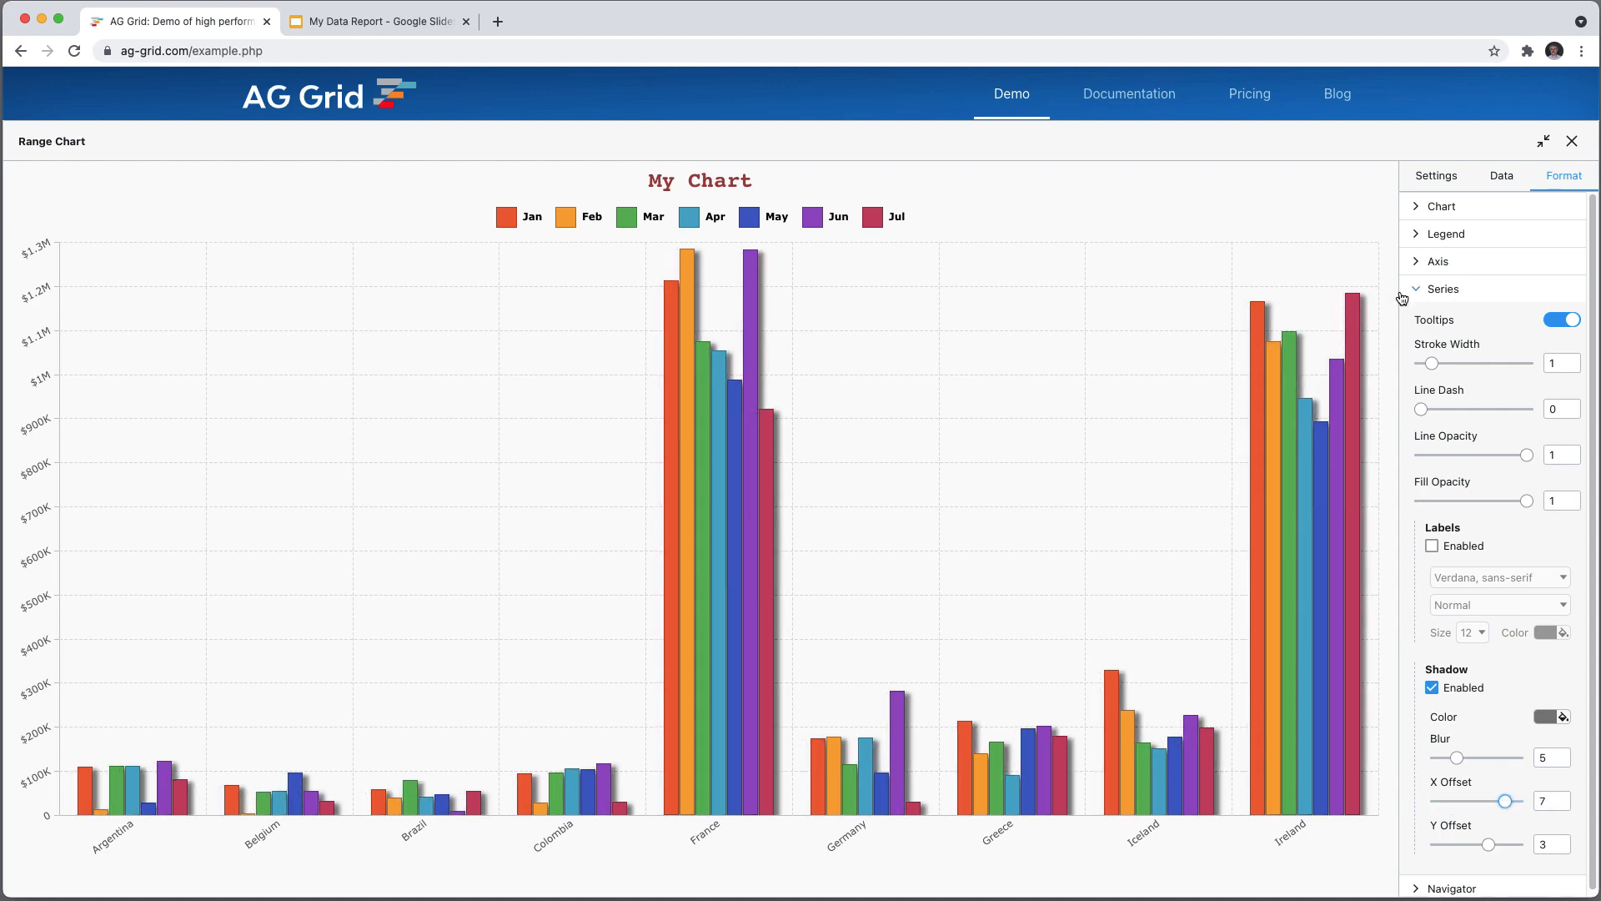
pyautogui.click(1443, 290)
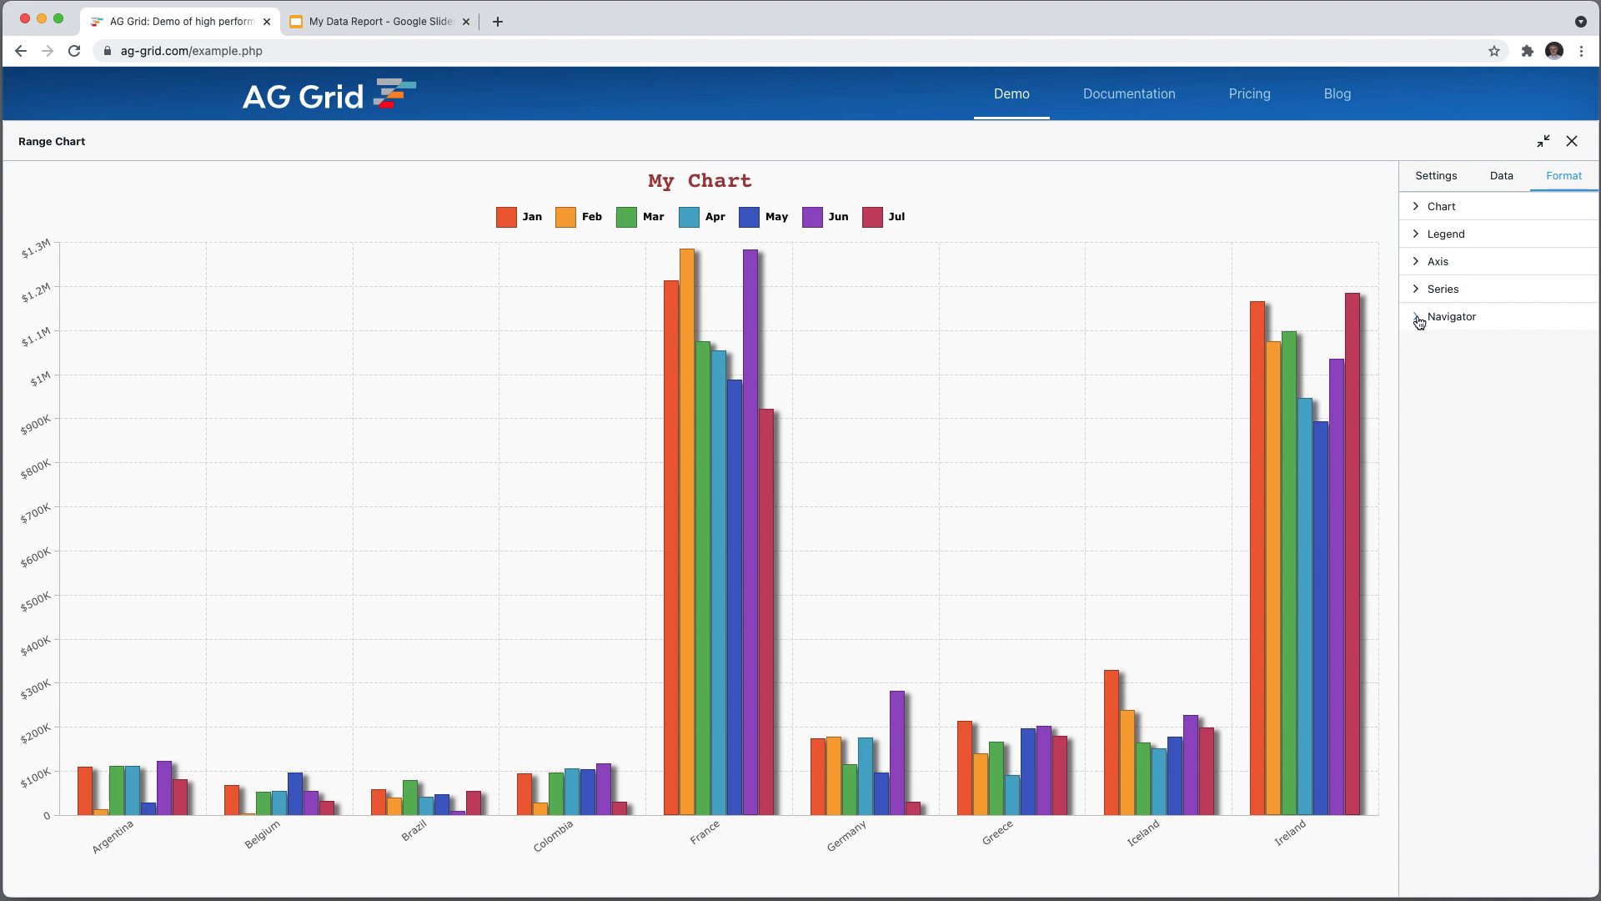
# Enable the chart navigator with height 30, then collapse the Navigator section
pyautogui.click(1448, 317)
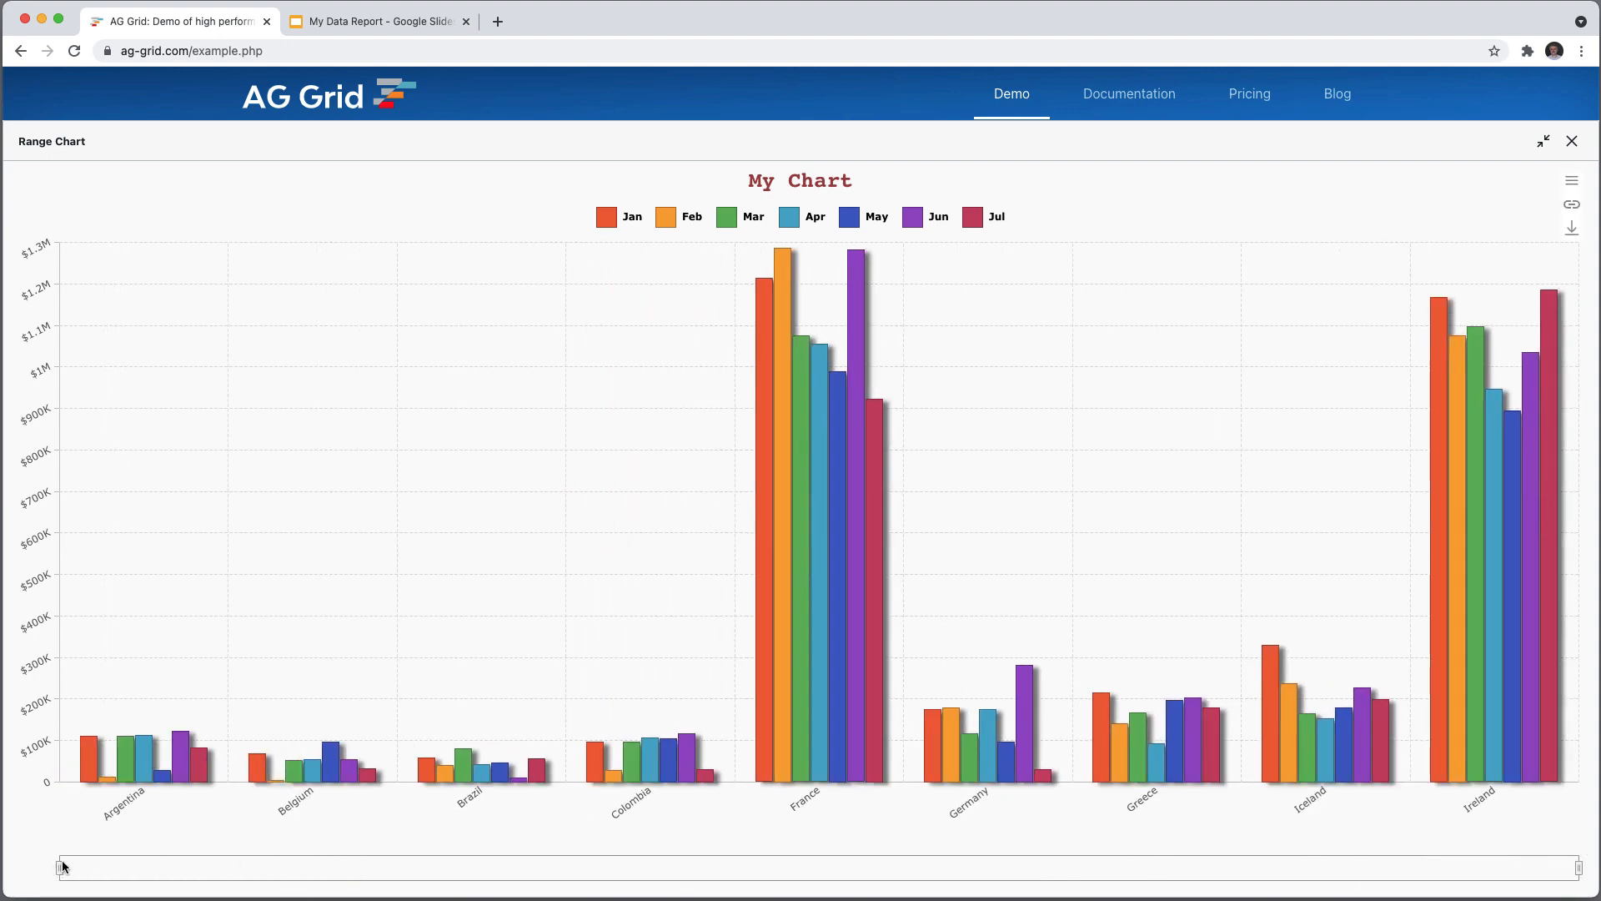
pyautogui.click(1571, 180)
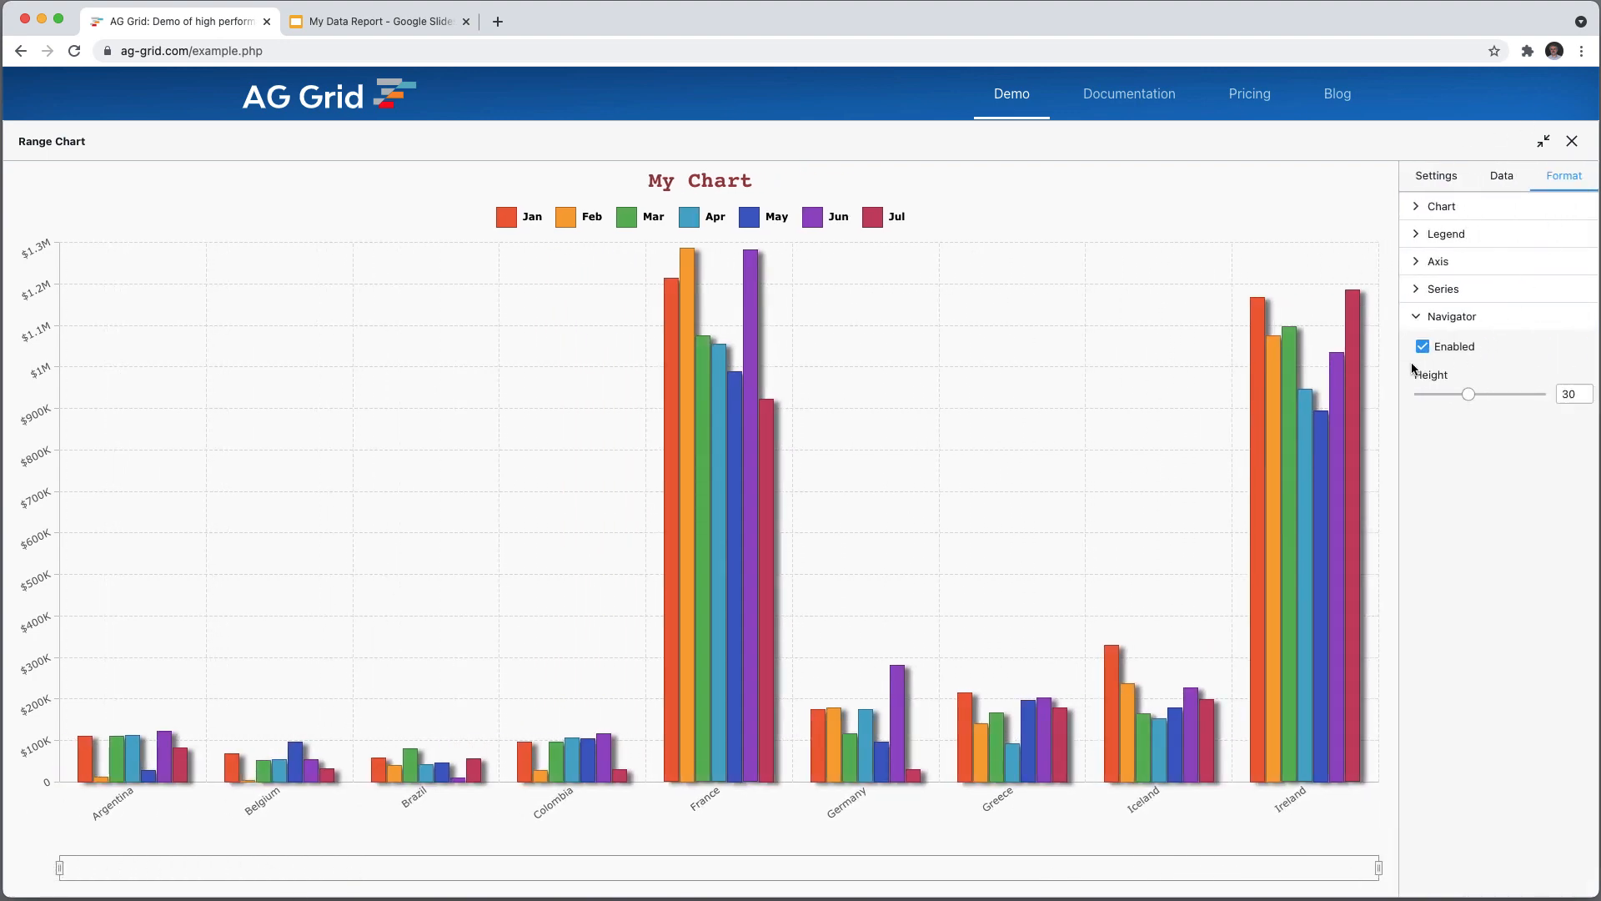
pyautogui.click(1450, 315)
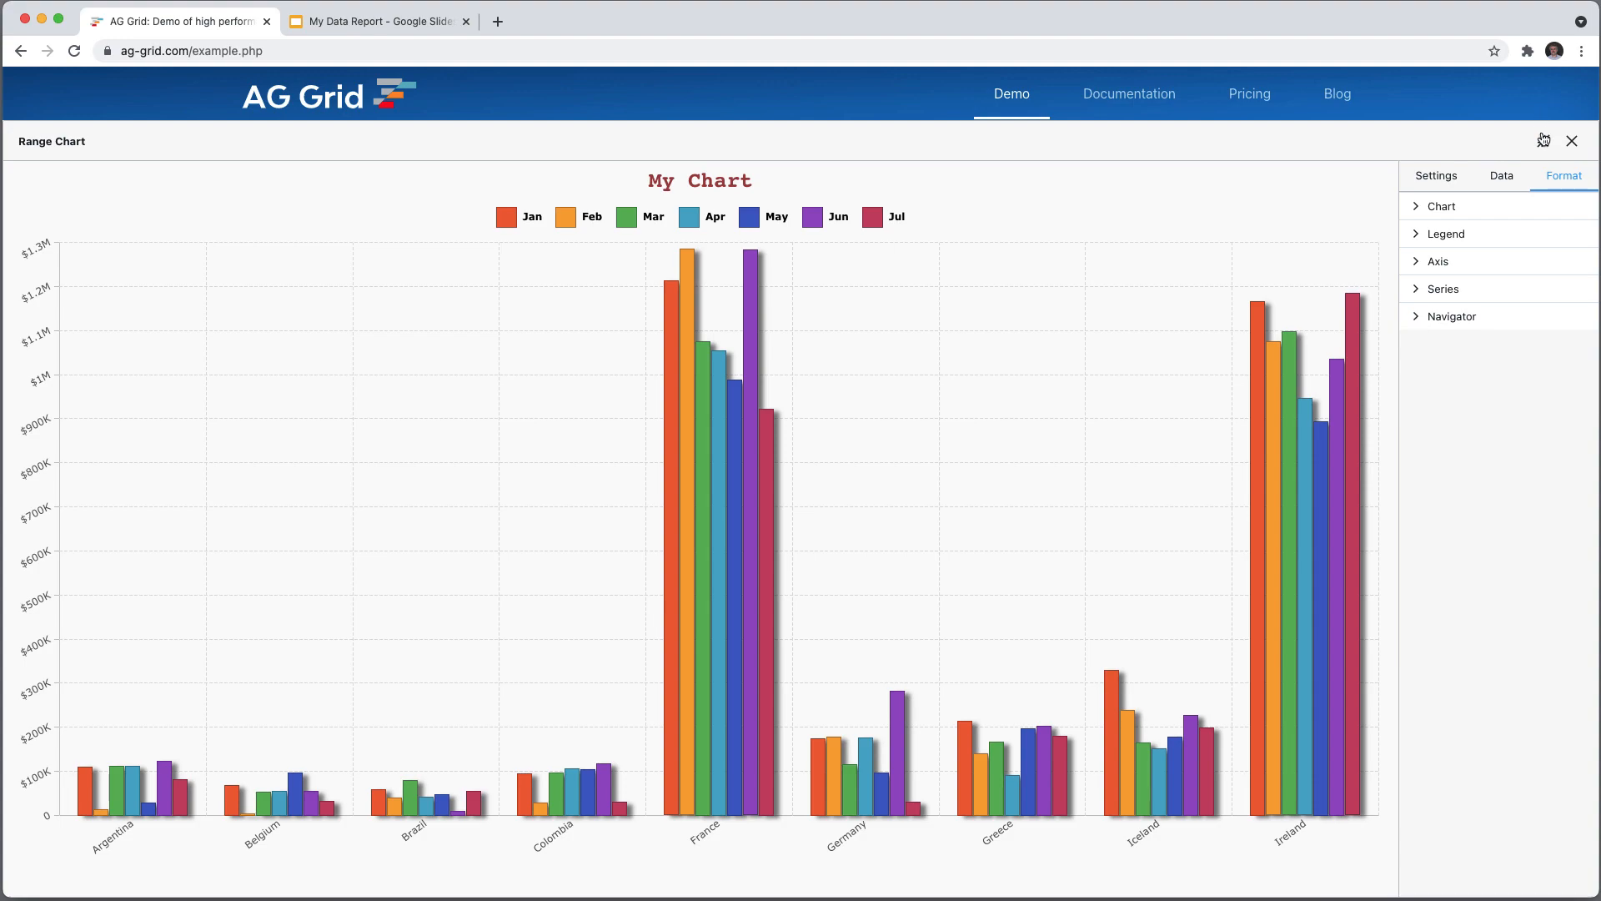
# Restore the chart over the grid, place it on the data report slide, and open My Chart.png
pyautogui.click(1543, 140)
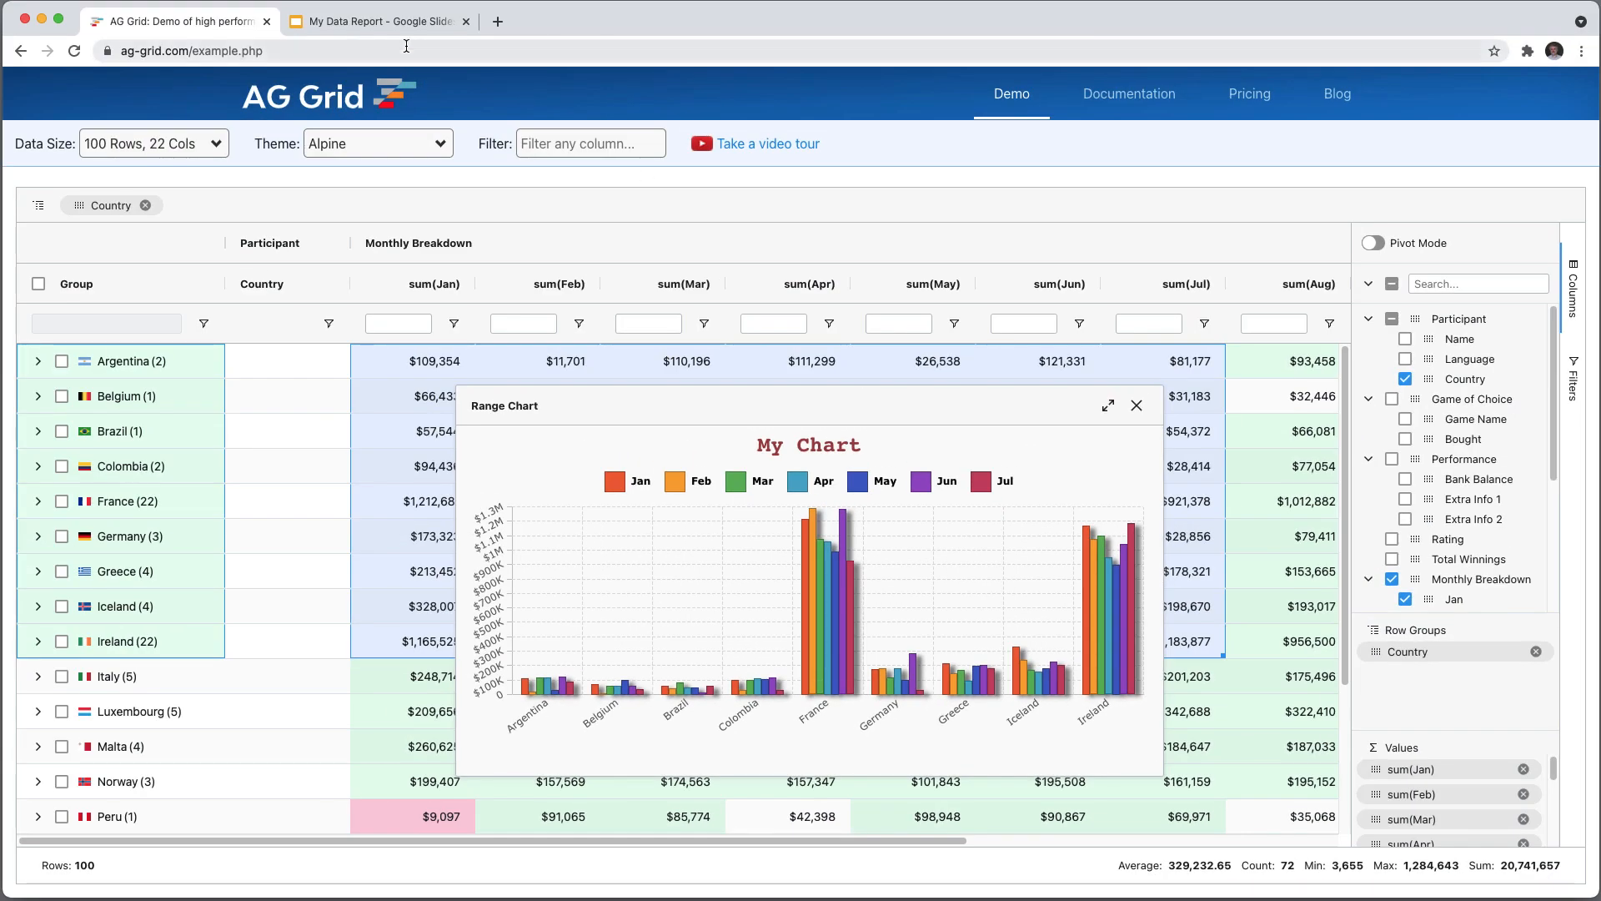
pyautogui.click(377, 20)
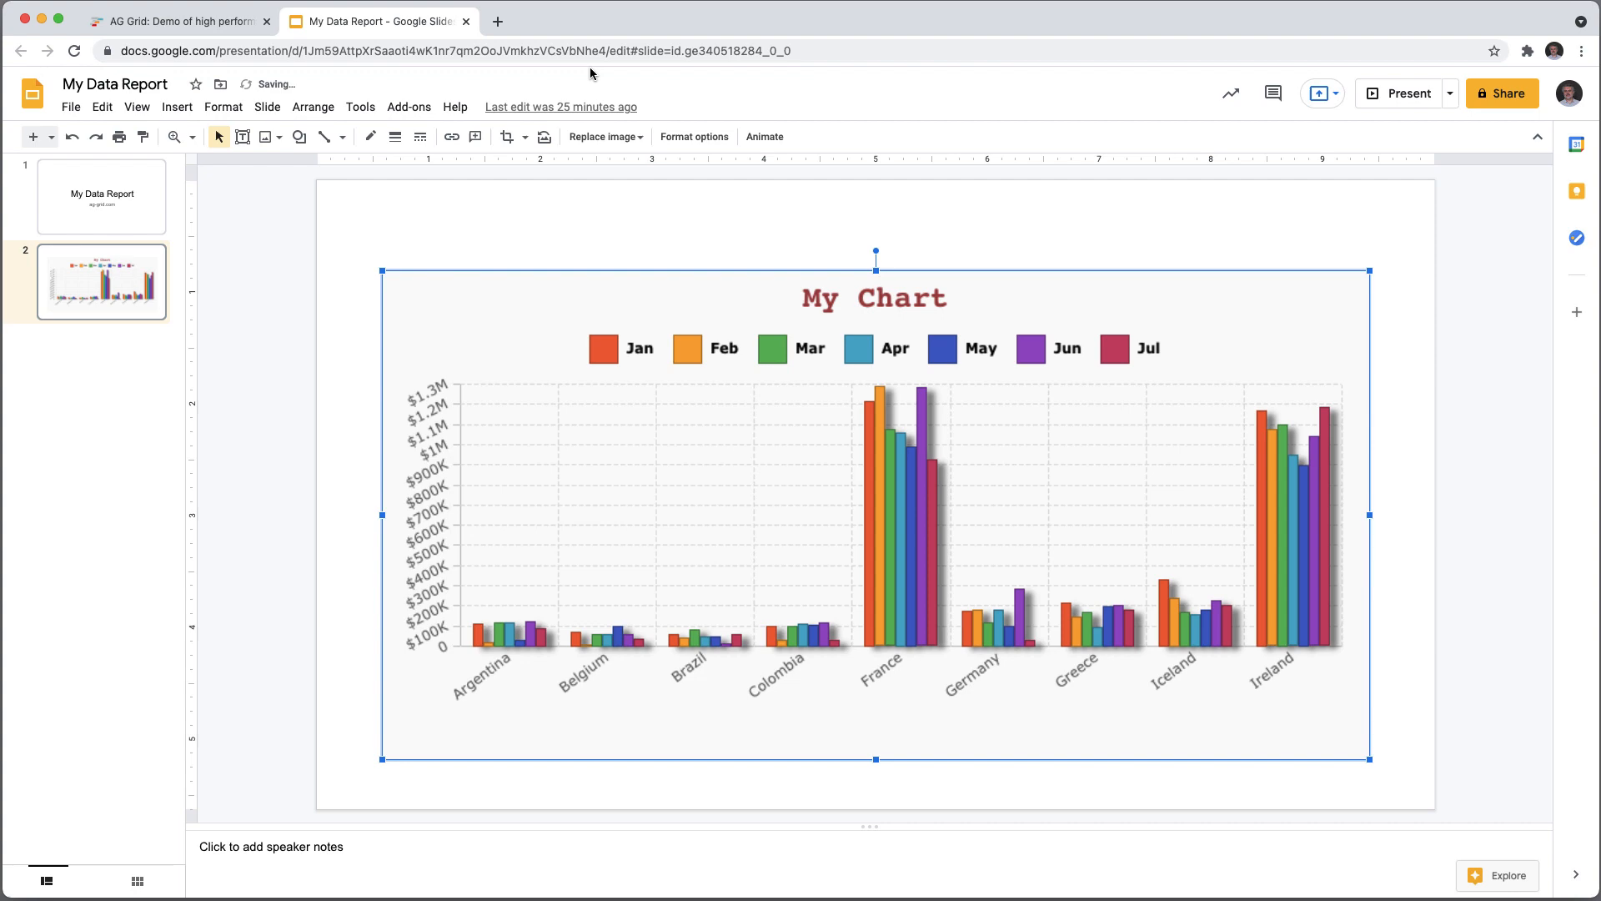
pyautogui.click(173, 20)
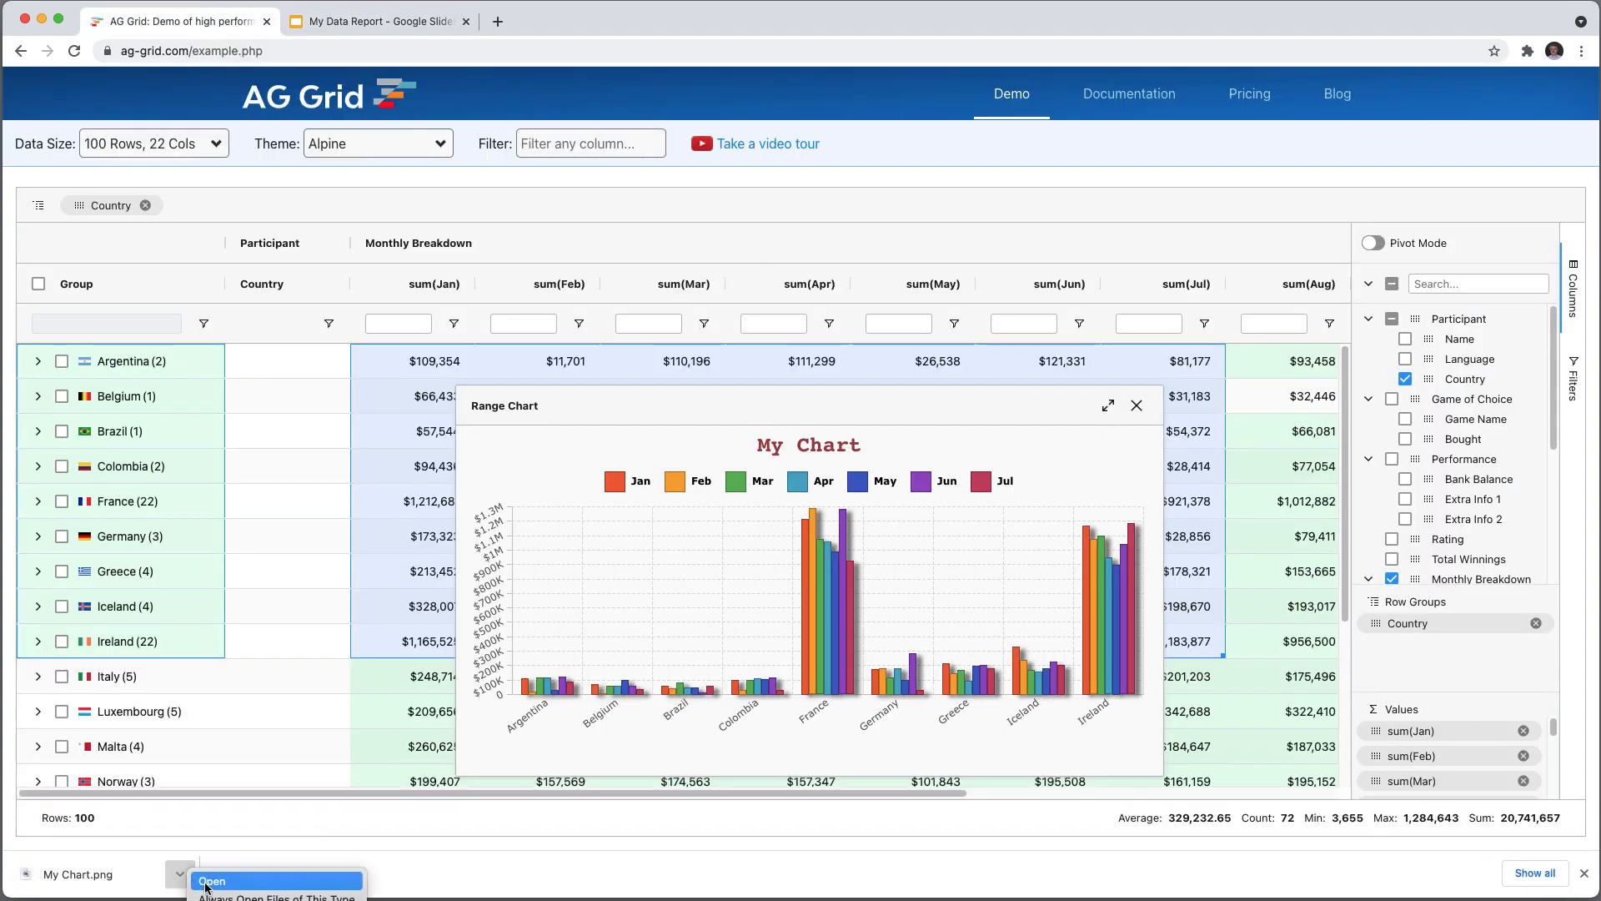
pyautogui.click(212, 881)
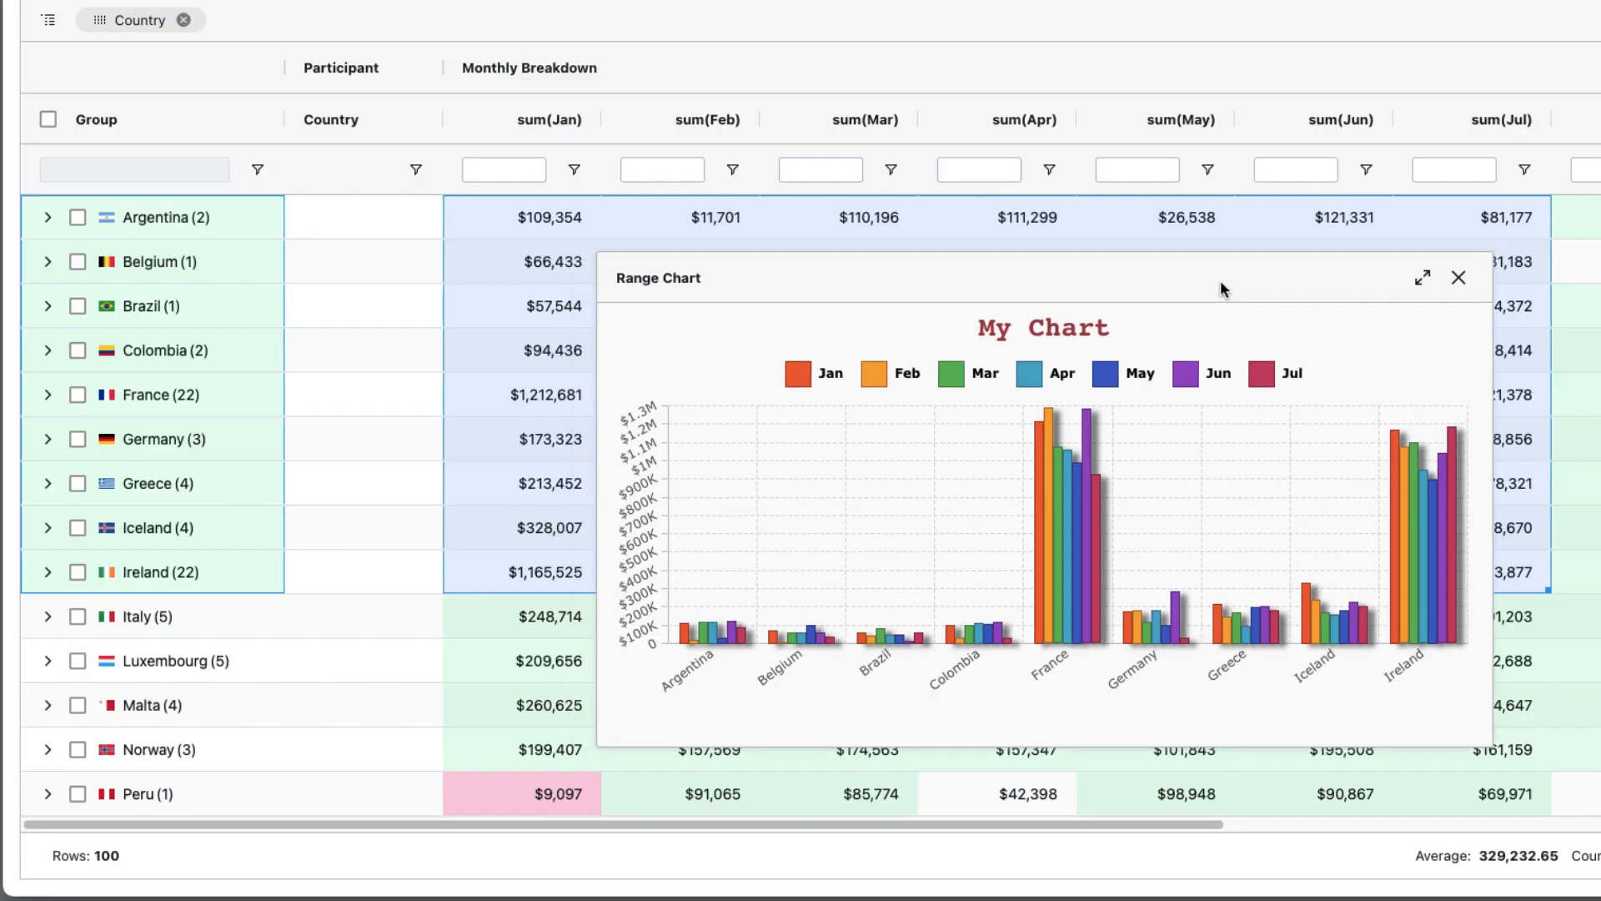
# Create additional range charts from the selection and include the April series in the pie chart
pyautogui.rightClick(715, 483)
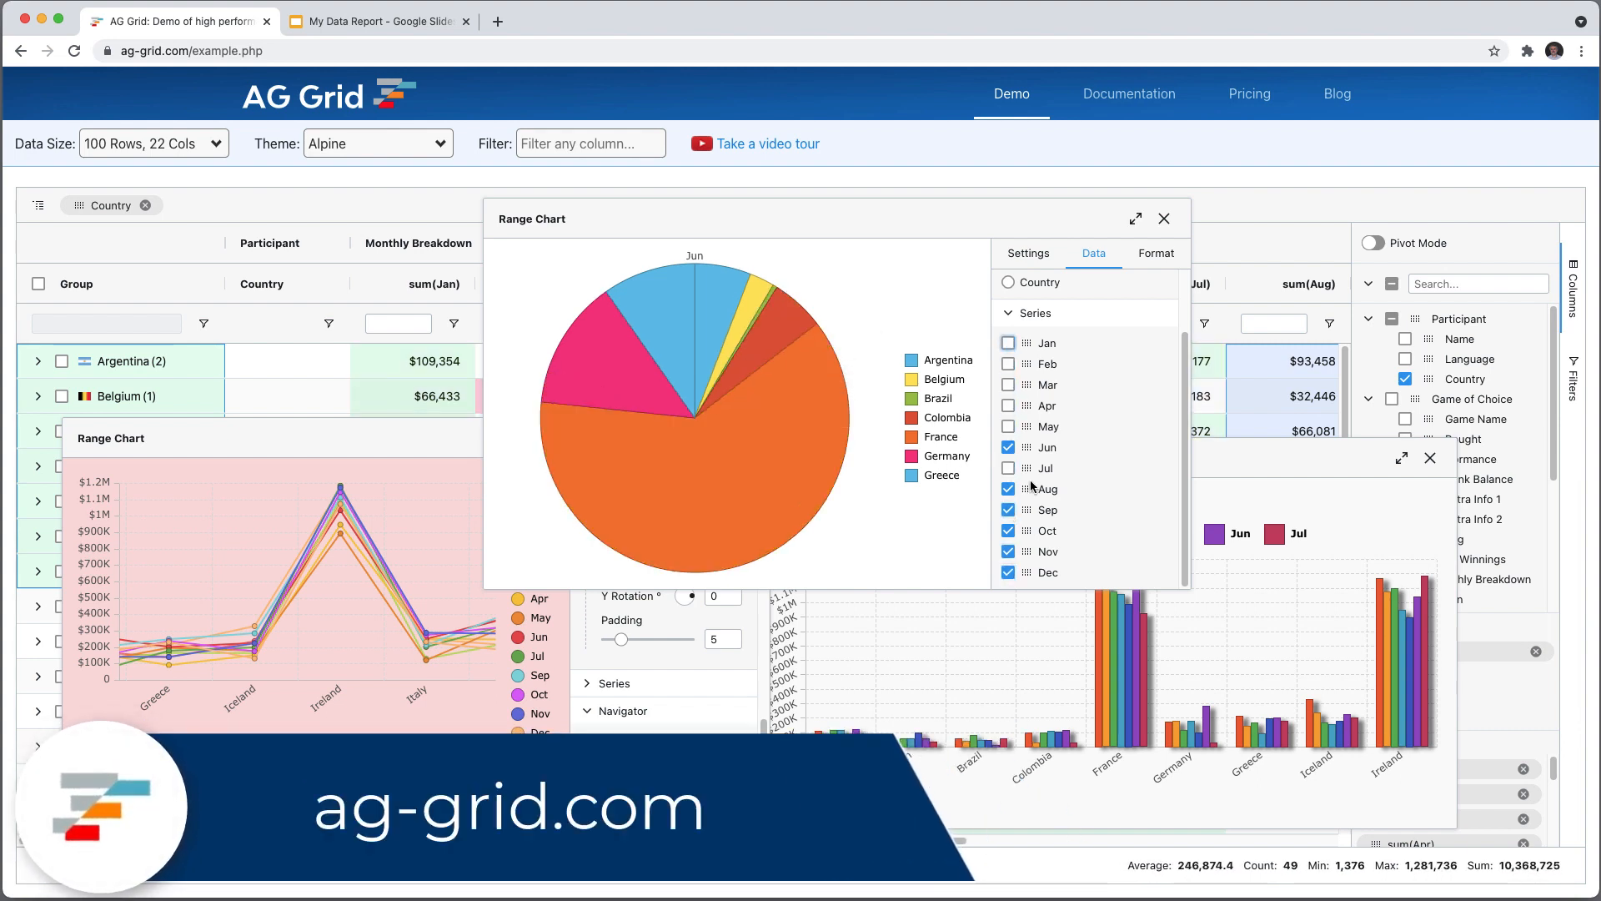
pyautogui.click(1009, 406)
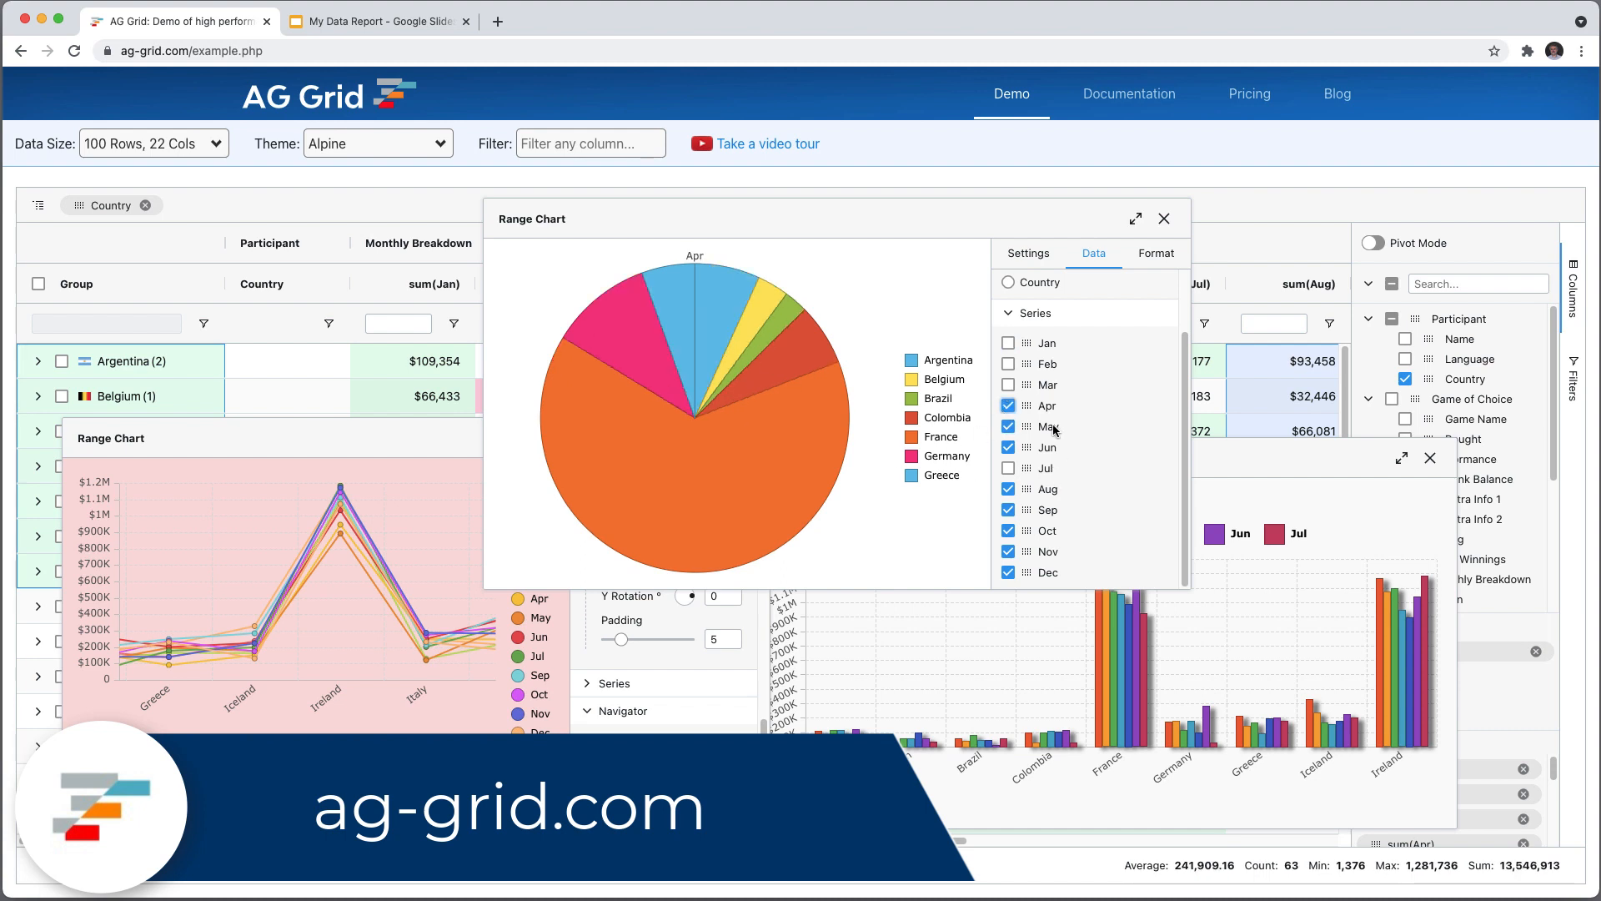